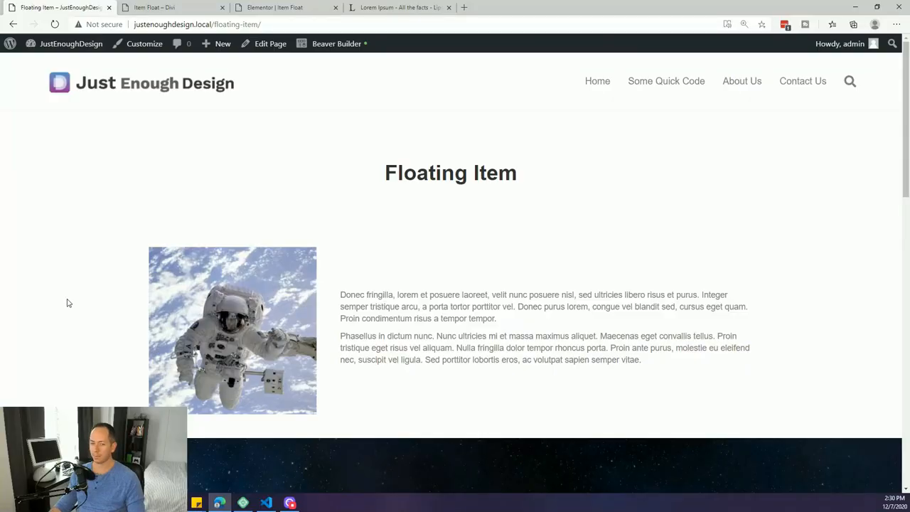
mouse_move(88, 267)
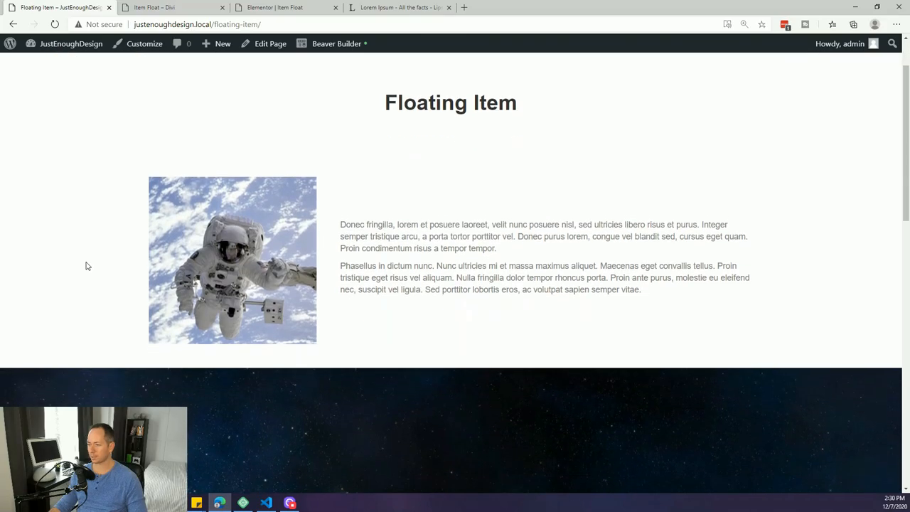
- Scroll to the Divi Item Float page's pink balloon section, then move on to the Elementor page
scroll("down", 3)
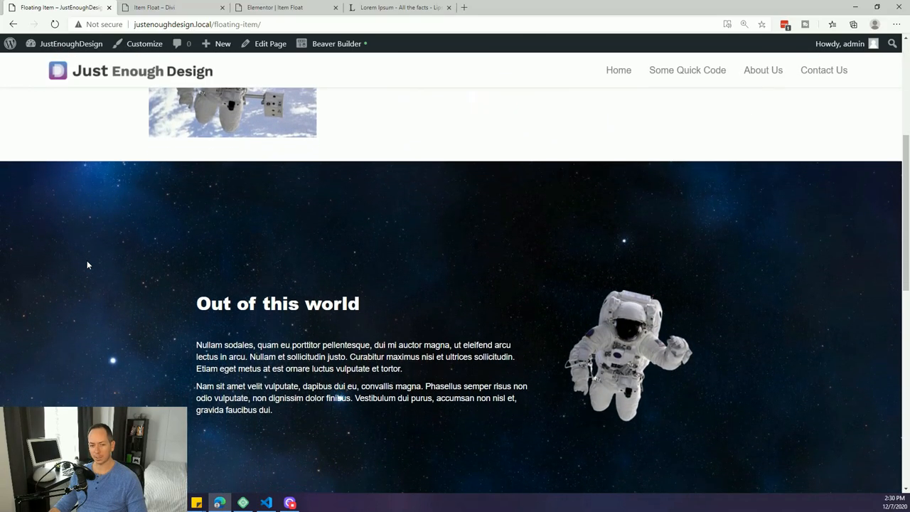
scroll("down", 3)
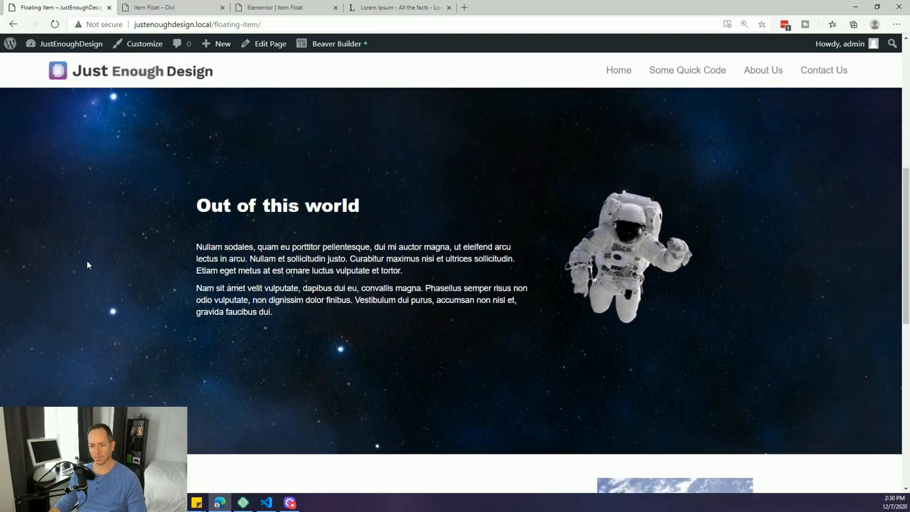
scroll("down", 3)
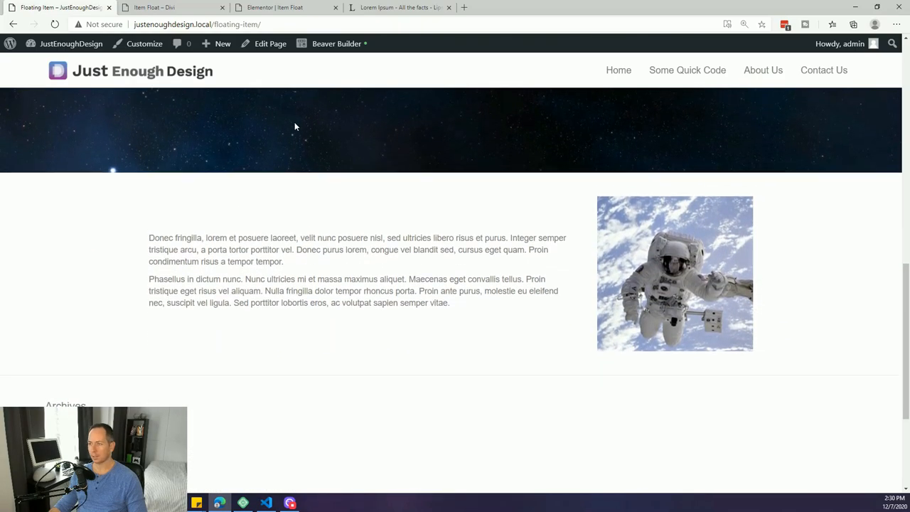
left_click(171, 7)
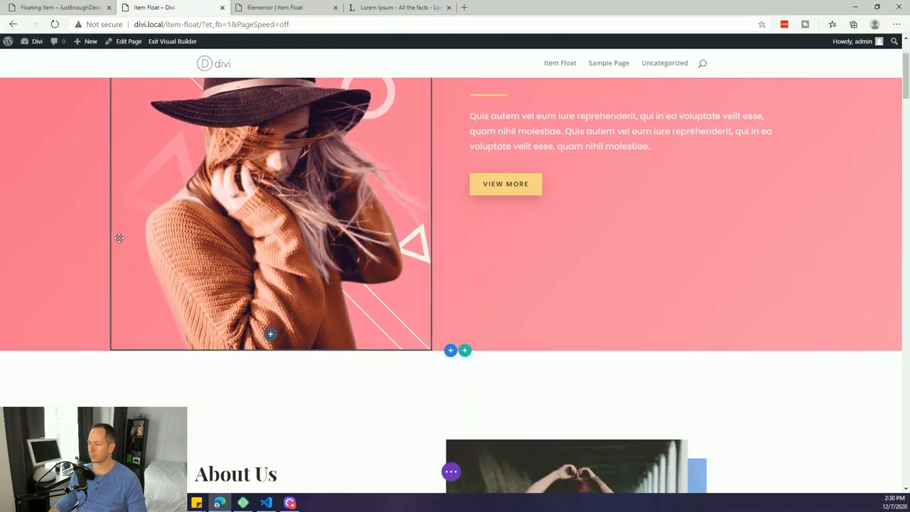
scroll("down", 3)
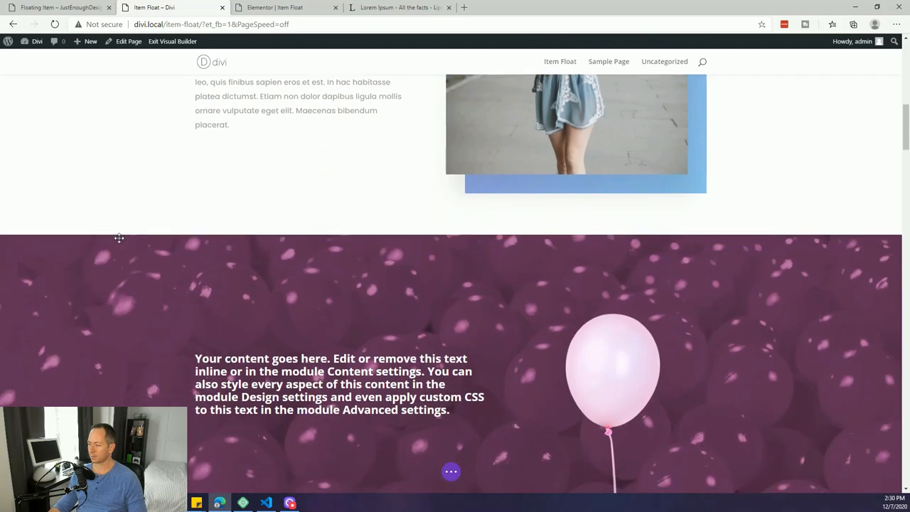
scroll("down", 3)
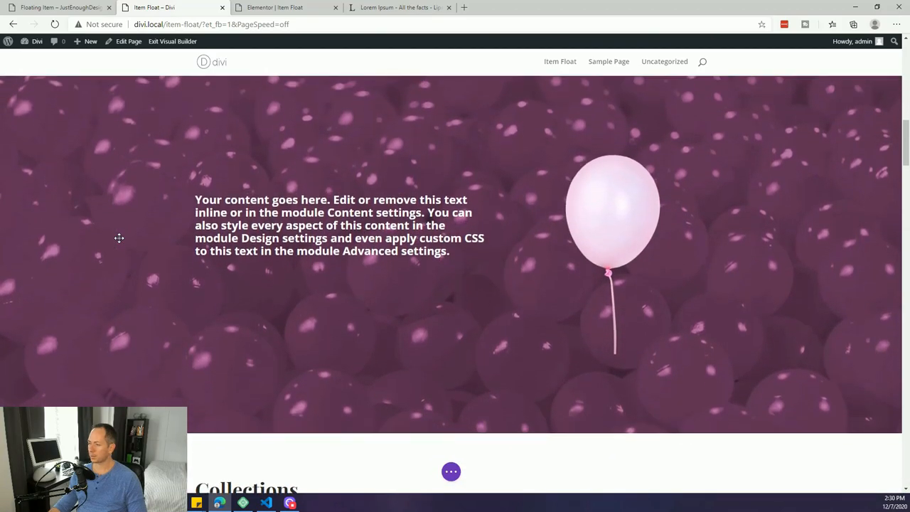
scroll("down", 3)
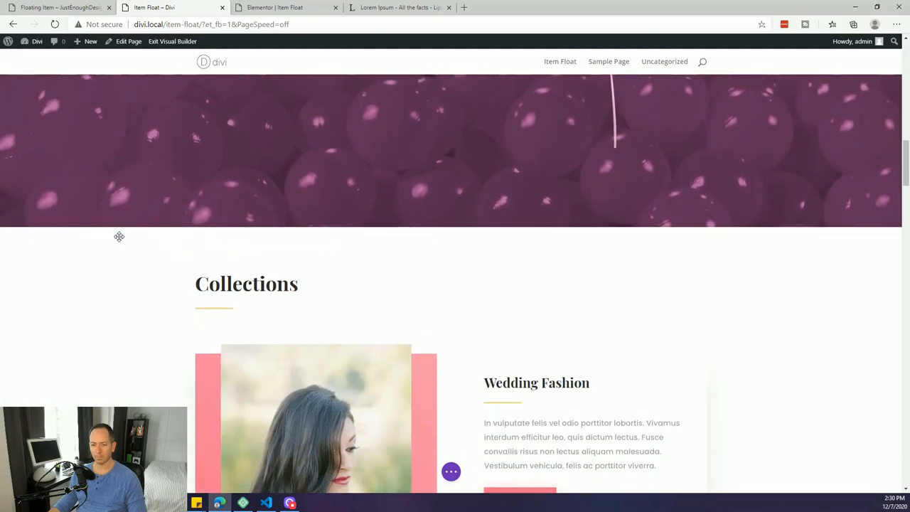
left_click(284, 7)
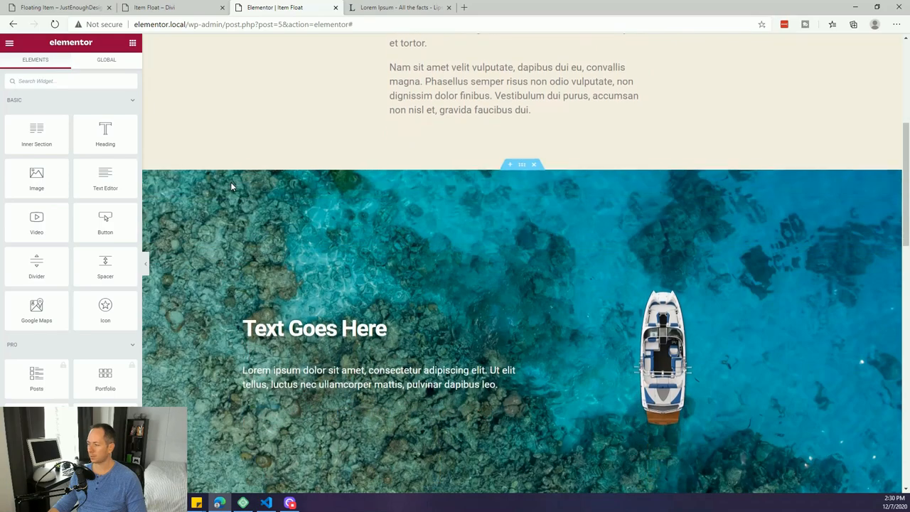
- Scroll down the Elementor Item Float page toward the boat-over-sea section
scroll("down", 3)
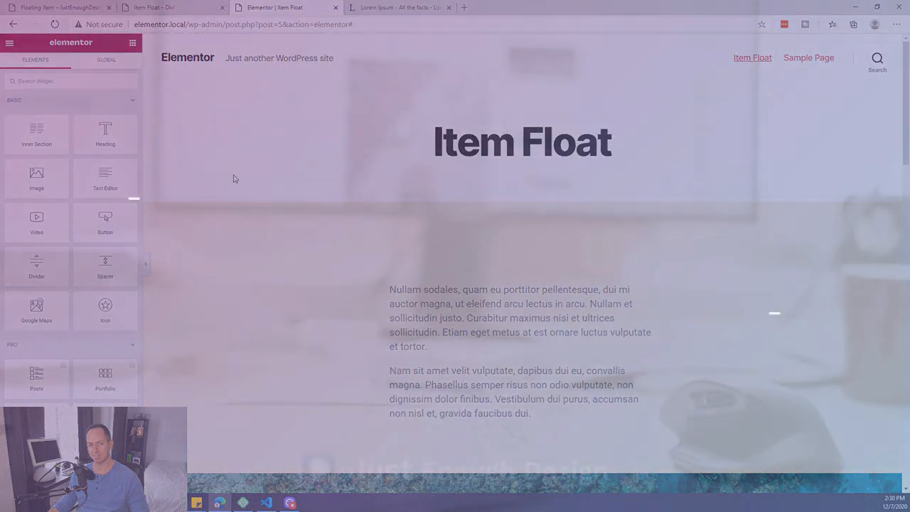
- Return to the Beaver Builder Floating Item page and scroll through the astronaut section
left_click(57, 7)
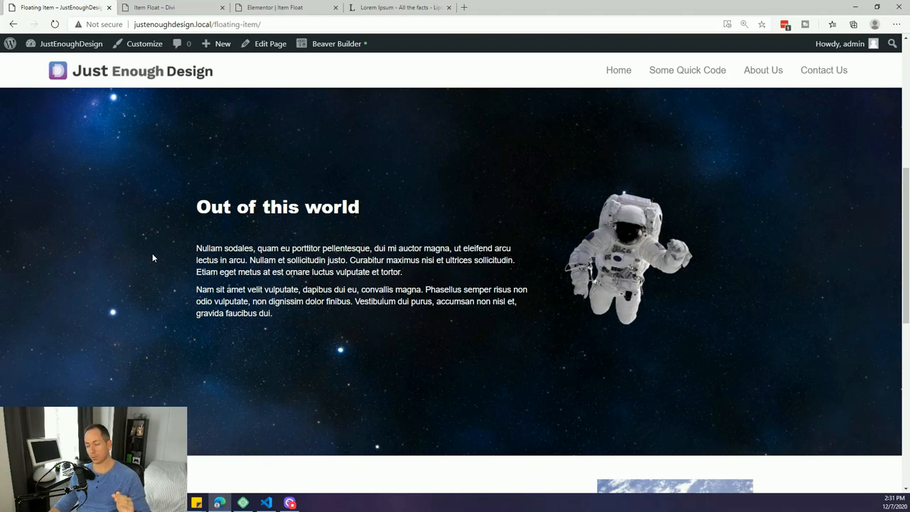
mouse_move(151, 273)
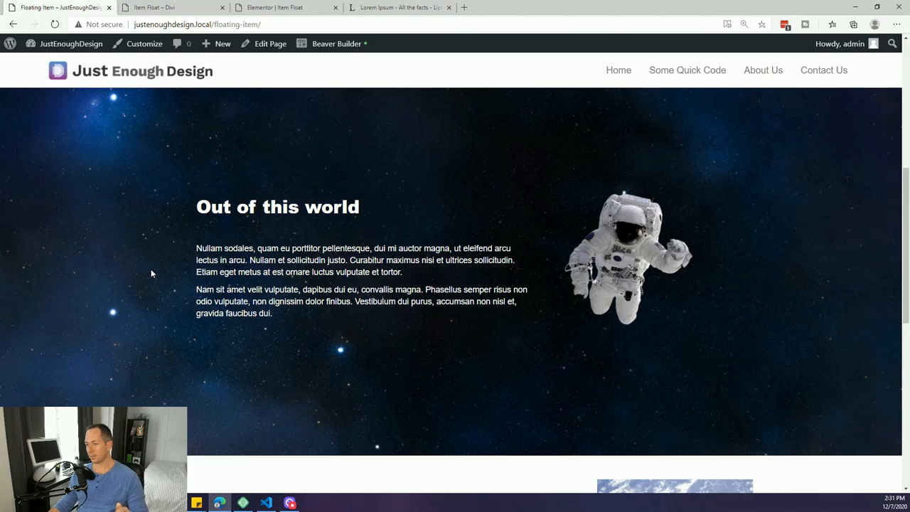
mouse_move(148, 272)
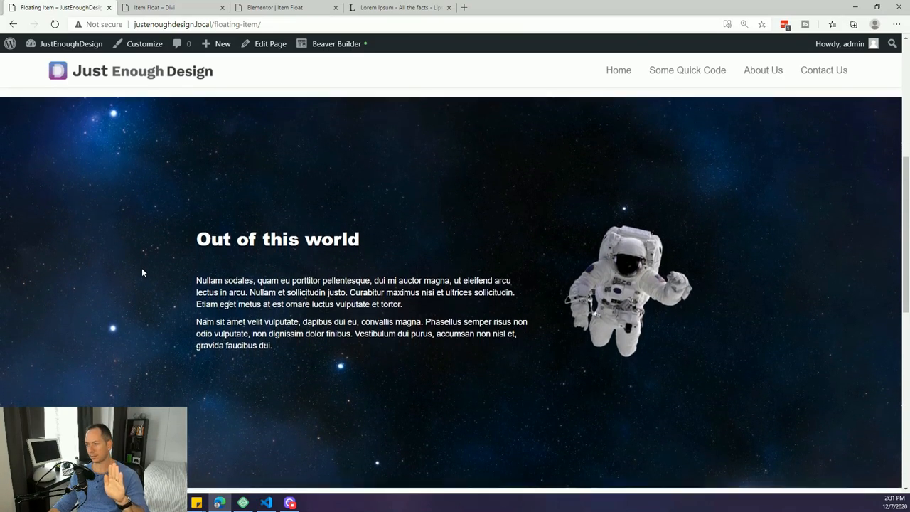
scroll("down", 3)
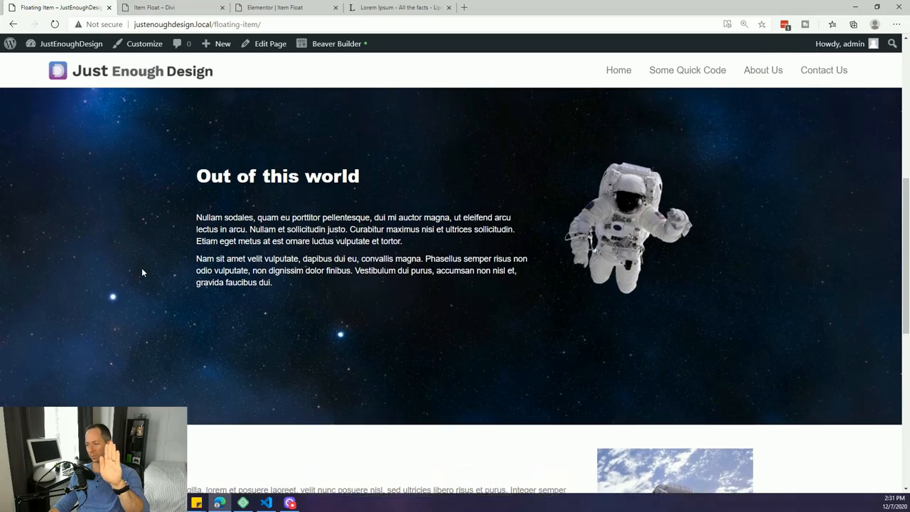
scroll("up", 3)
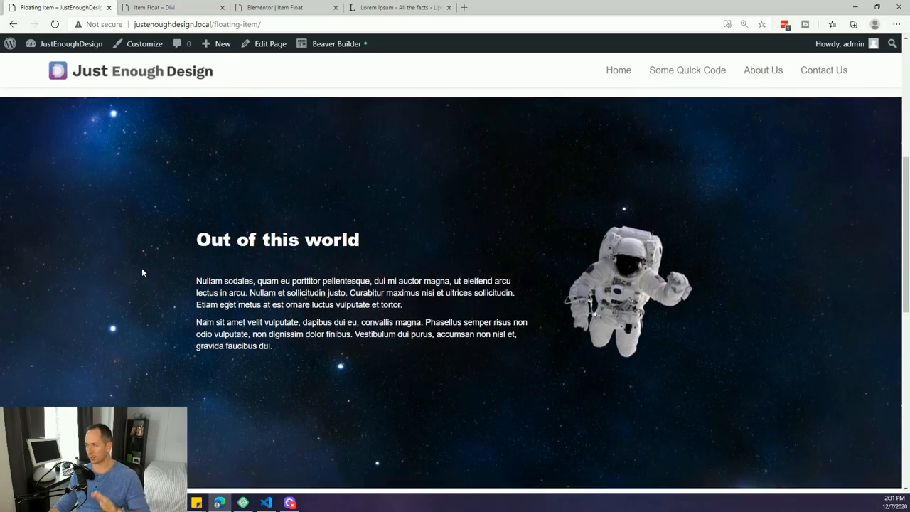
scroll("down", 3)
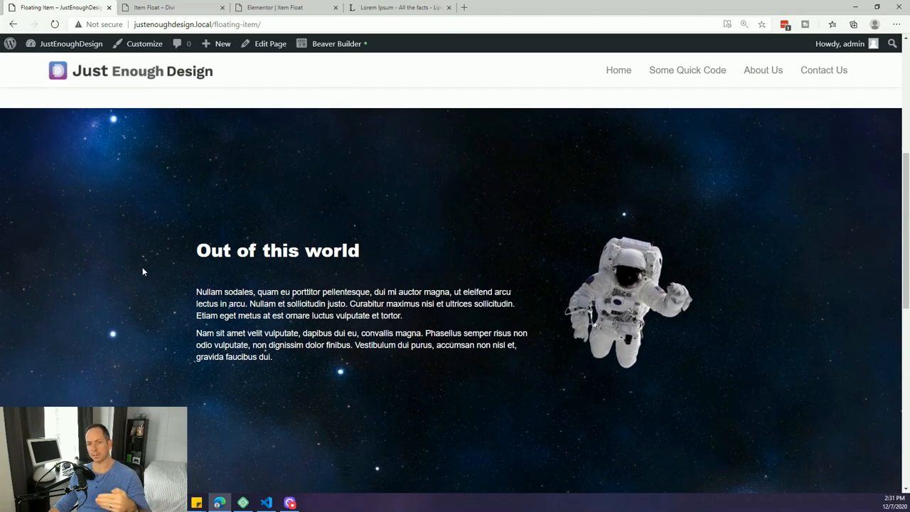
- Scroll to Divi's balloon section, glance at the astronaut page, then return to Divi
left_click(170, 7)
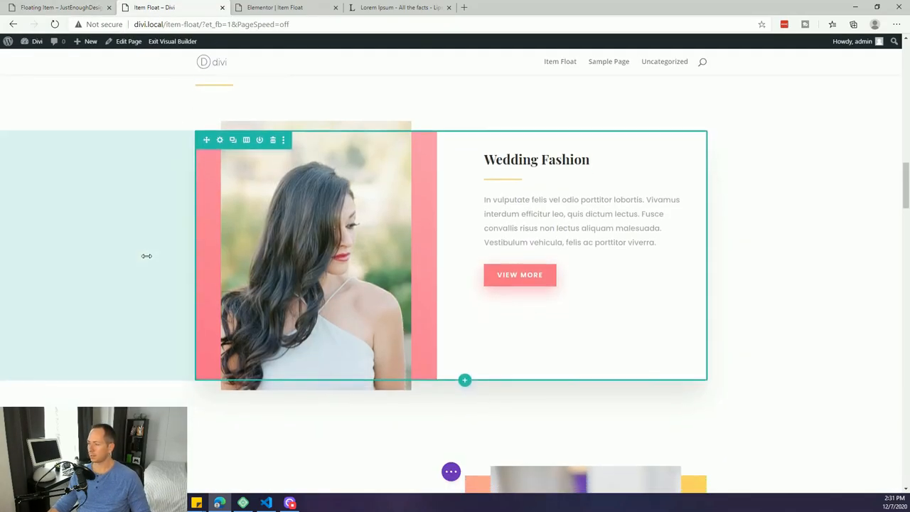
scroll("down", 3)
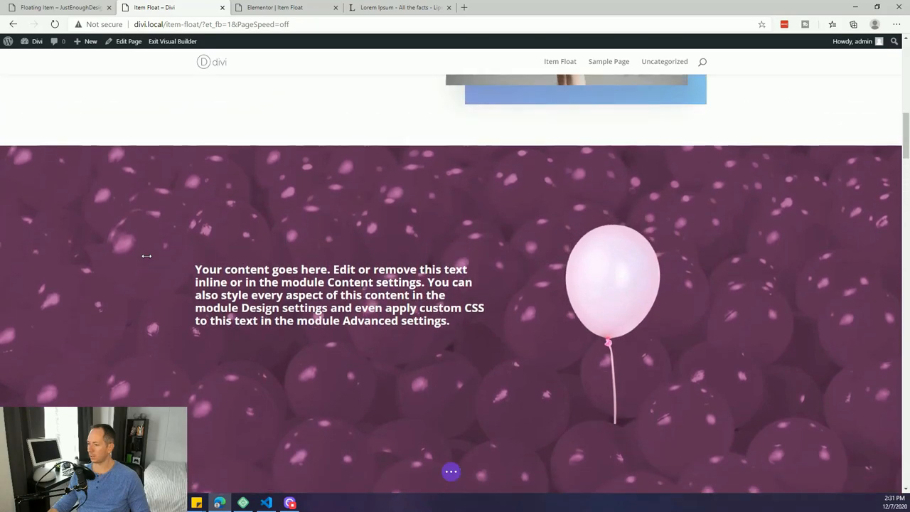
scroll("down", 3)
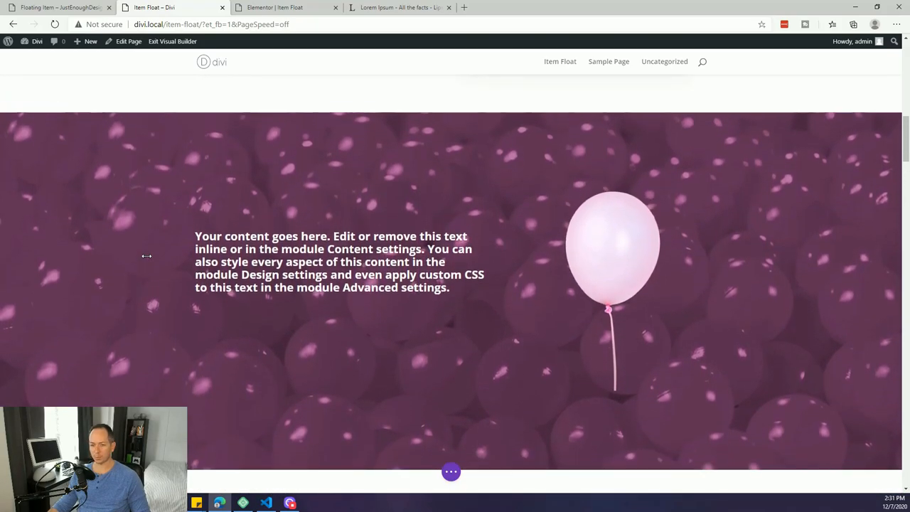
scroll("down", 3)
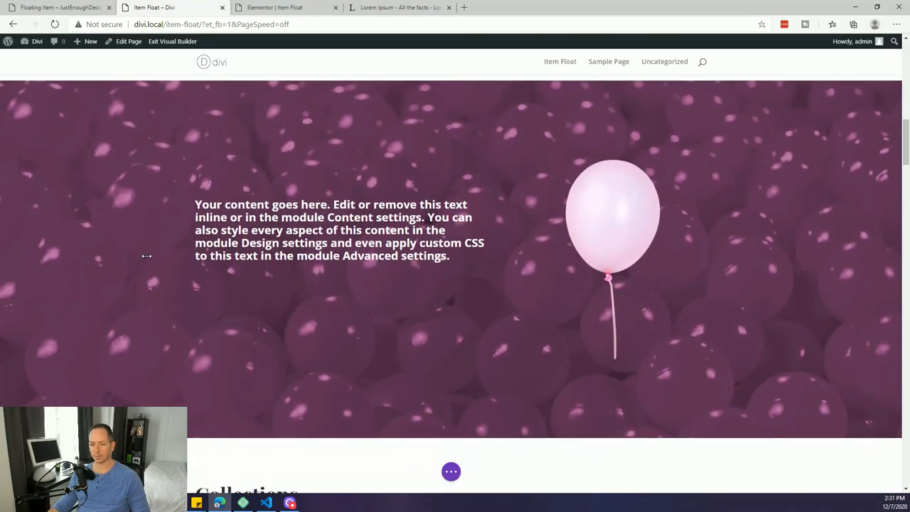
left_click(56, 7)
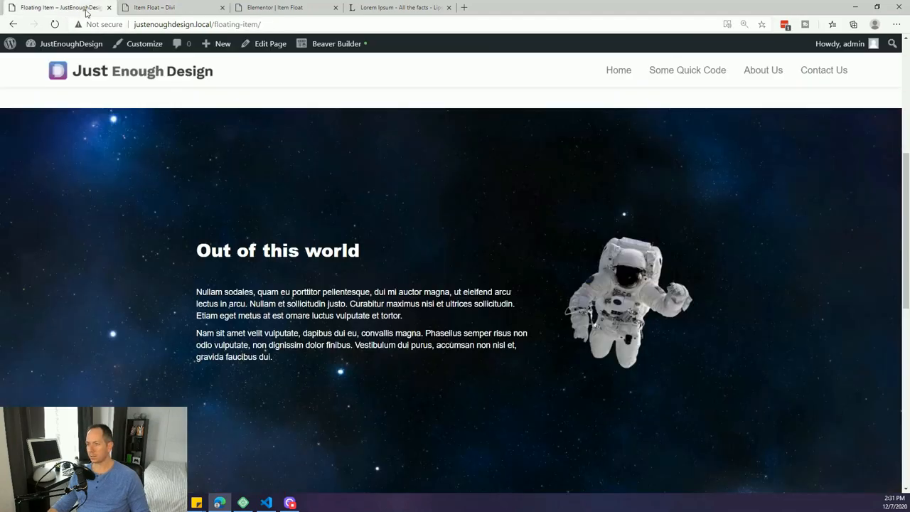
mouse_move(215, 214)
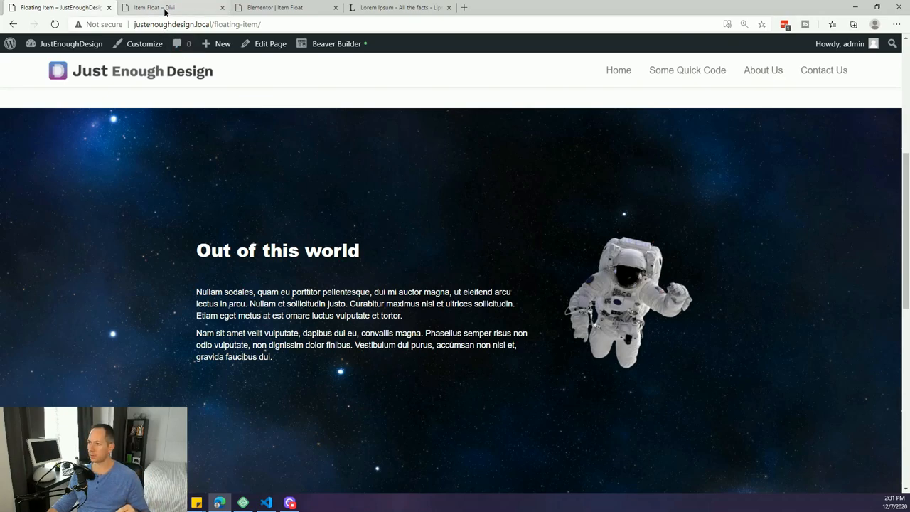
left_click(170, 7)
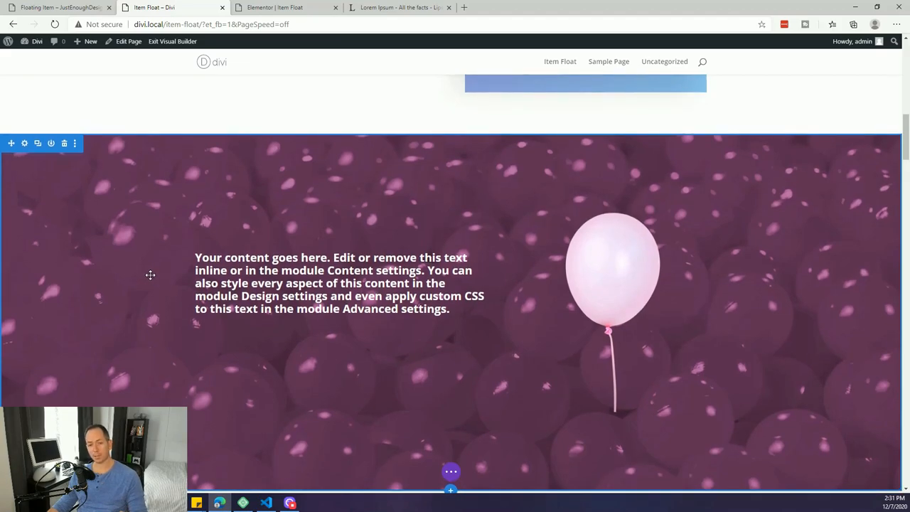
mouse_move(274, 51)
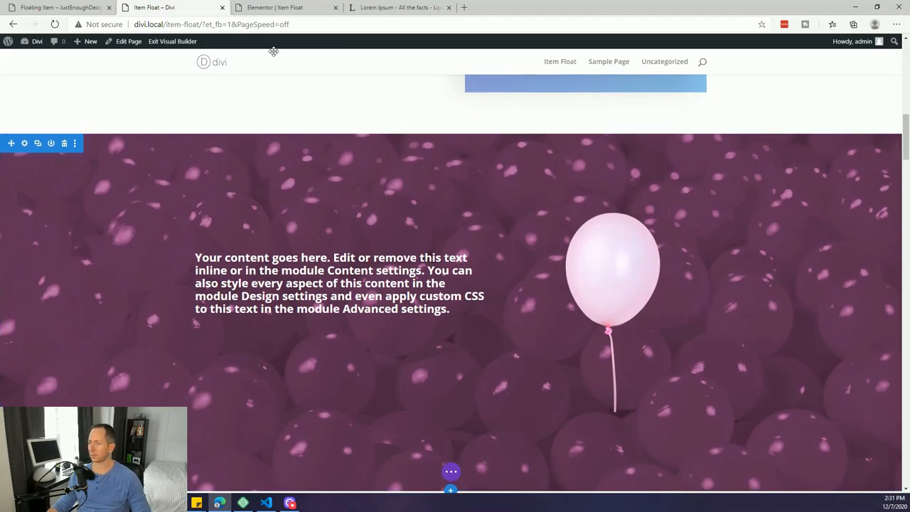
- Scroll up and down through Elementor's boat-over-sea section, then go back to Divi
left_click(284, 7)
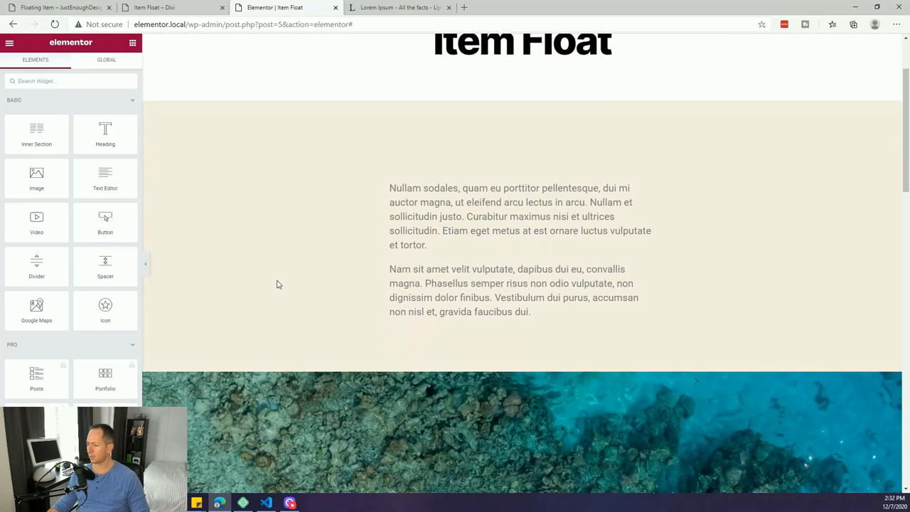
scroll("down", 3)
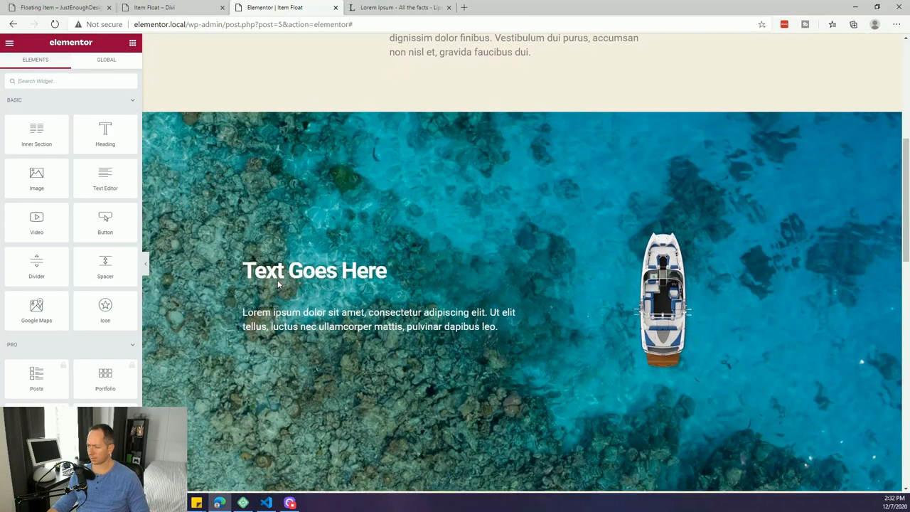
scroll("up", 3)
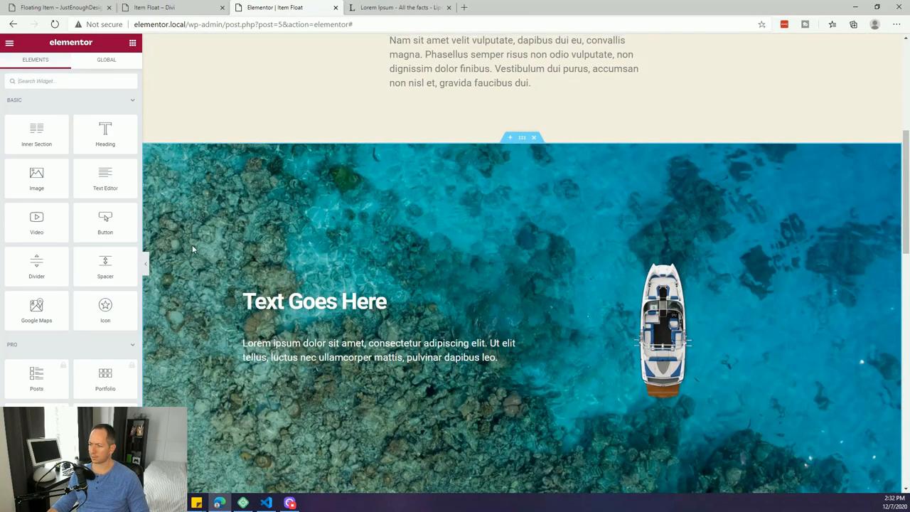
scroll("down", 3)
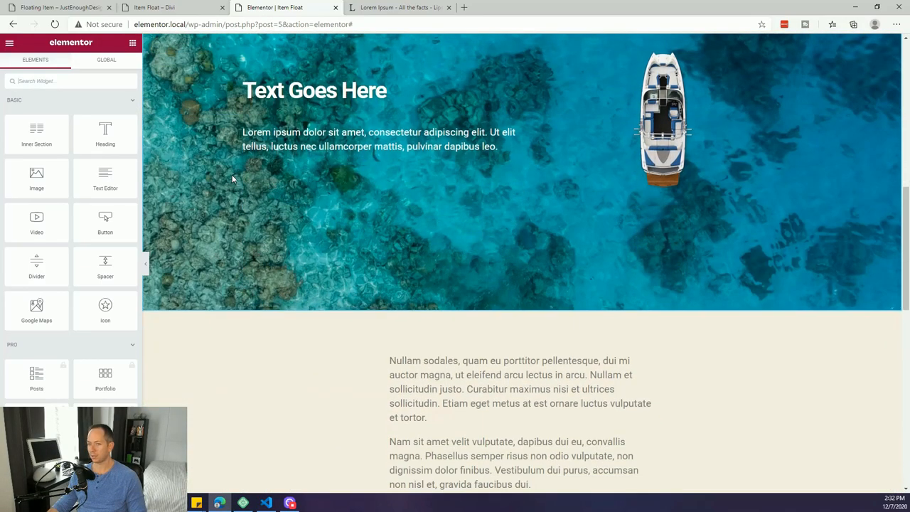
scroll("down", 3)
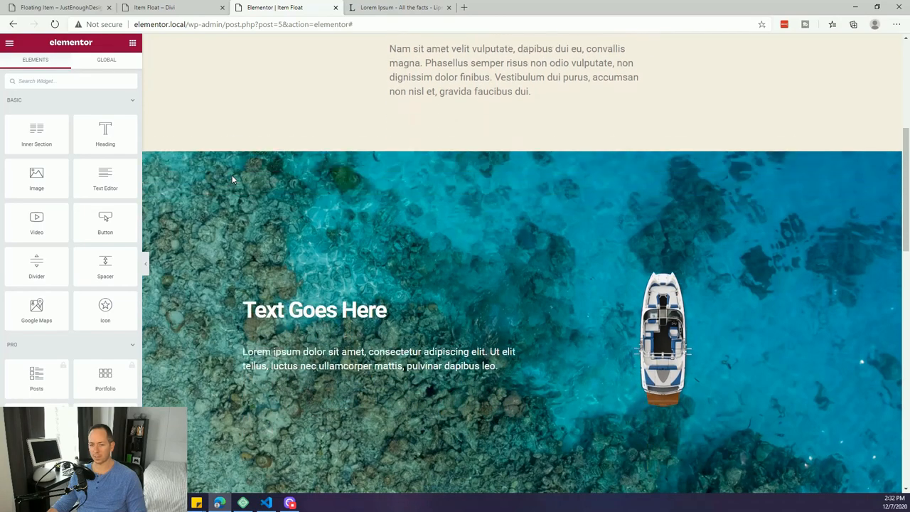
scroll("up", 3)
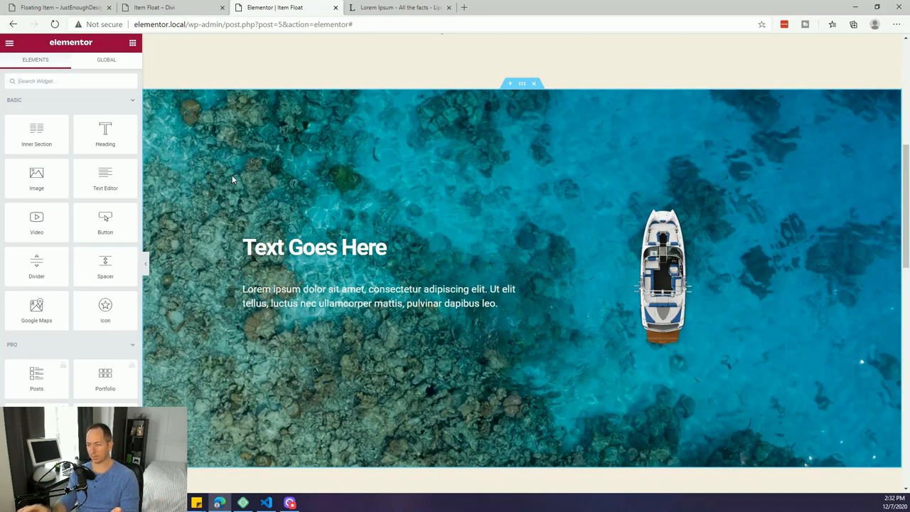
left_click(170, 7)
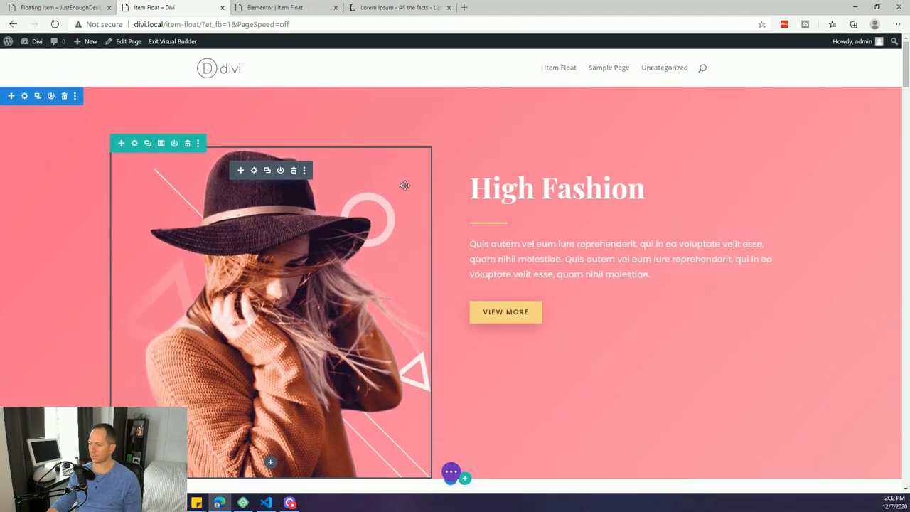
mouse_move(414, 327)
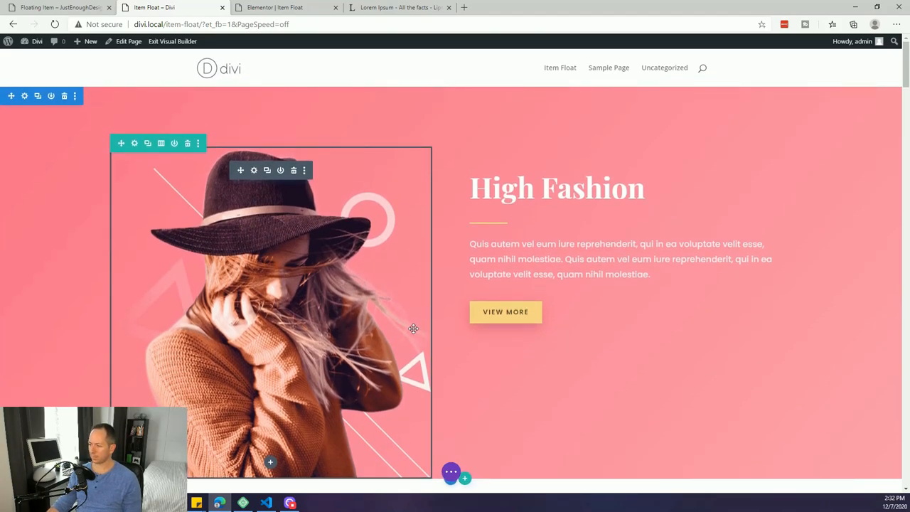
- Scroll past Divi's fashion section to the balloon, then bring up the Beaver Builder Floating Item page
scroll("down", 3)
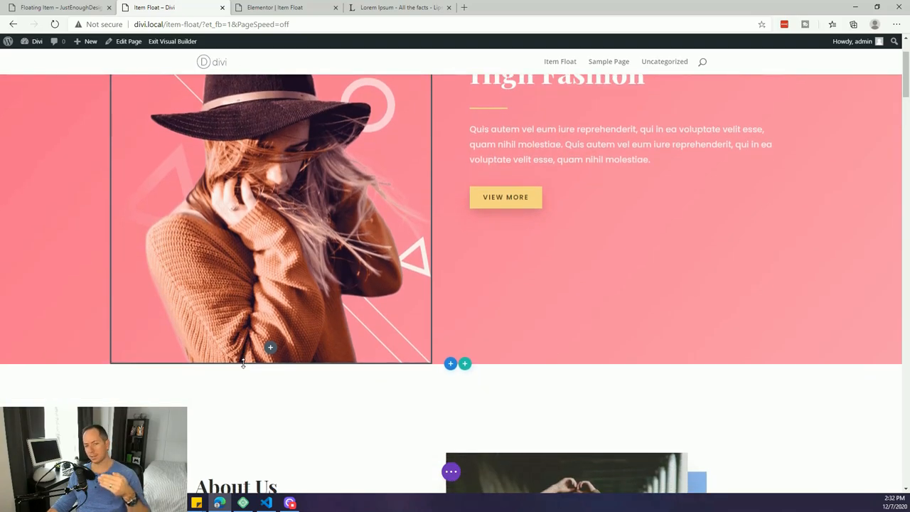
scroll("down", 3)
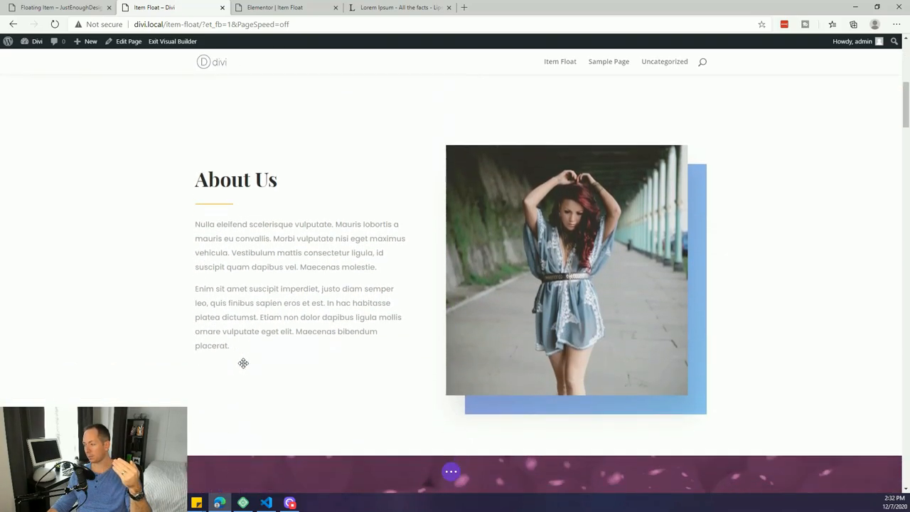
scroll("down", 3)
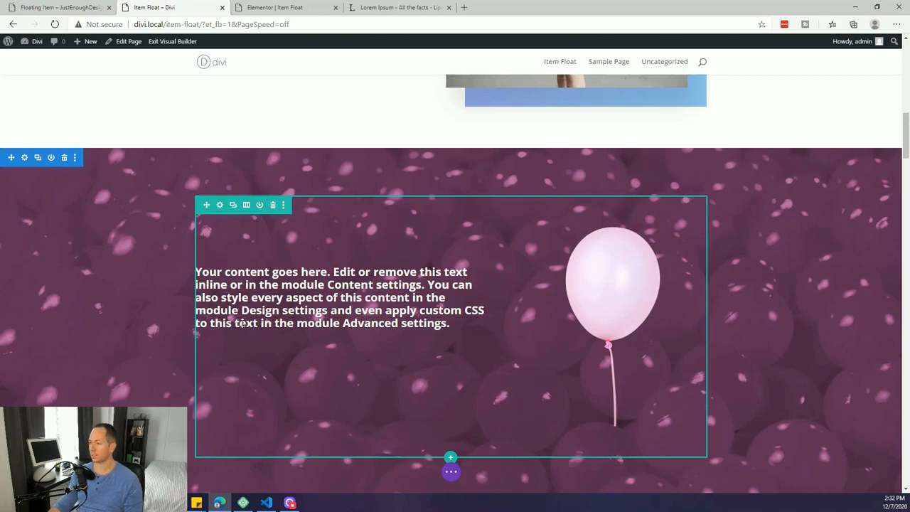
left_click(60, 7)
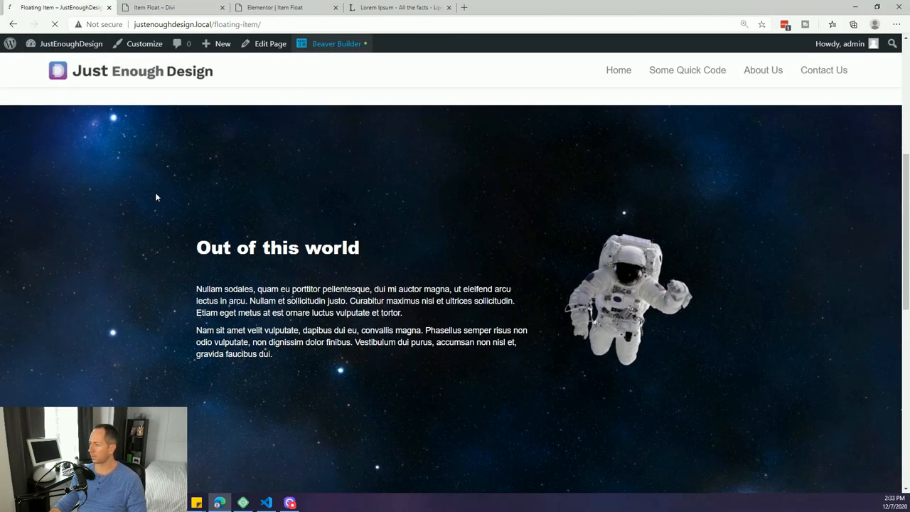
- Launch Beaver Builder and delete the starry 'Out of this world' row
left_click(337, 43)
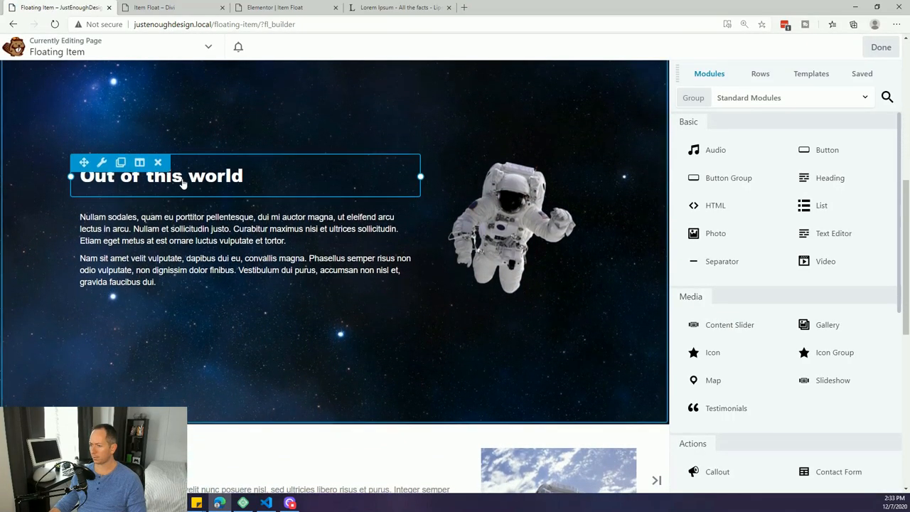
left_click(158, 162)
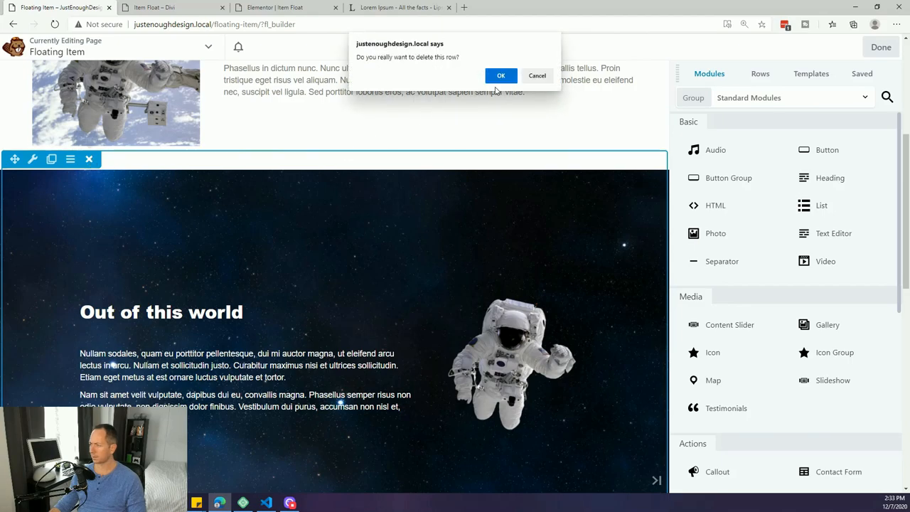
left_click(501, 76)
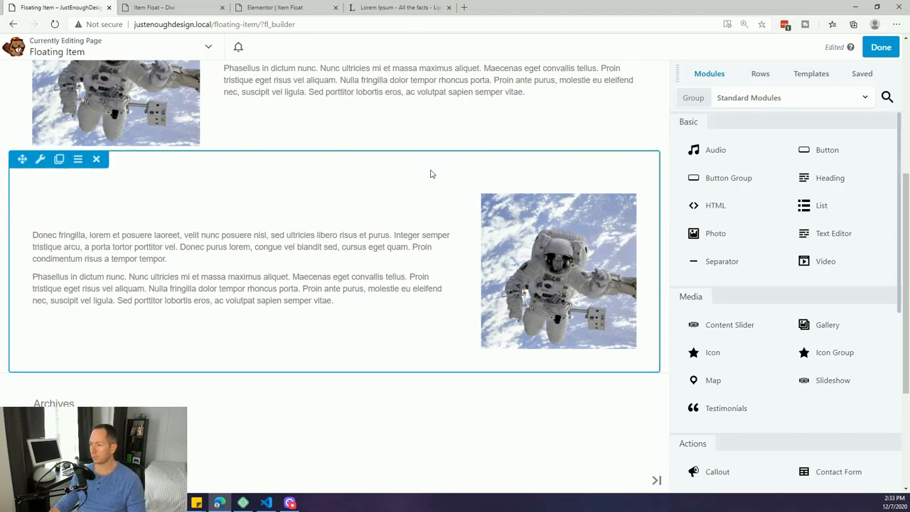
- Add a 2-column row with text and an 'Out of this world' heading in the left column
left_click(760, 73)
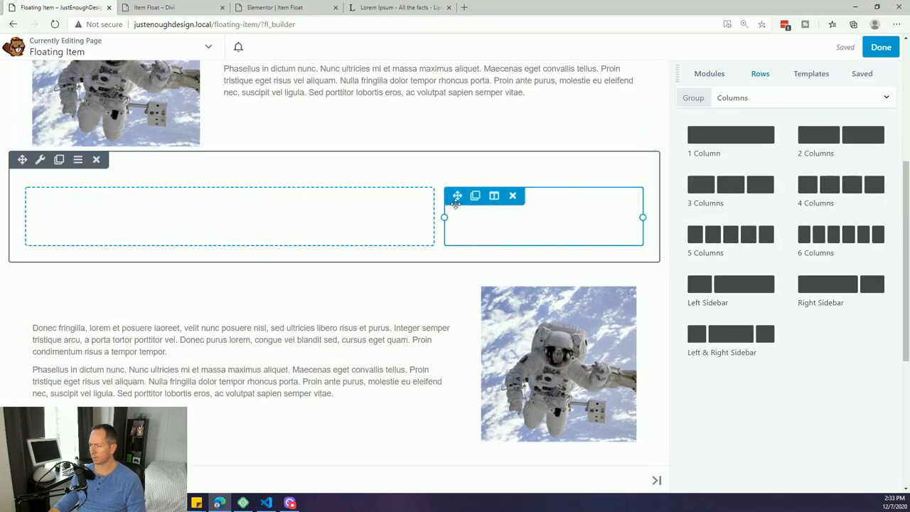
left_click(228, 215)
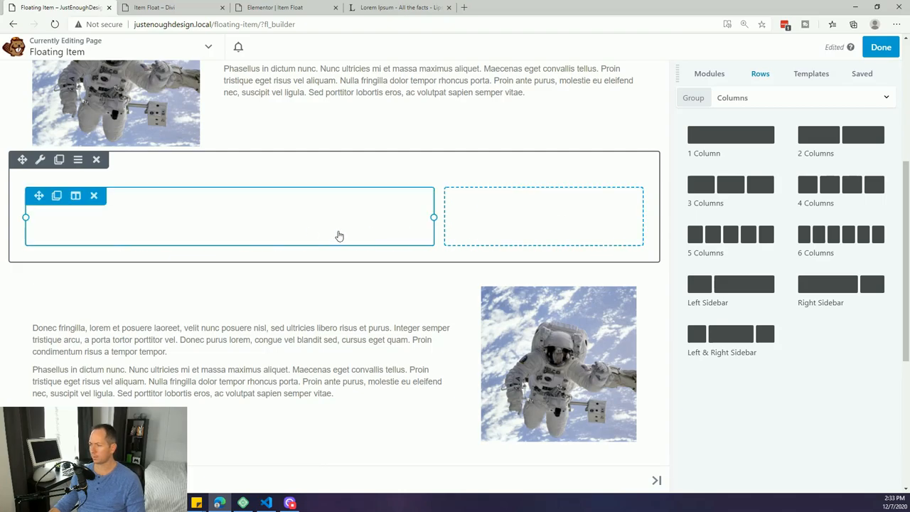
mouse_move(372, 226)
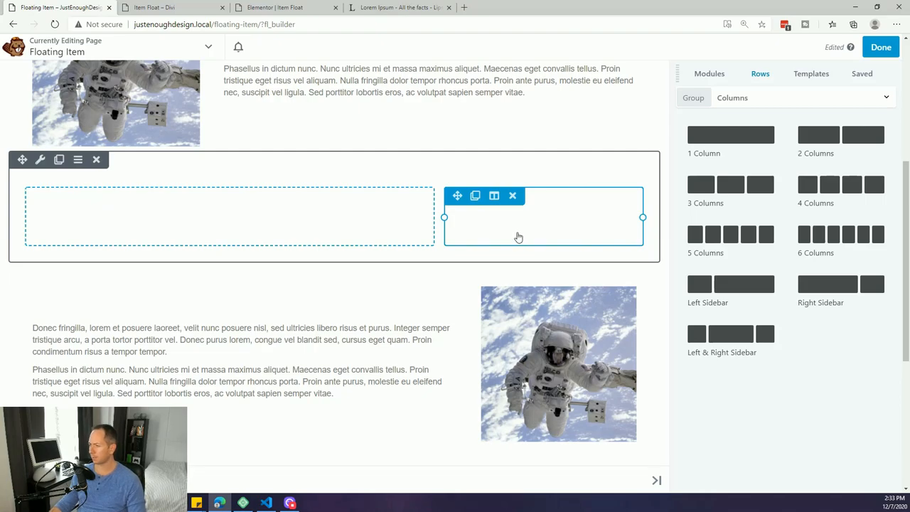
left_click(709, 74)
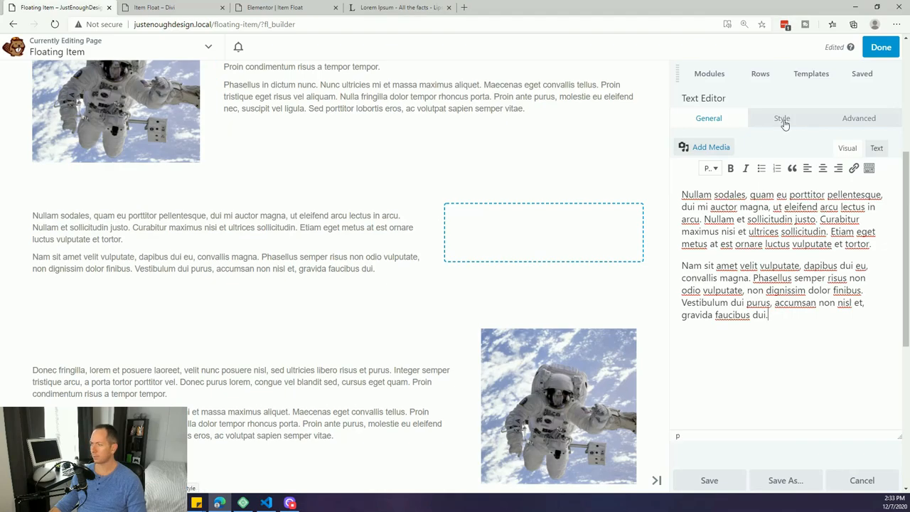
mouse_move(725, 473)
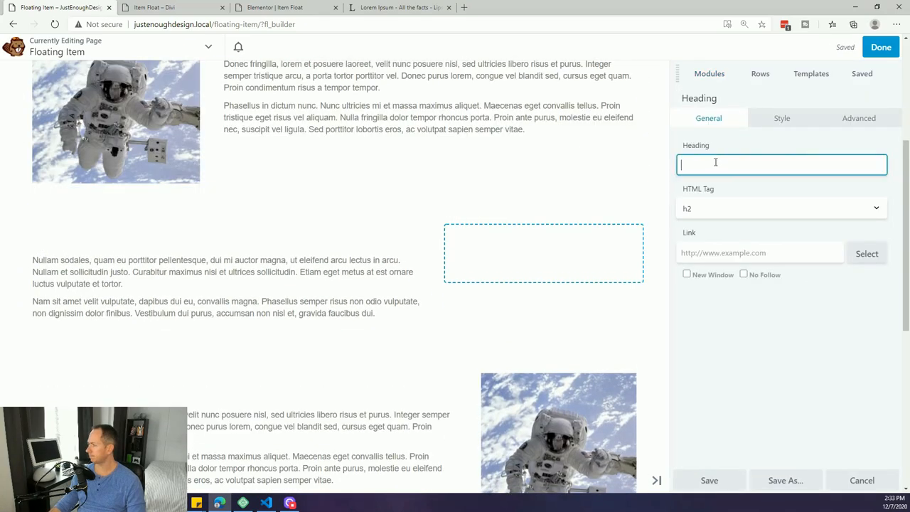
type("Out of this")
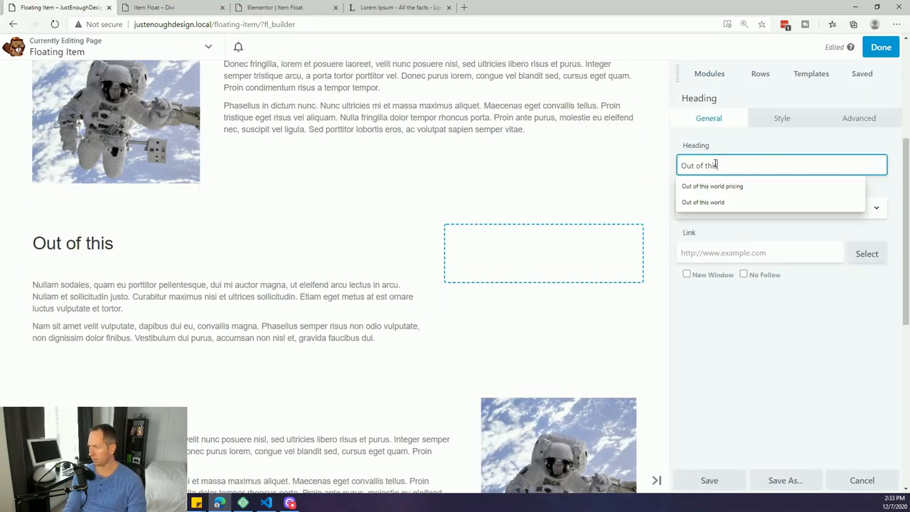
left_click(703, 202)
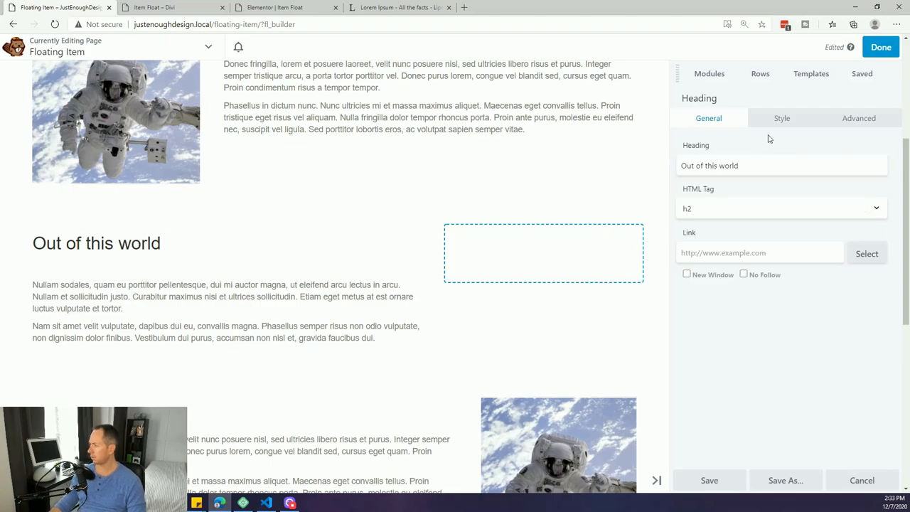
left_click(709, 73)
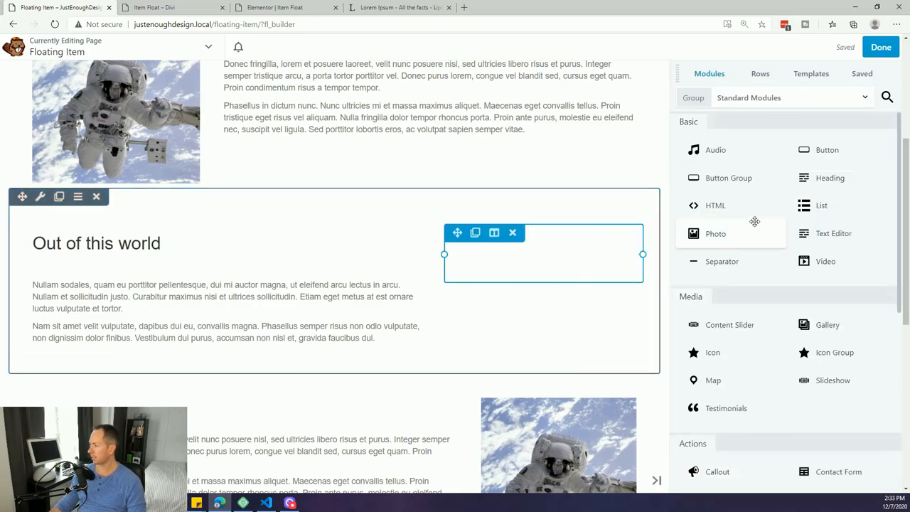
- Add a Photo module to the right column showing spacesuit.png from the Media Library
left_click_drag(716, 233, 637, 248)
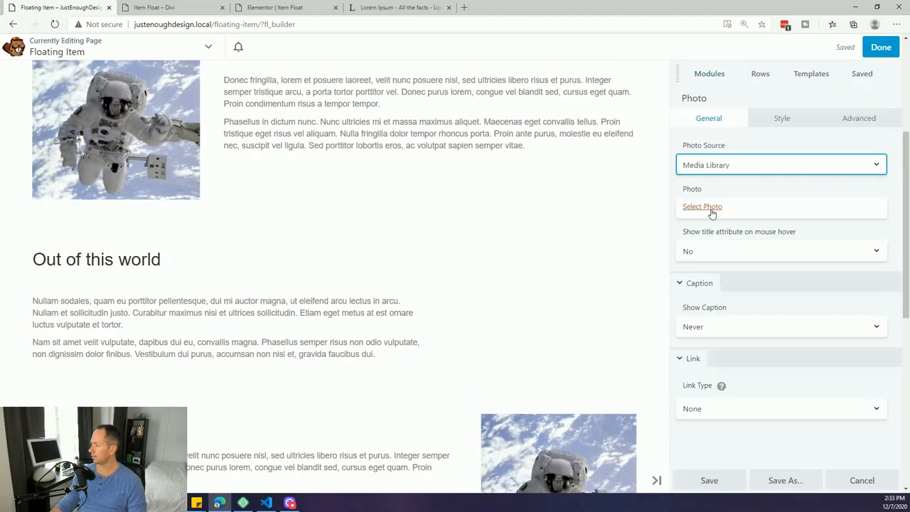
left_click(702, 206)
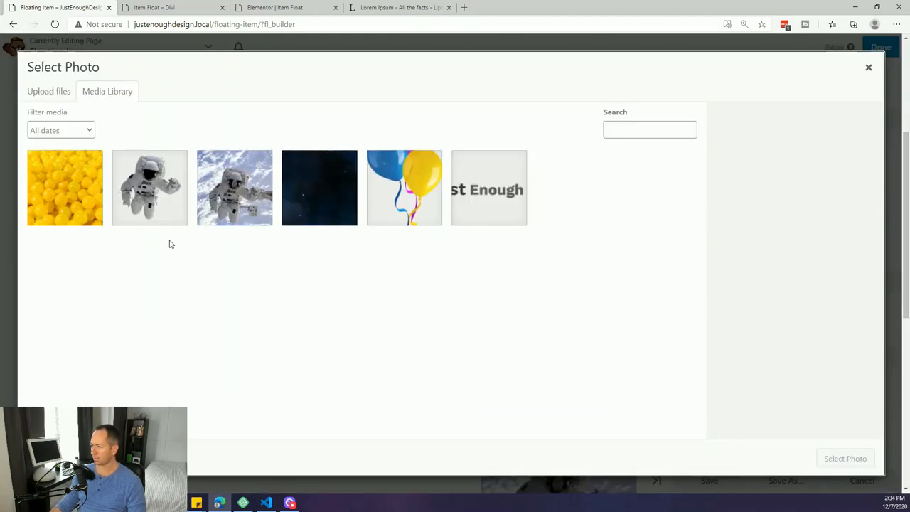
mouse_move(240, 197)
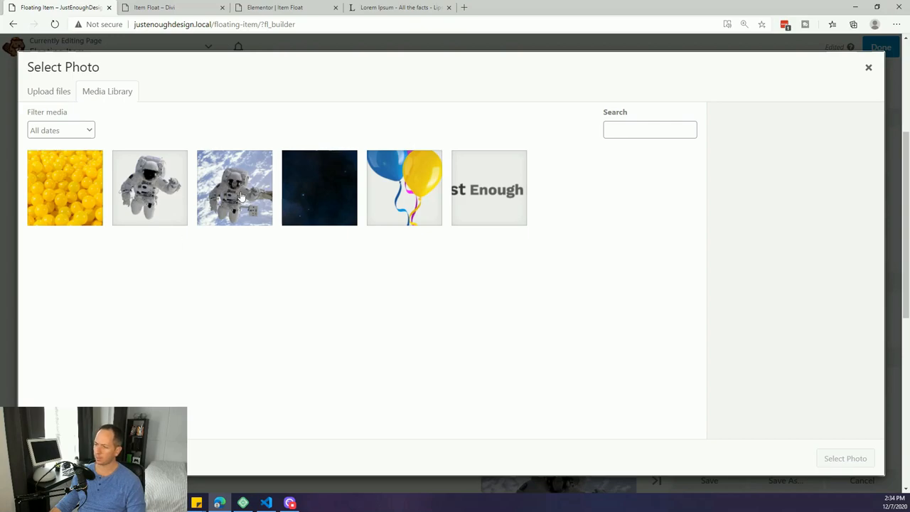
mouse_move(158, 199)
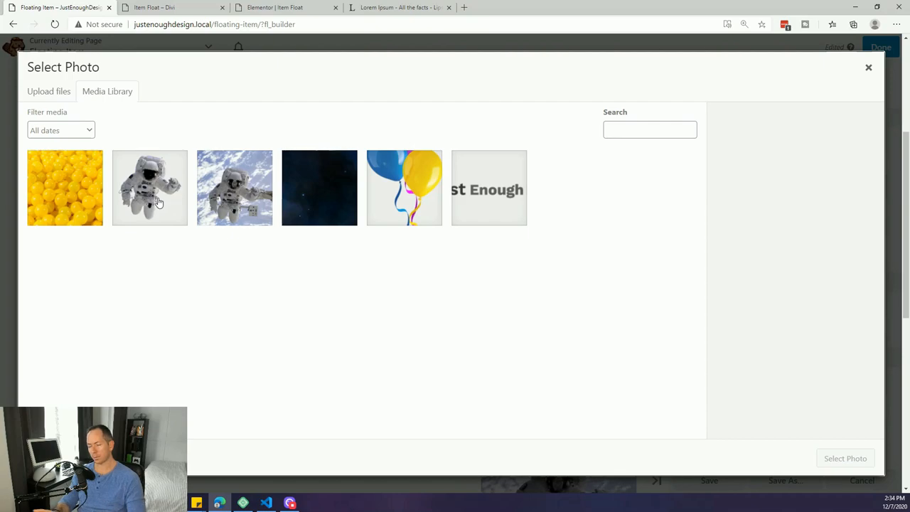
mouse_move(169, 207)
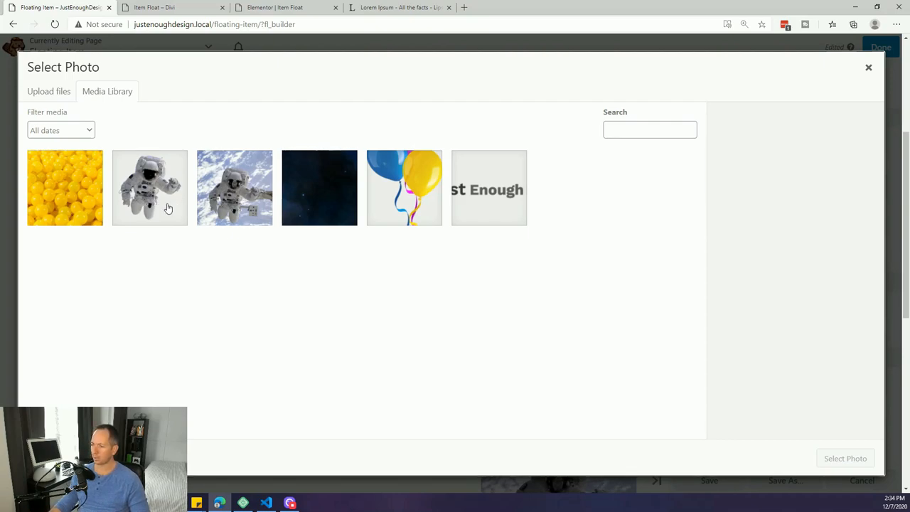
mouse_move(155, 205)
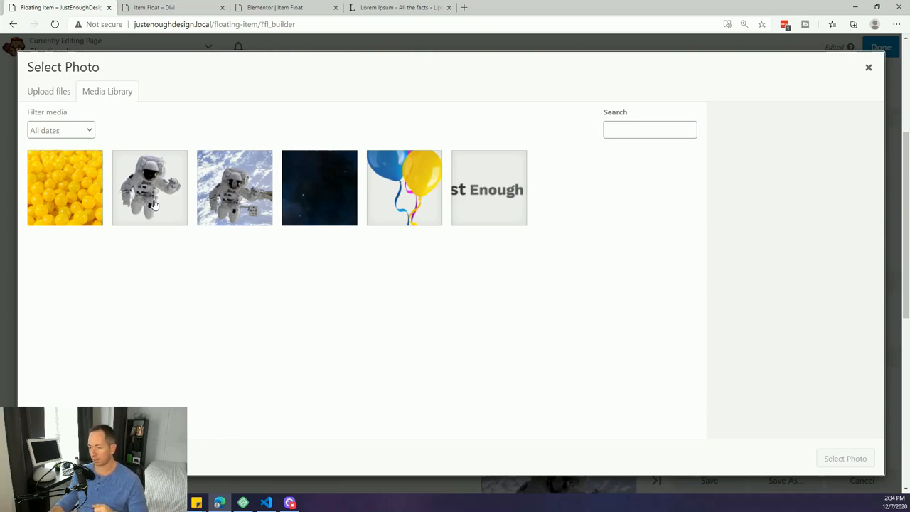
left_click(149, 188)
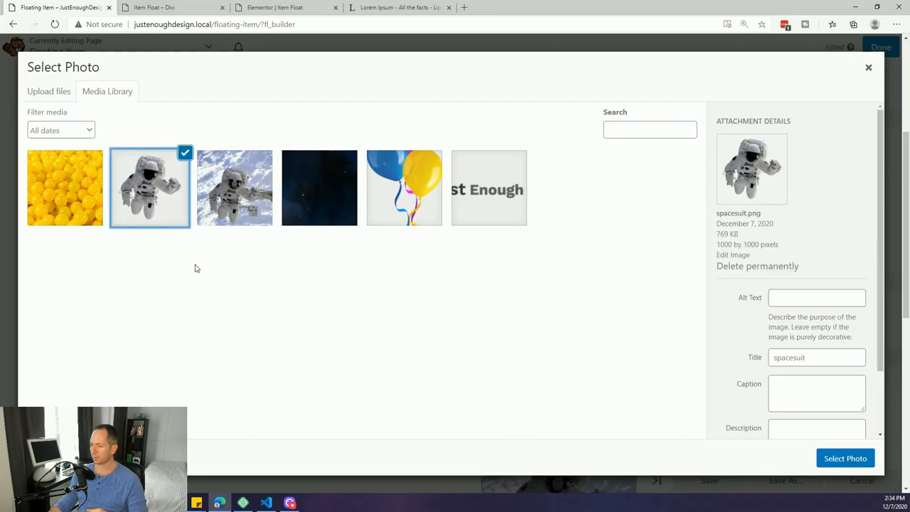
left_click(844, 458)
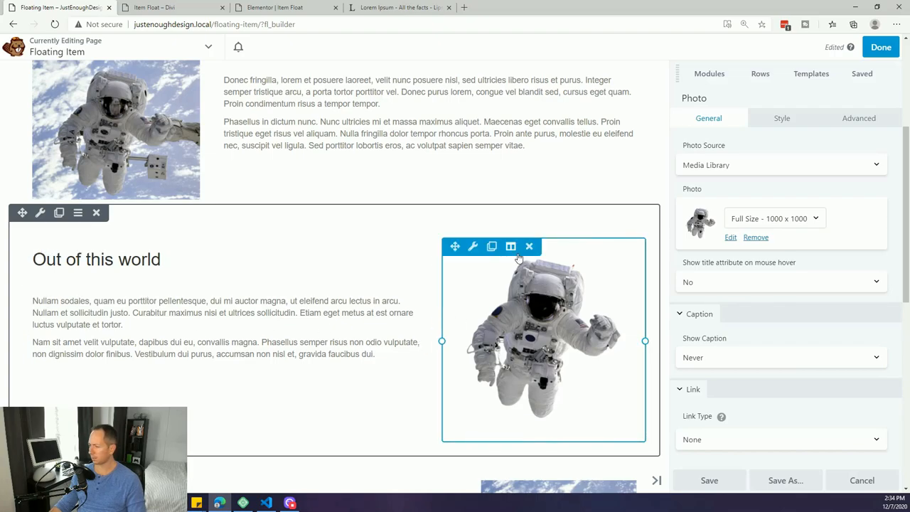
left_click(510, 246)
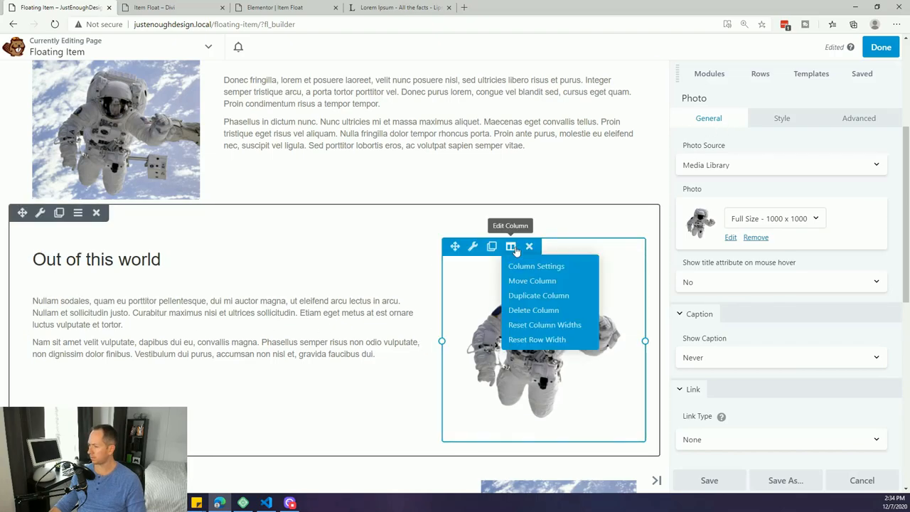
left_click(536, 266)
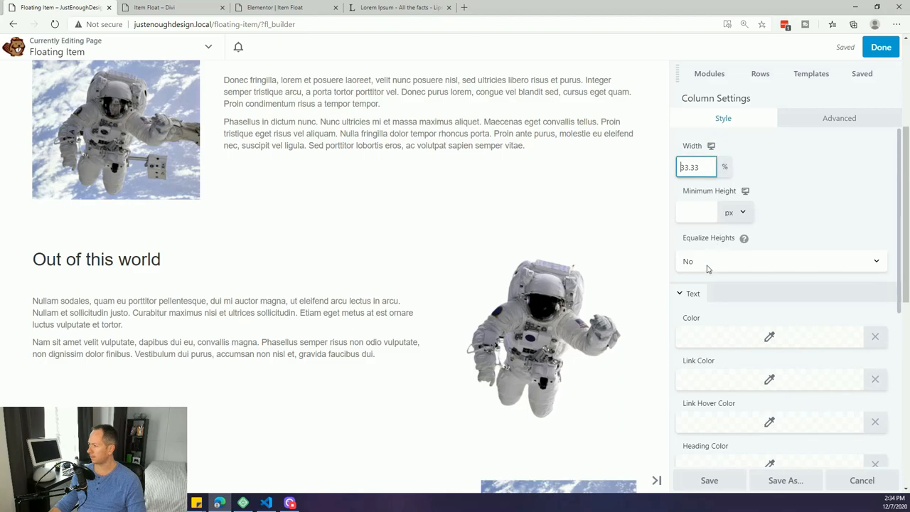
left_click(780, 261)
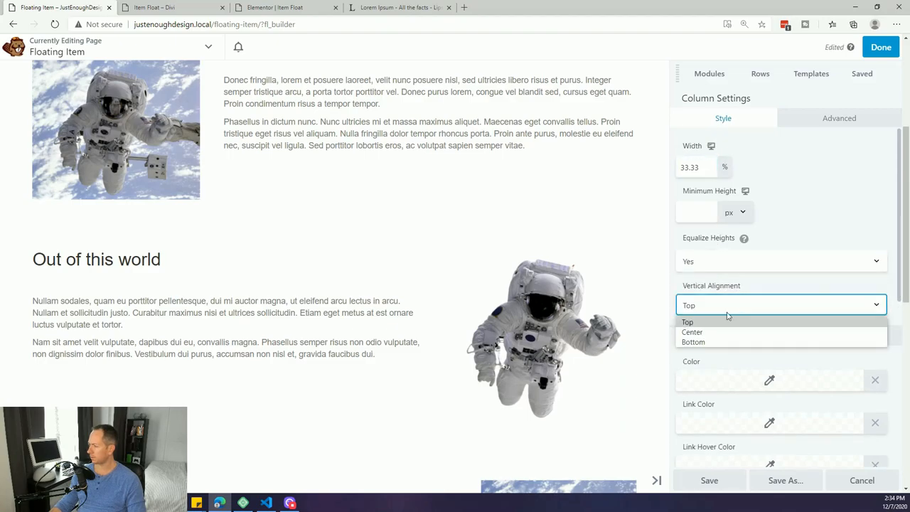
left_click(691, 332)
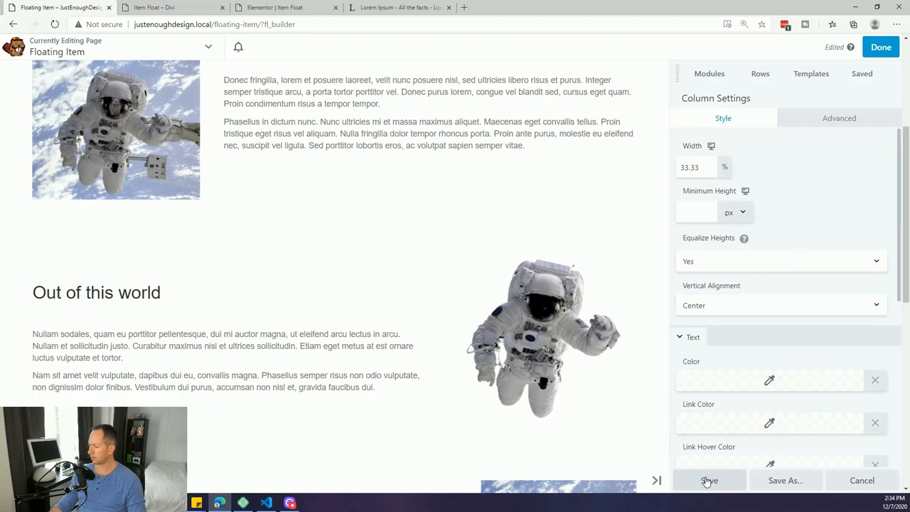
left_click(709, 480)
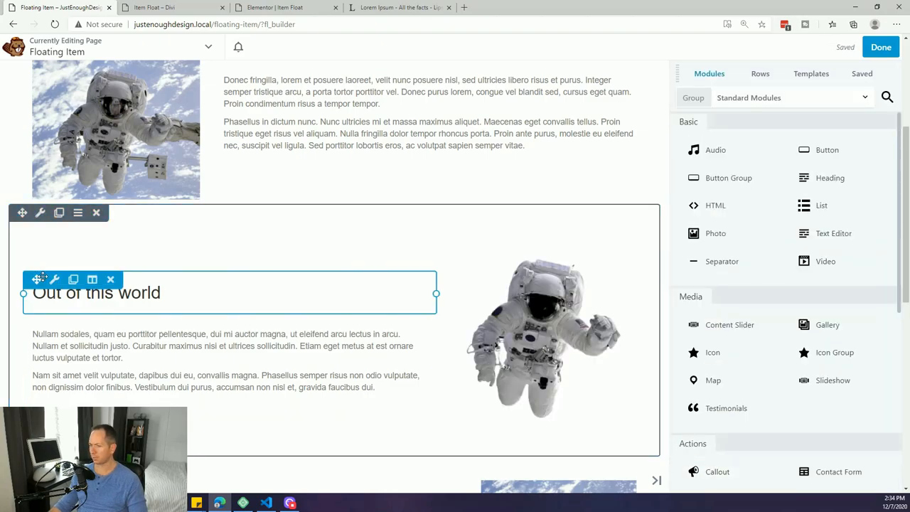
left_click(544, 334)
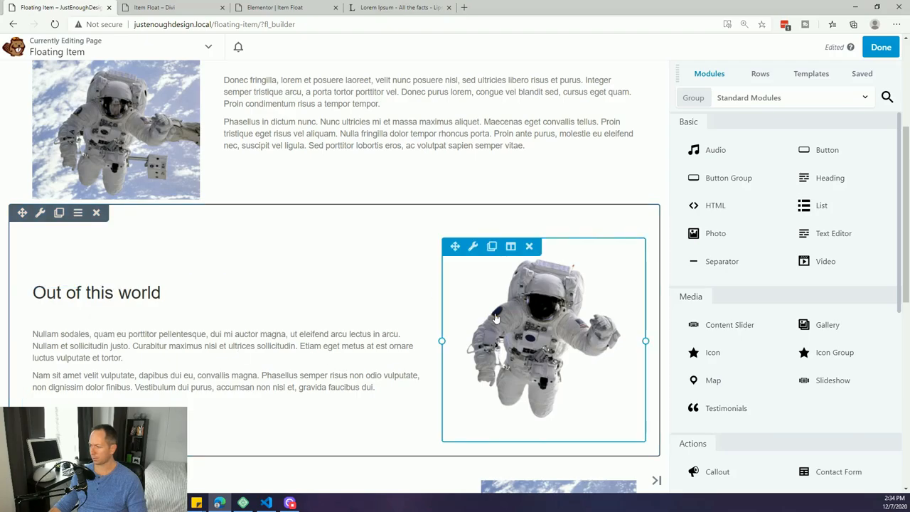
mouse_move(535, 325)
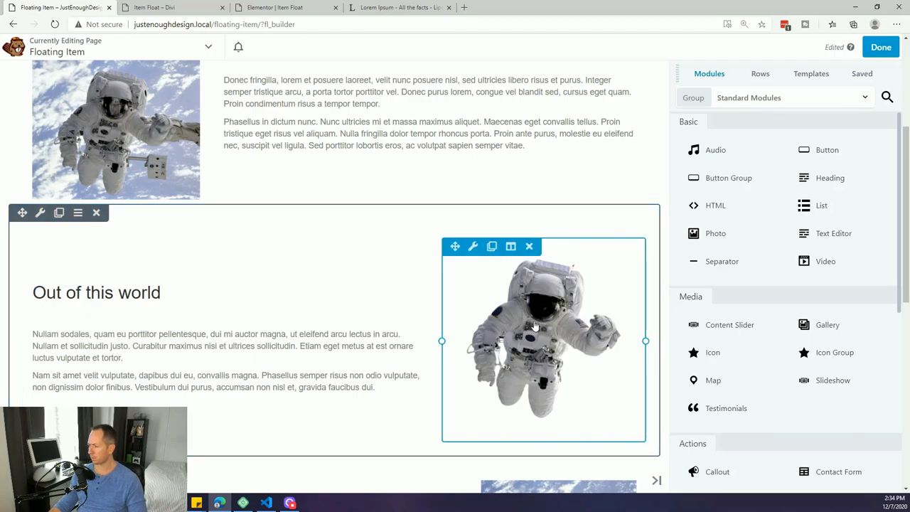
mouse_move(533, 305)
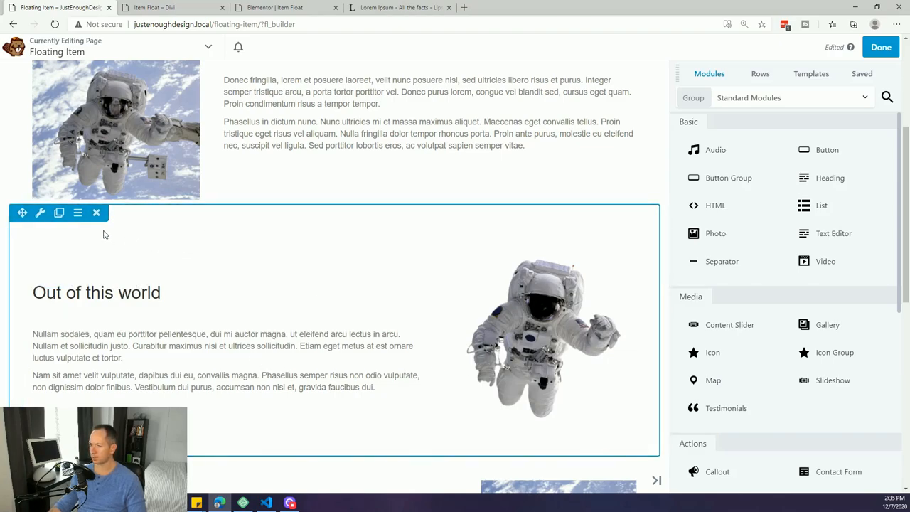
mouse_move(424, 229)
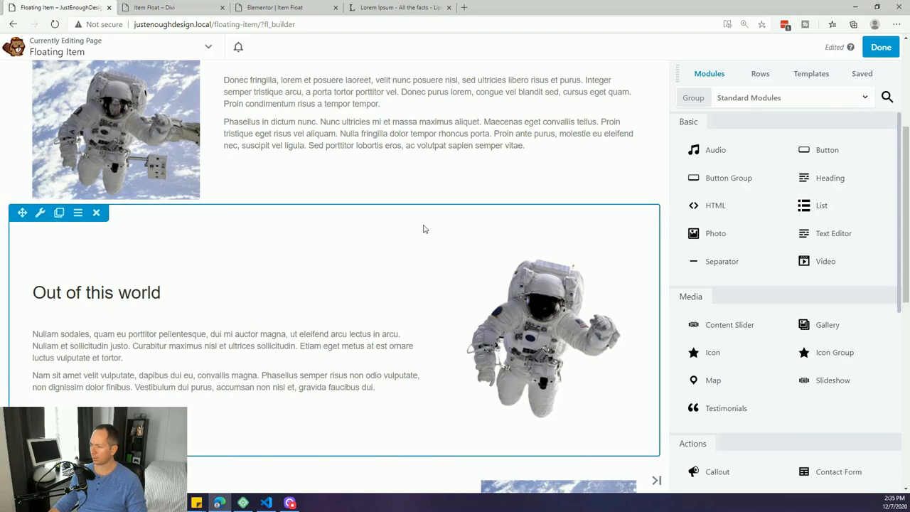
mouse_move(73, 241)
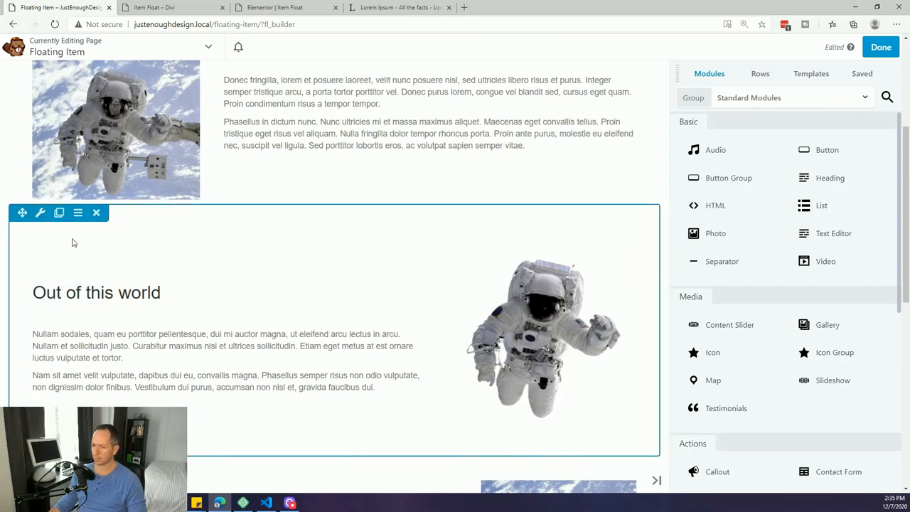
- Set the astronaut row's background type to Parallax using the dark starry space image
left_click(40, 212)
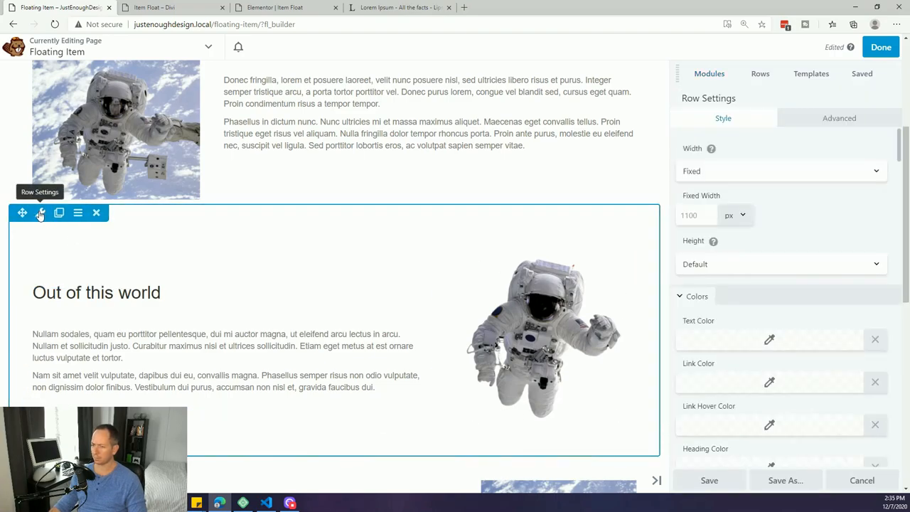
scroll("down", 3)
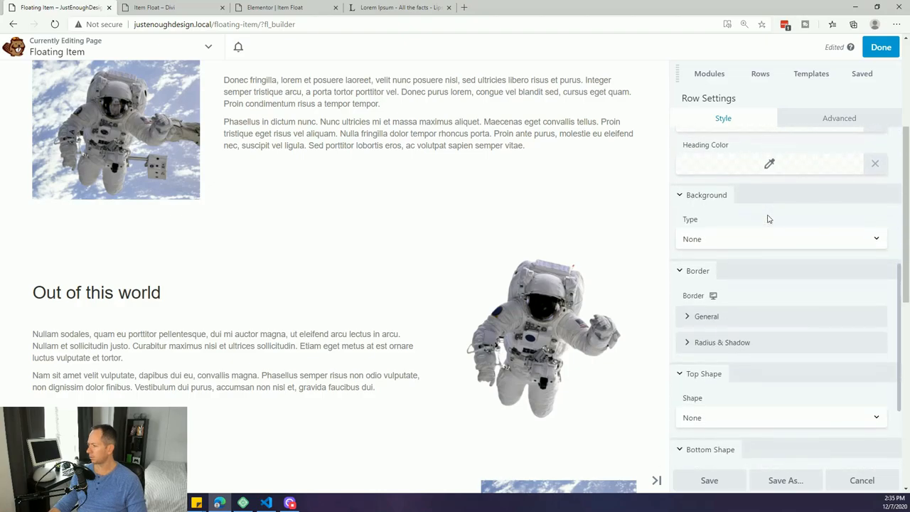
left_click(781, 238)
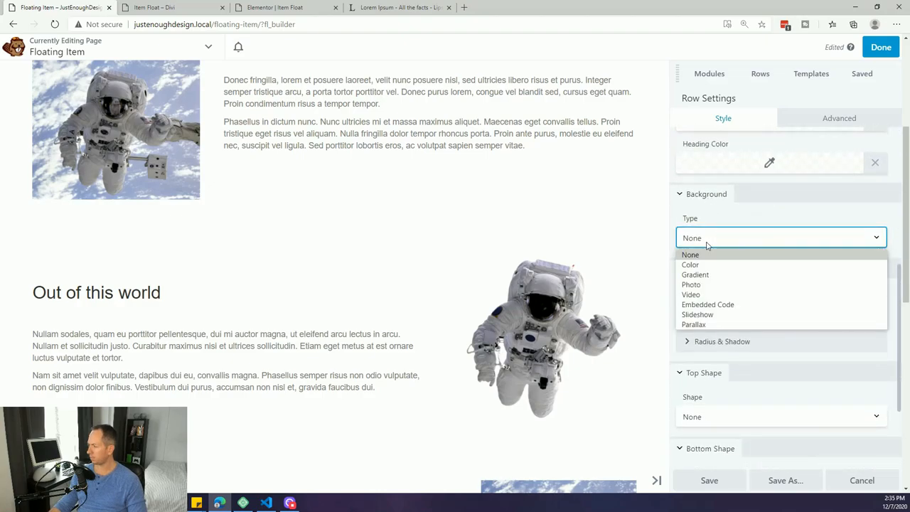
mouse_move(694, 324)
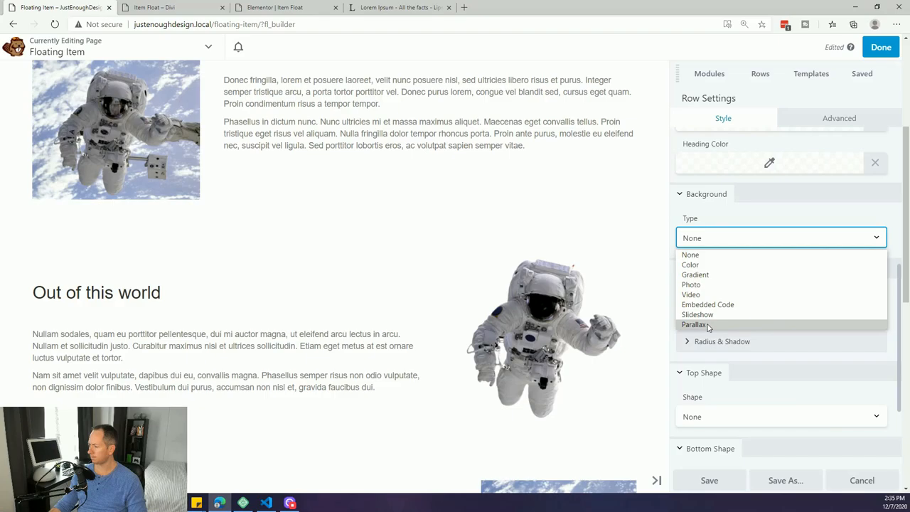
left_click(693, 324)
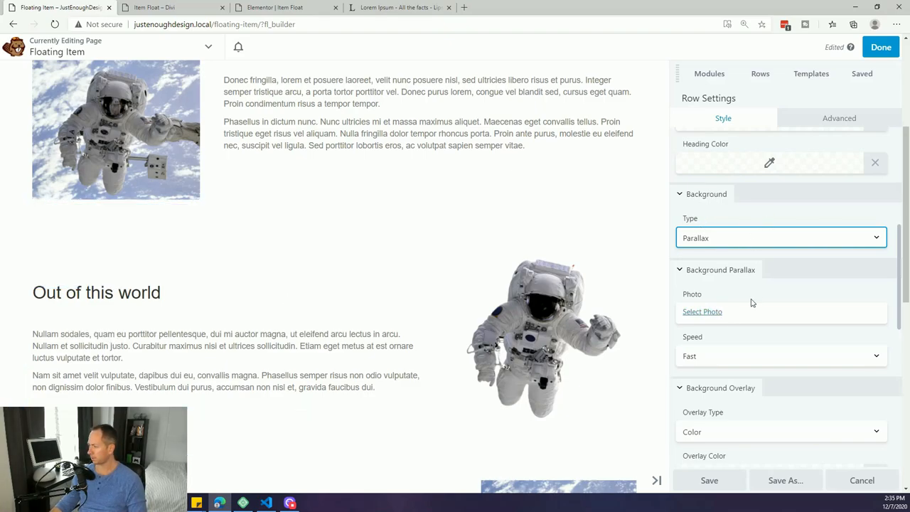
mouse_move(703, 312)
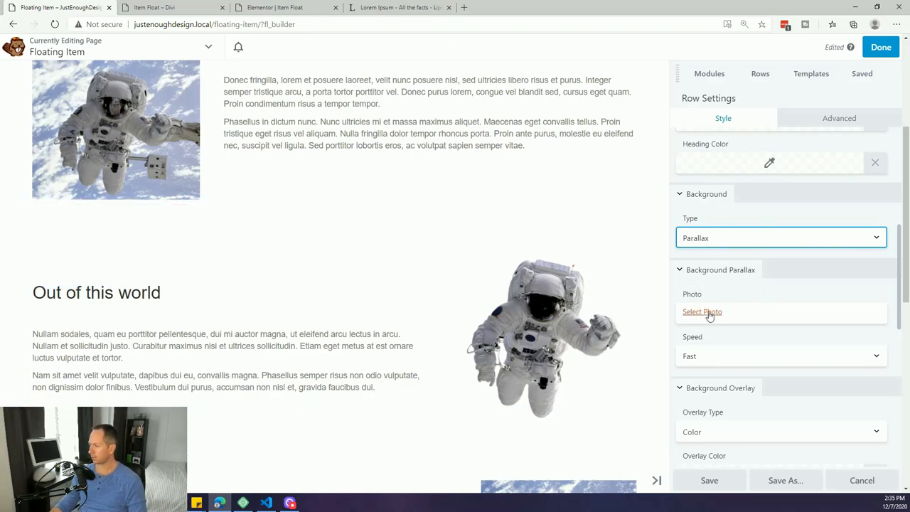
left_click(701, 311)
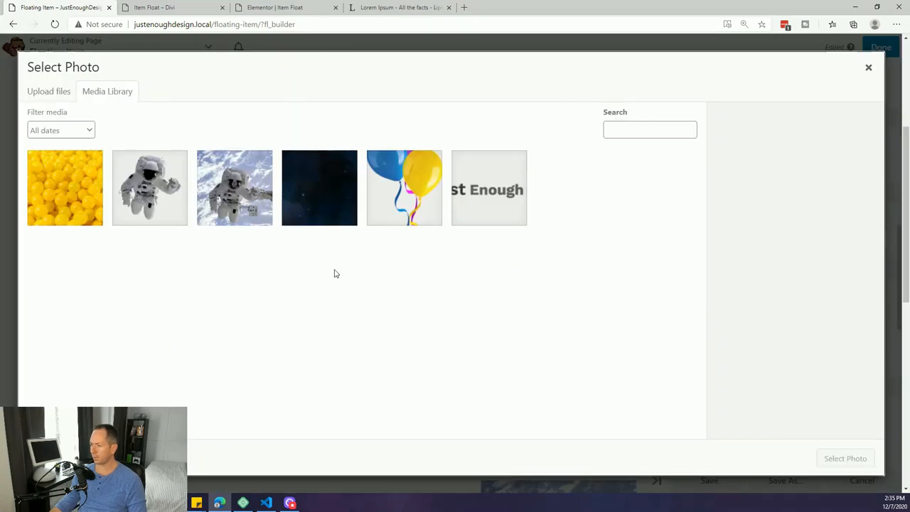
left_click(319, 188)
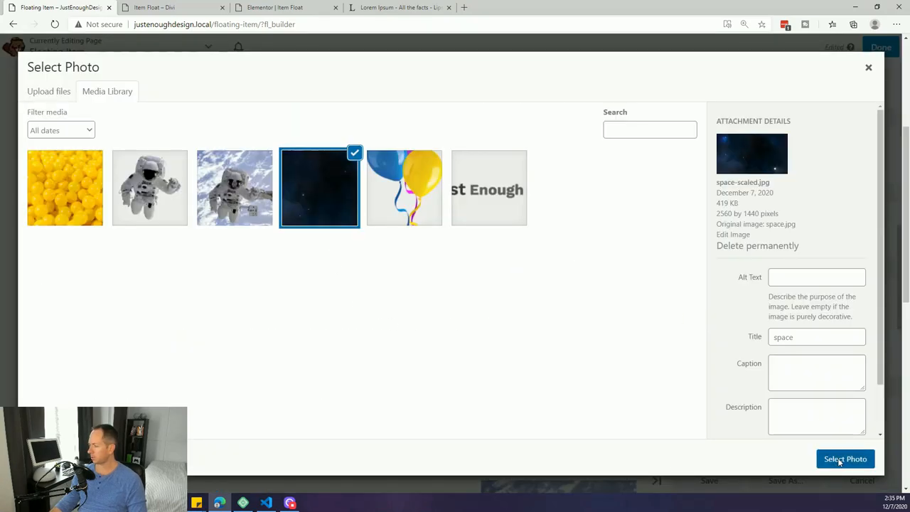
left_click(845, 459)
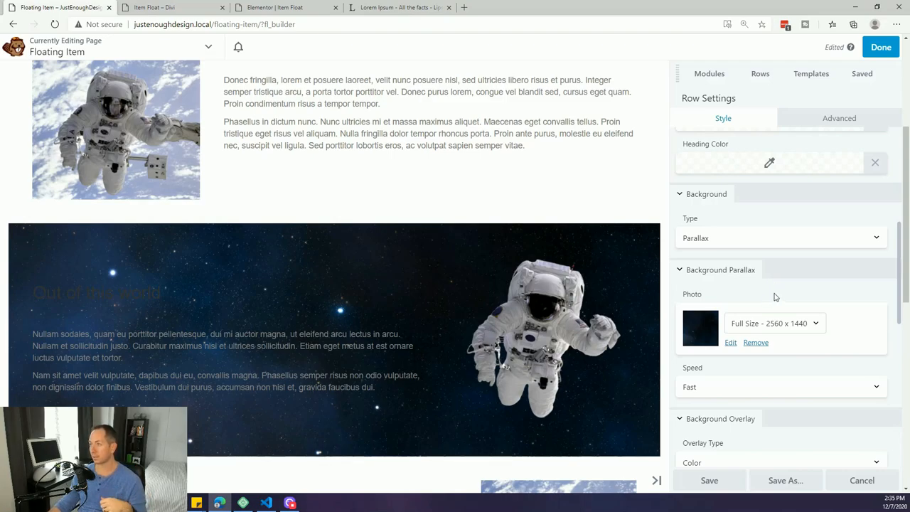
mouse_move(716, 303)
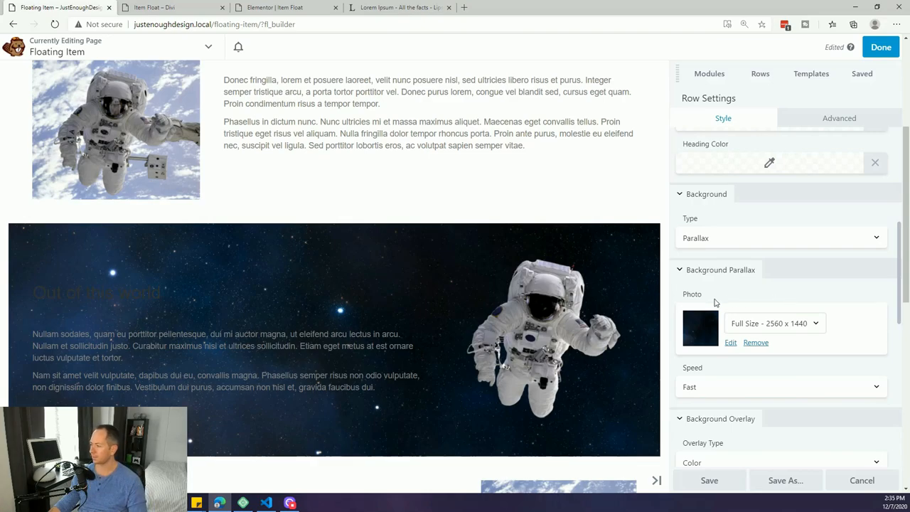
scroll("up", 3)
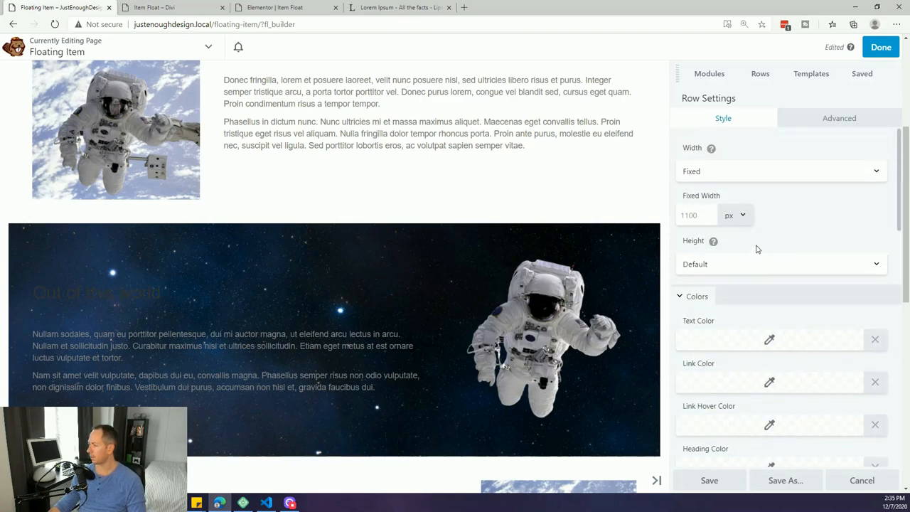
- Change the space row's width from Fixed to Full Width
left_click(780, 171)
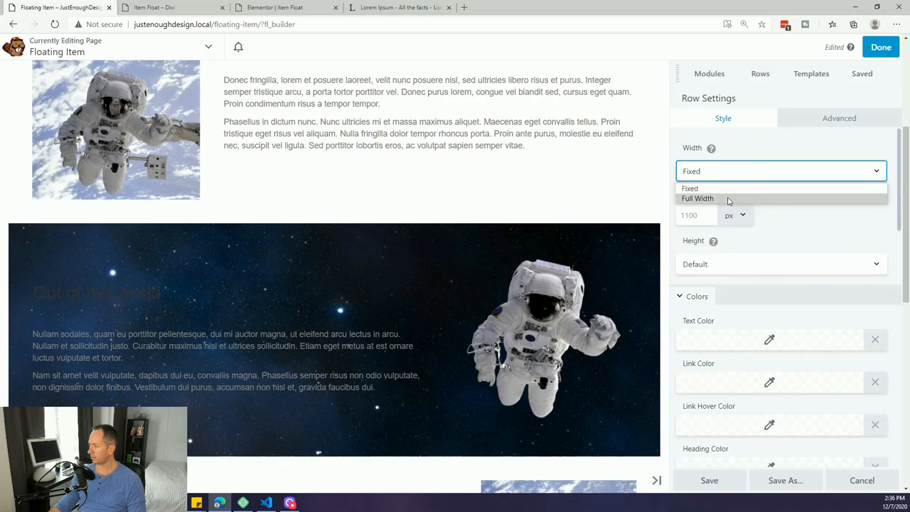
left_click(697, 198)
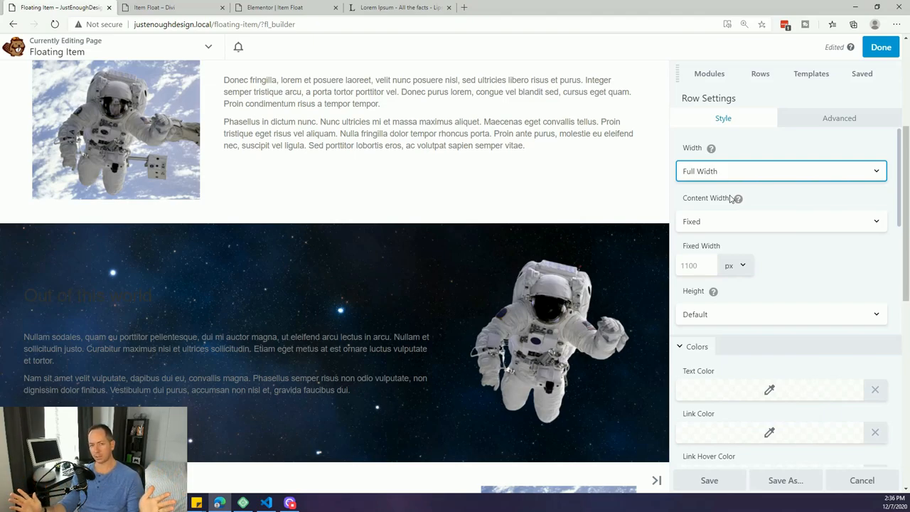
mouse_move(728, 207)
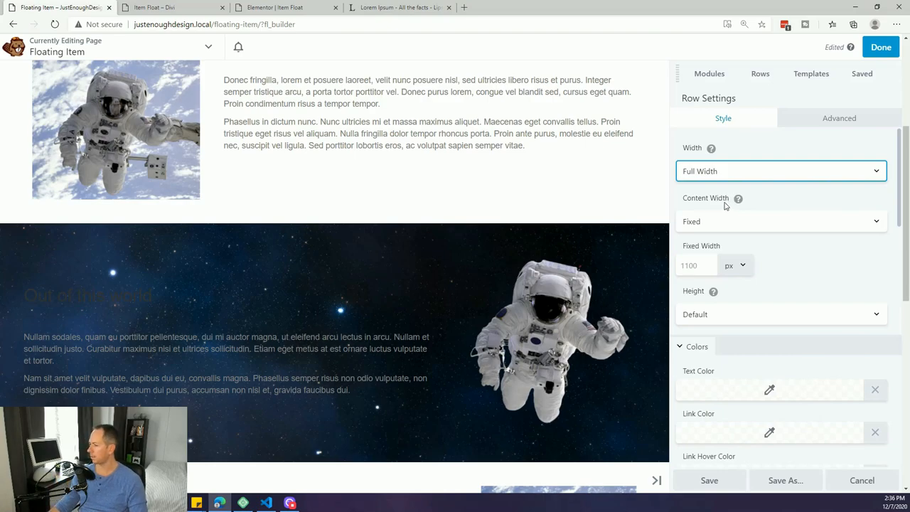
left_click(839, 118)
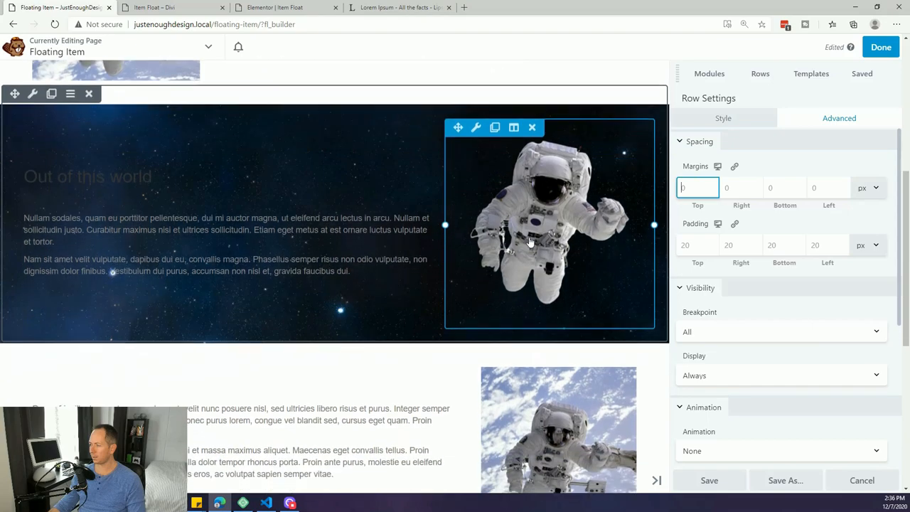
- Give the Out of this world row 120 px top and bottom padding and save it
scroll("down", 3)
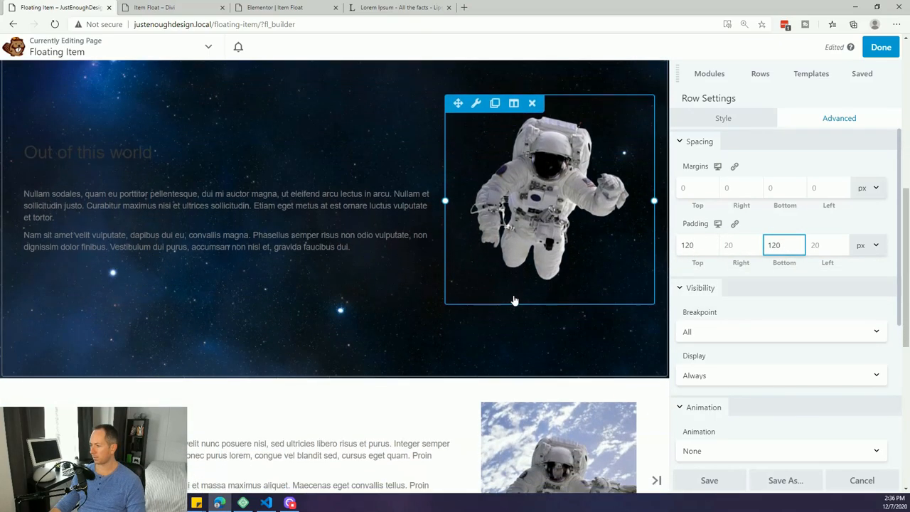
scroll("down", 3)
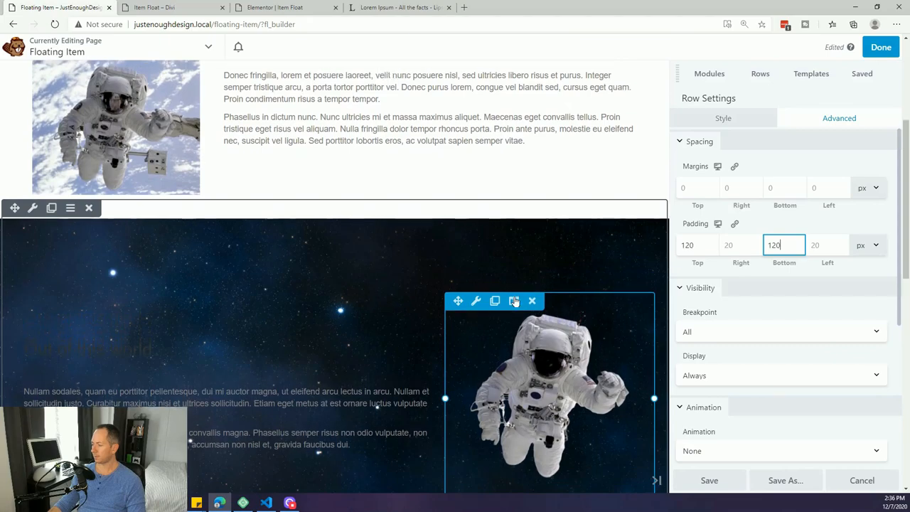
scroll("up", 3)
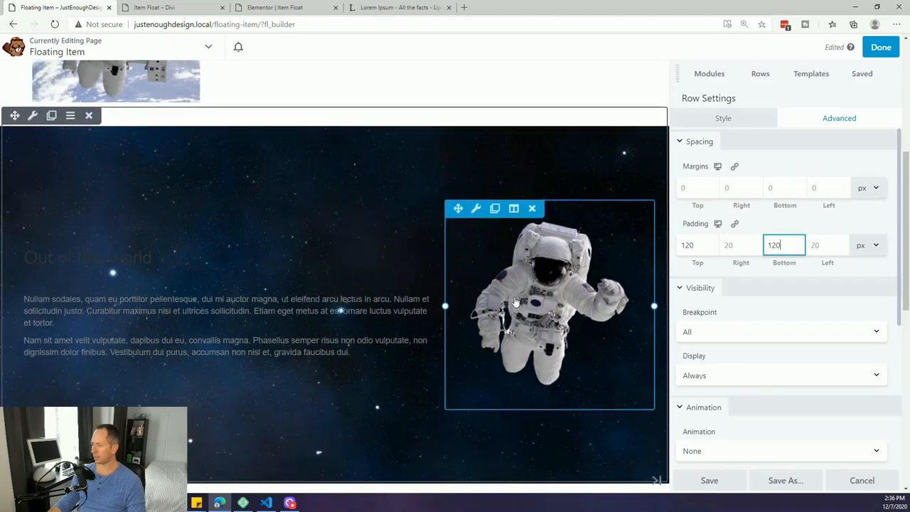
scroll("up", 3)
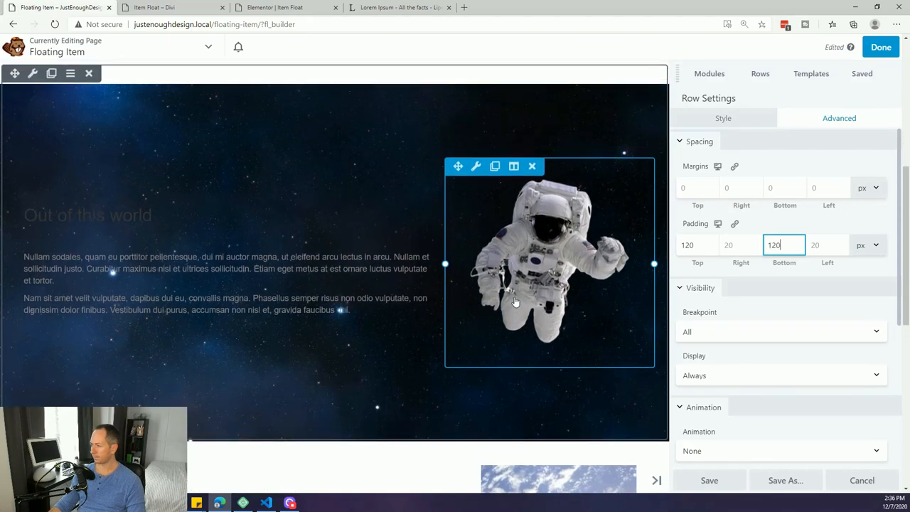
left_click(709, 73)
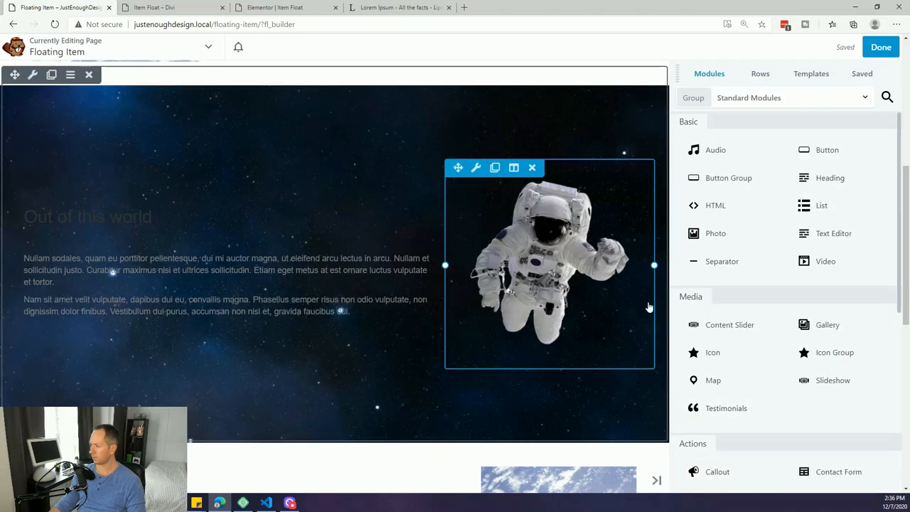
left_click(89, 217)
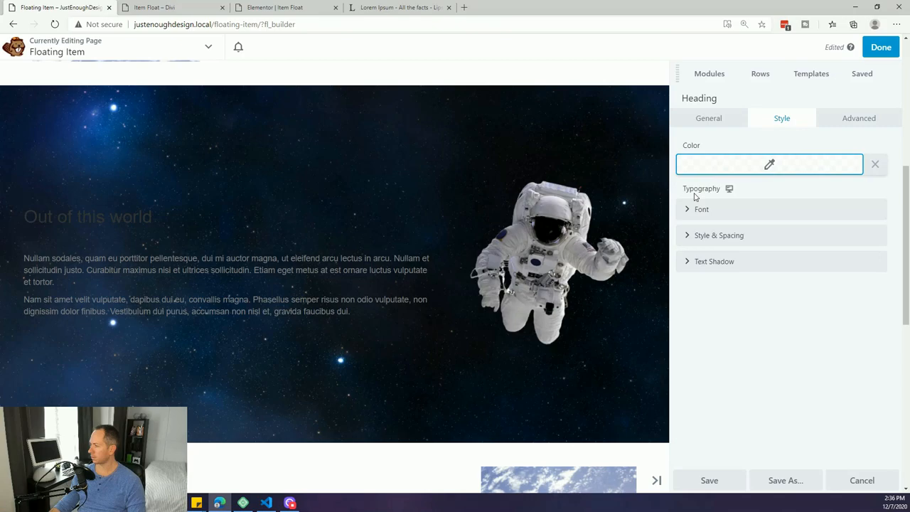
- Set the heading and paragraph text colours to white and save both
left_click(768, 164)
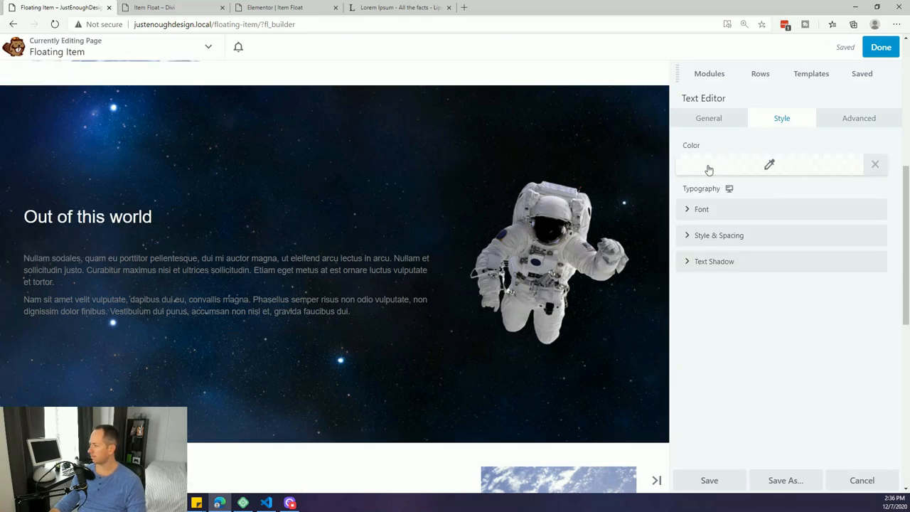
left_click(767, 165)
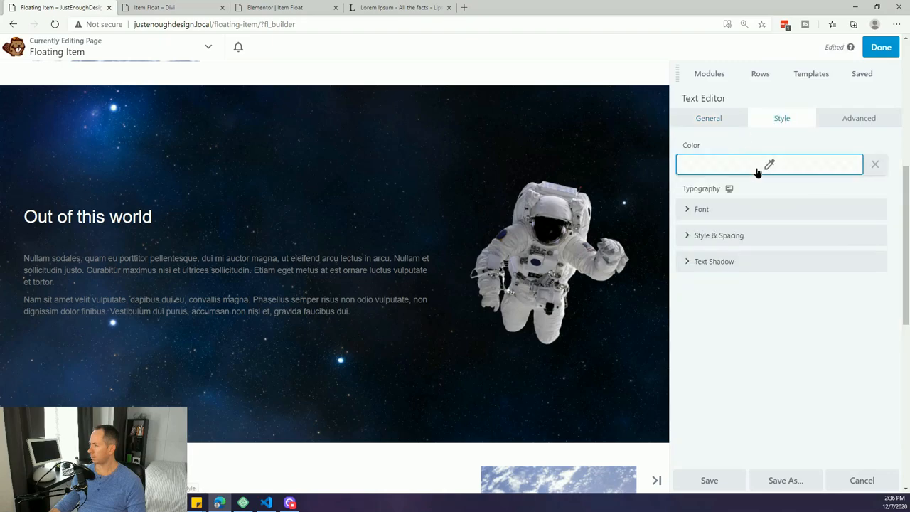
left_click(768, 164)
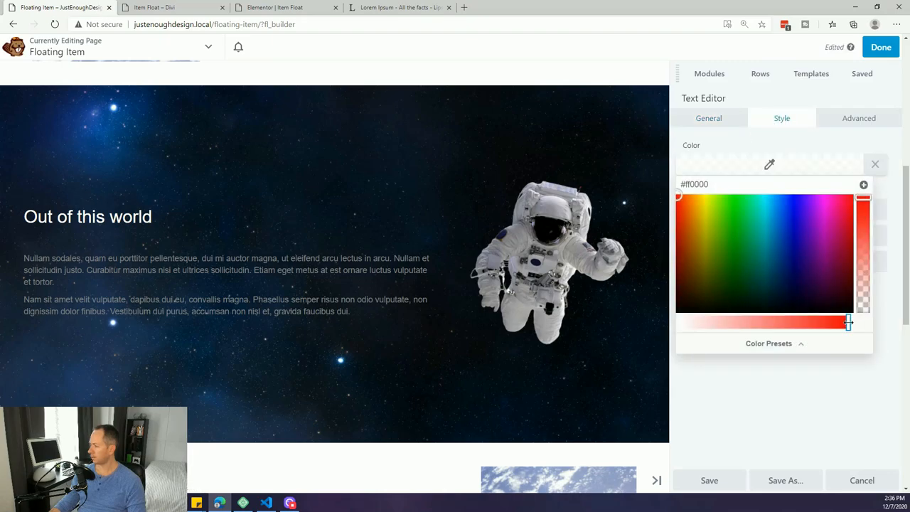
left_click(874, 164)
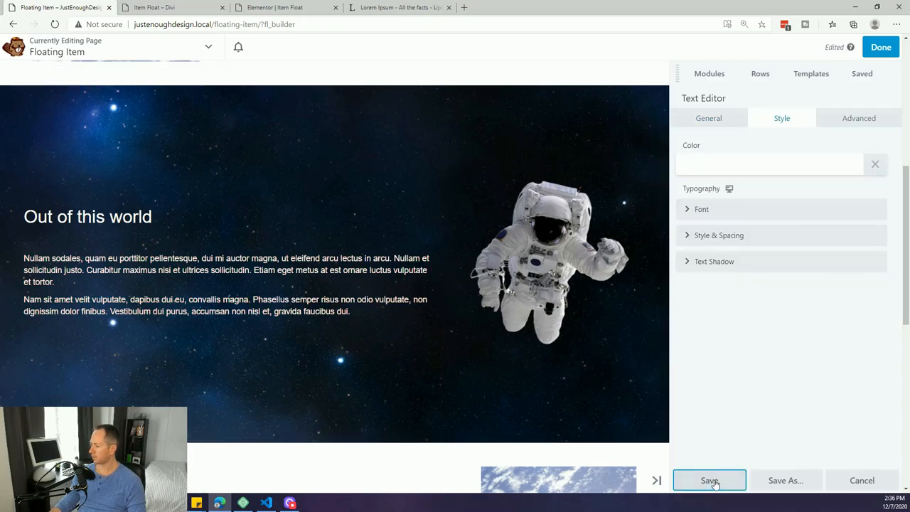
left_click(708, 480)
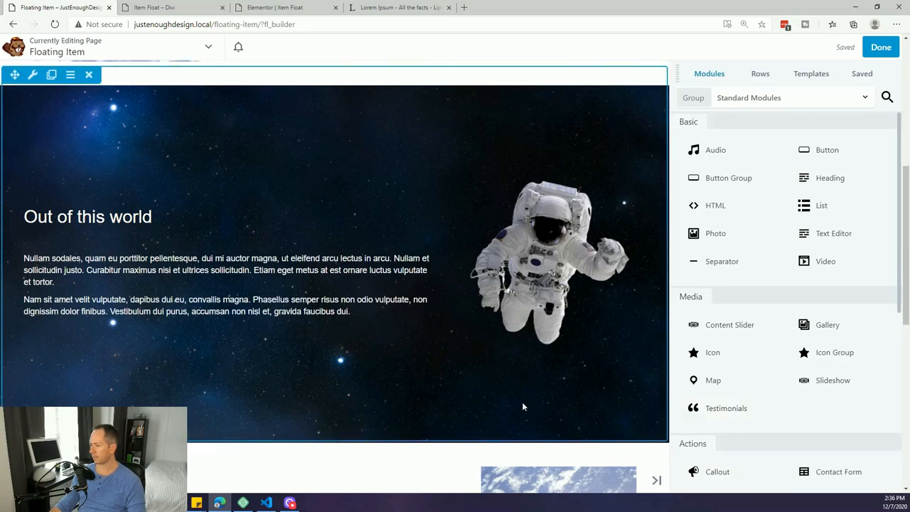
- Limit the space row's content width to 900 px, then publish and exit the builder
left_click(555, 242)
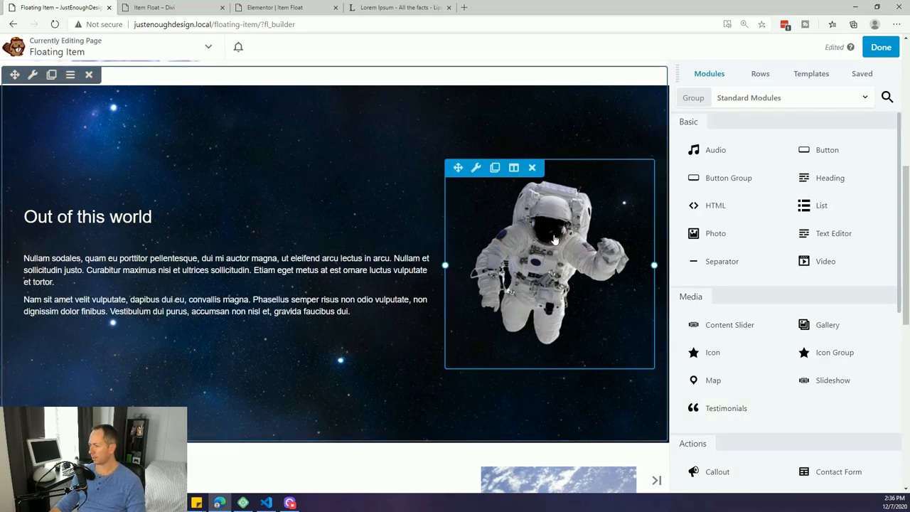
mouse_move(551, 254)
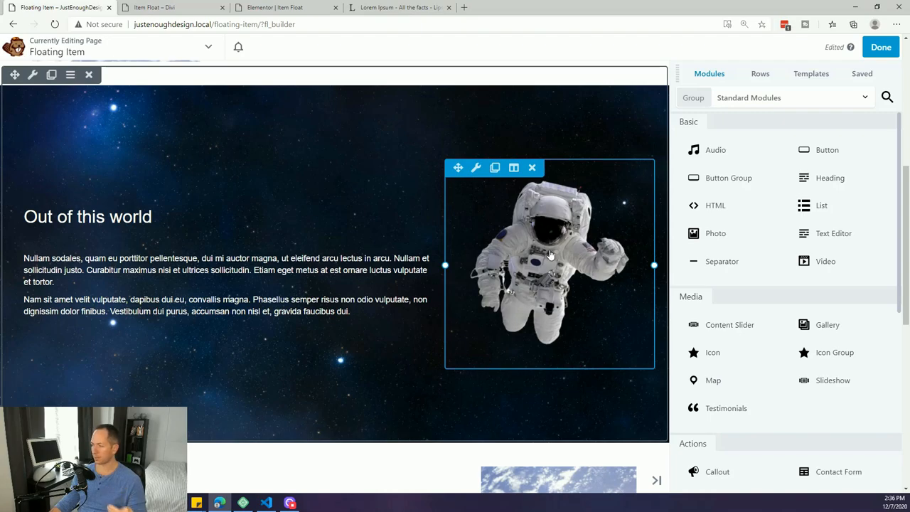
mouse_move(546, 261)
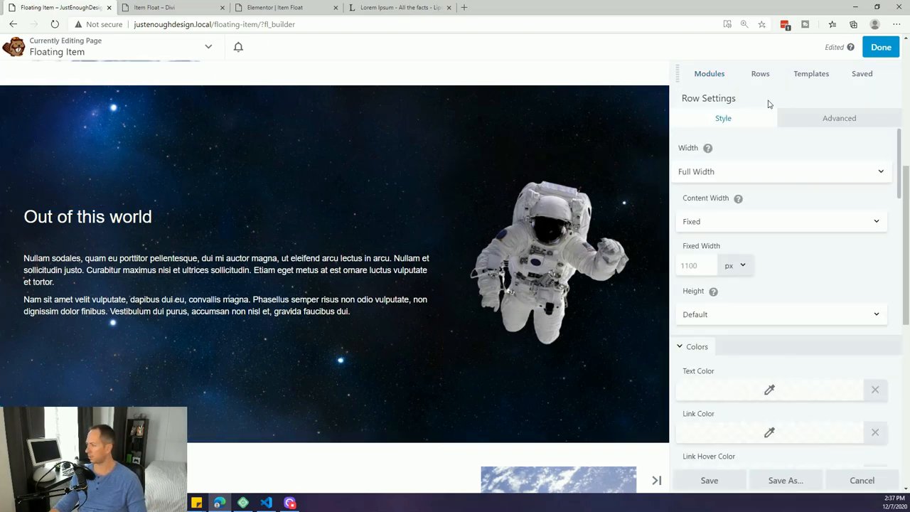
left_click(781, 171)
type("900")
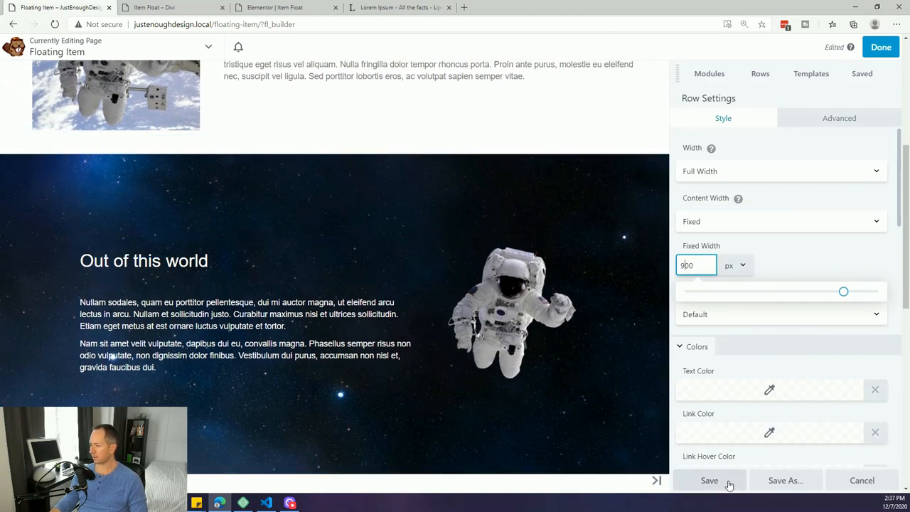
left_click(708, 479)
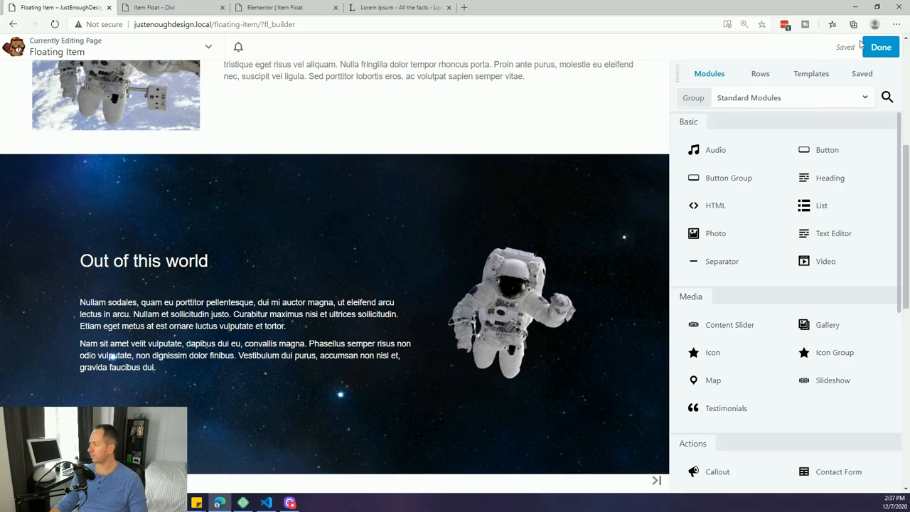
left_click(881, 47)
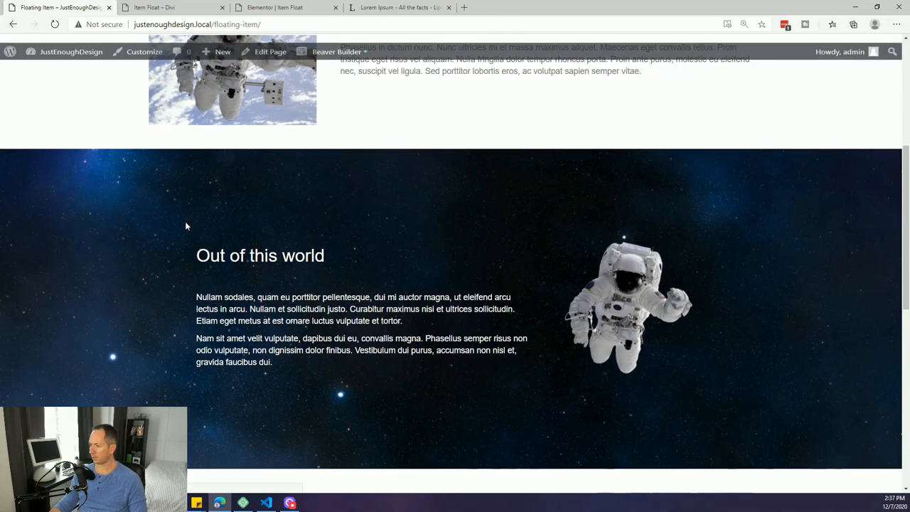
scroll("up", 3)
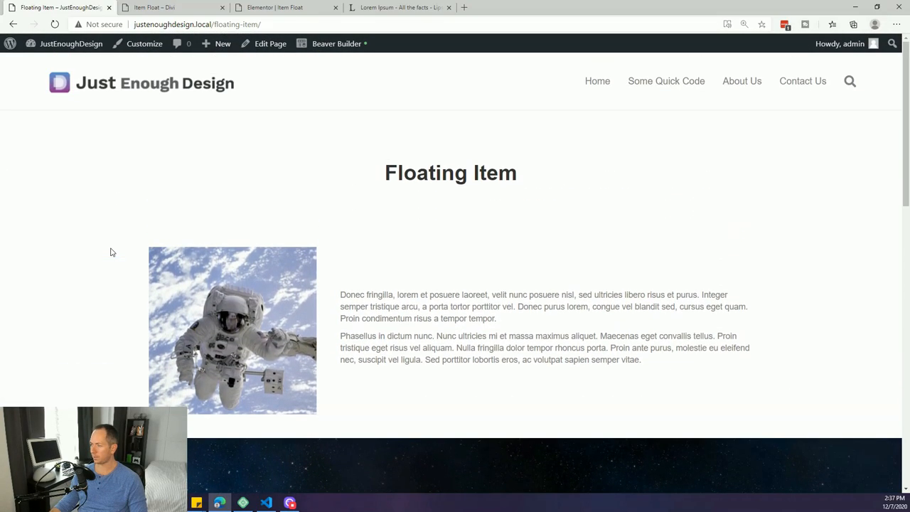
scroll("down", 3)
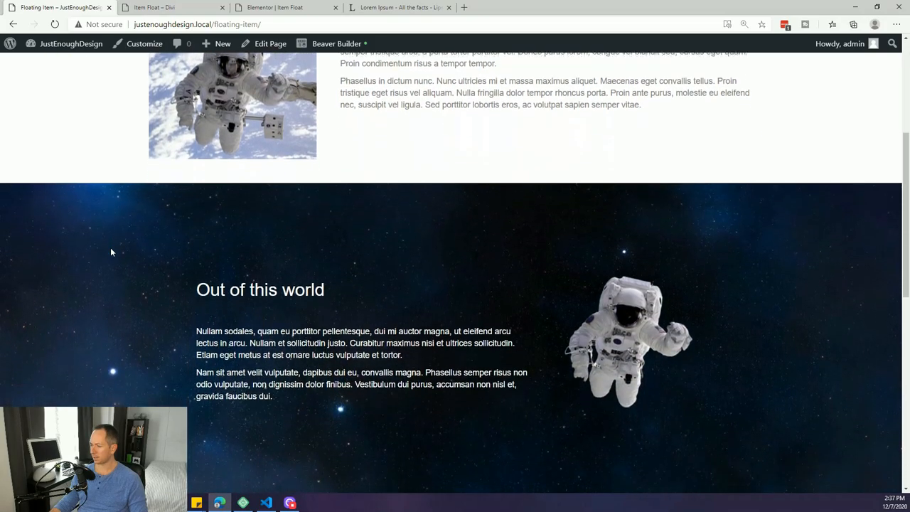
scroll("down", 3)
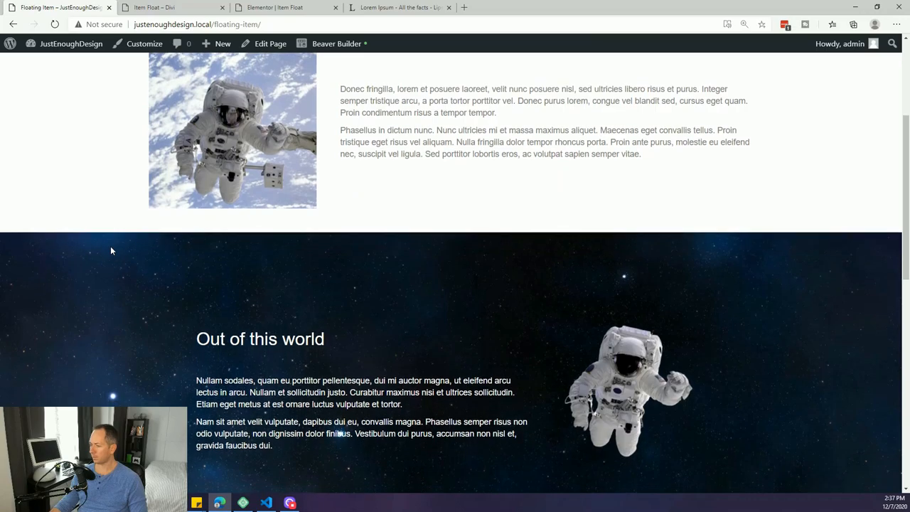
scroll("down", 3)
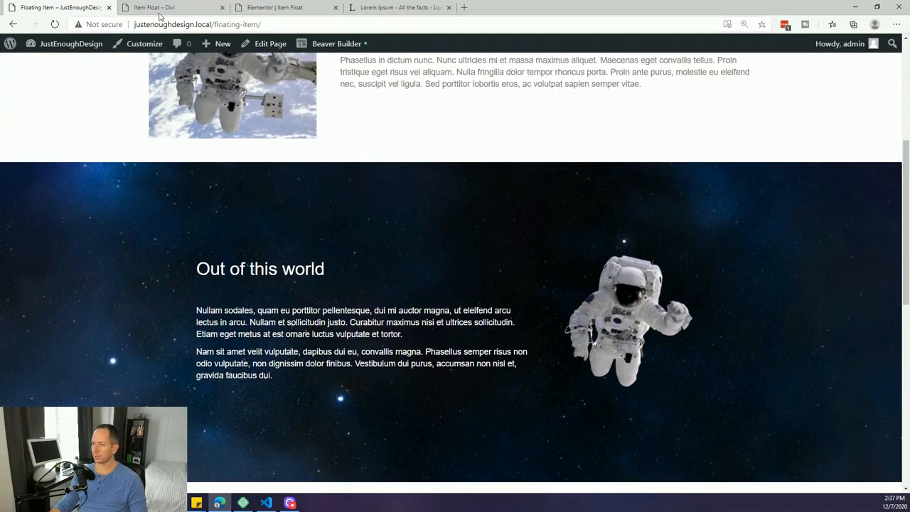
- Switch to the Item Float – Divi page and scroll down to the balloon section
left_click(171, 7)
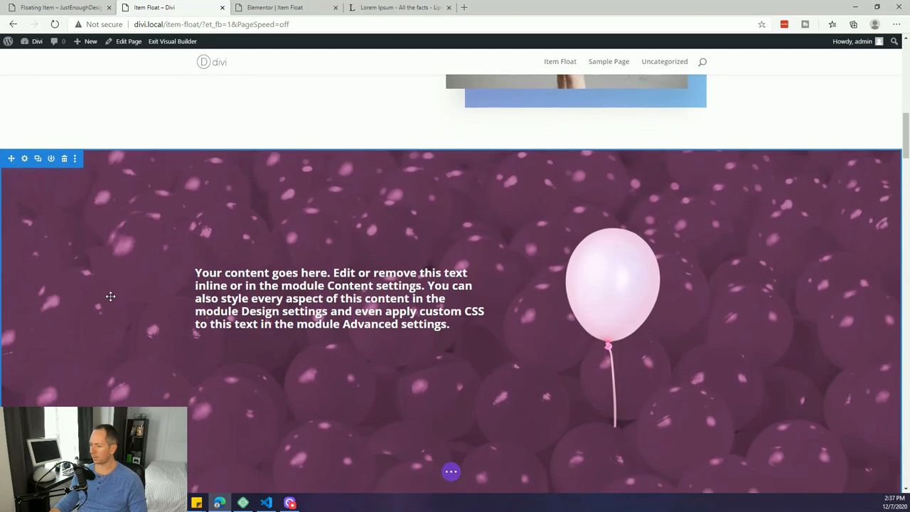
scroll("down", 3)
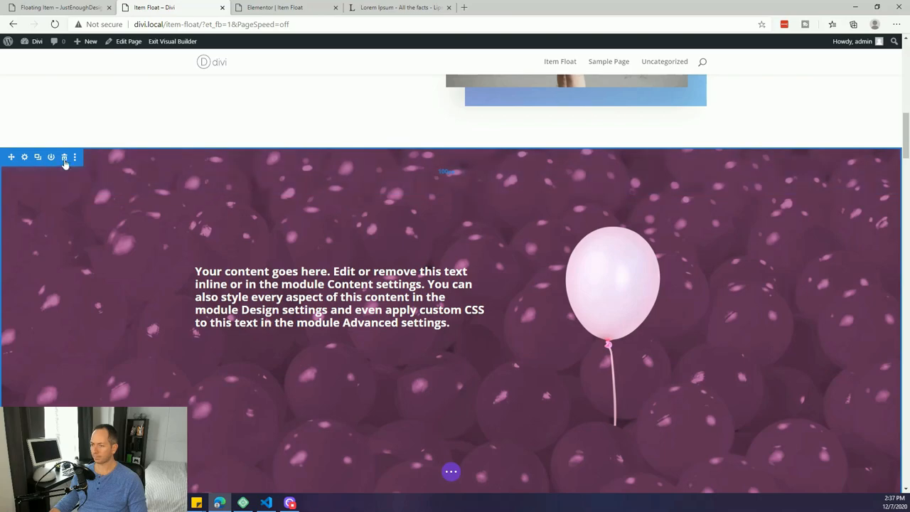
scroll("down", 3)
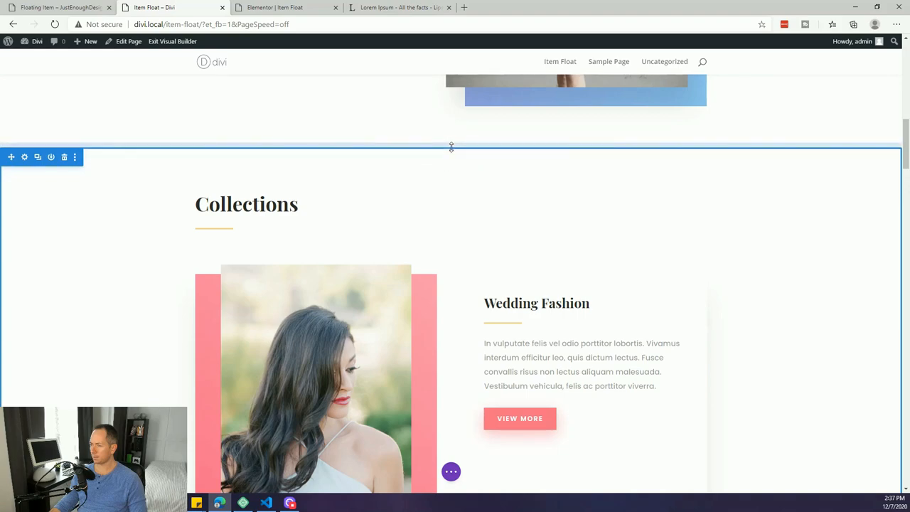
mouse_move(449, 147)
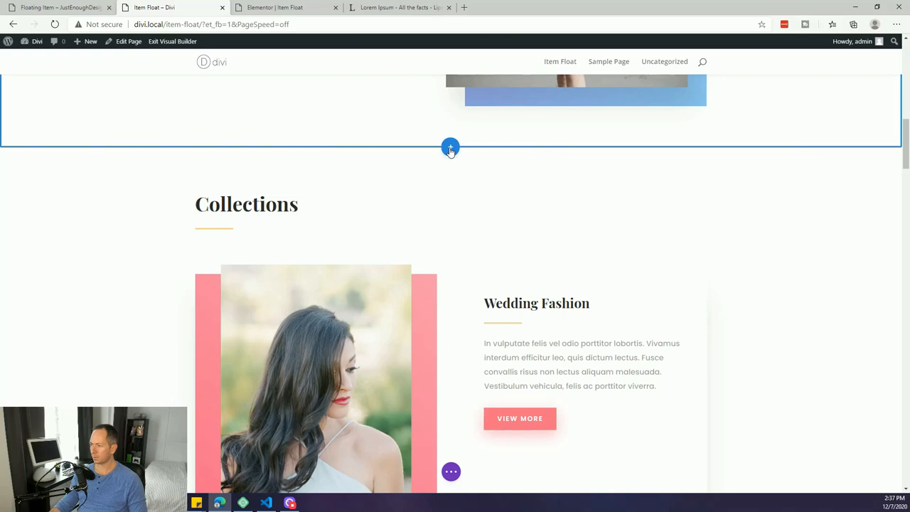
- Insert a regular section with a two-column row, wider left column
left_click(450, 147)
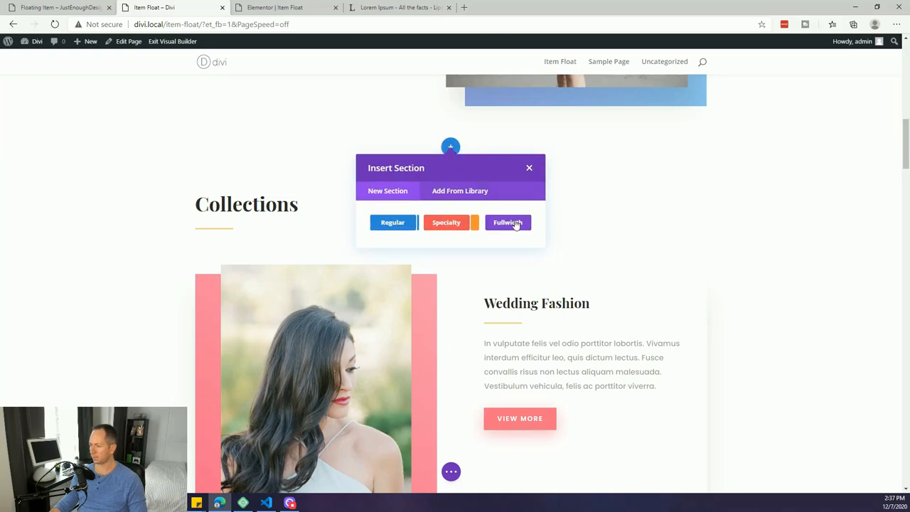
left_click(529, 167)
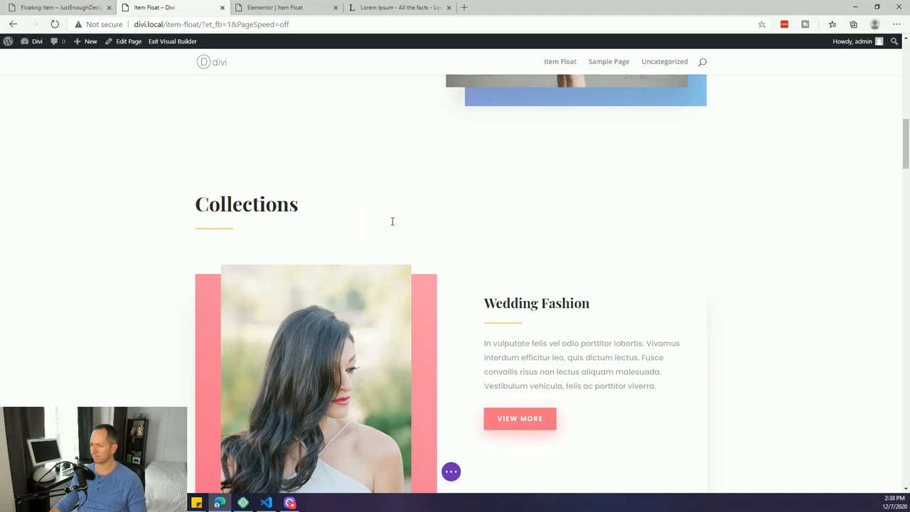
left_click(450, 193)
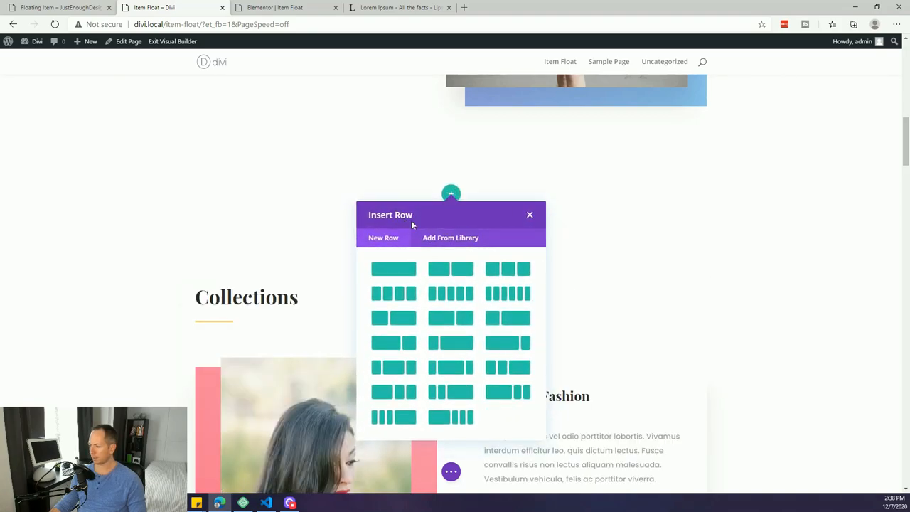
mouse_move(507, 343)
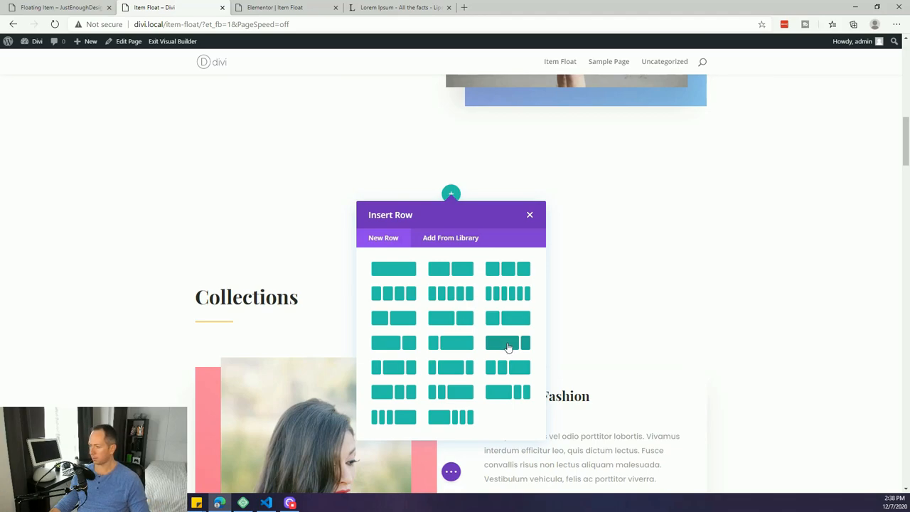
left_click(530, 214)
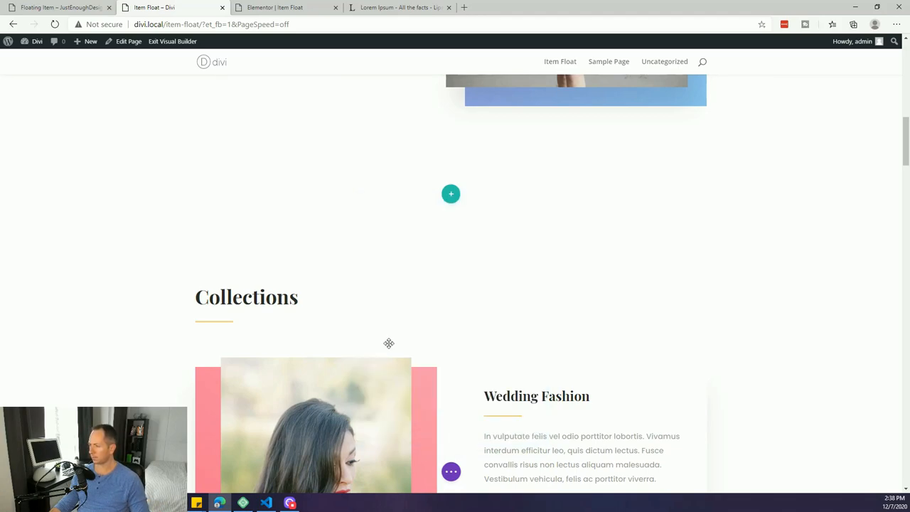
- Add a Text module to the left column
left_click(451, 193)
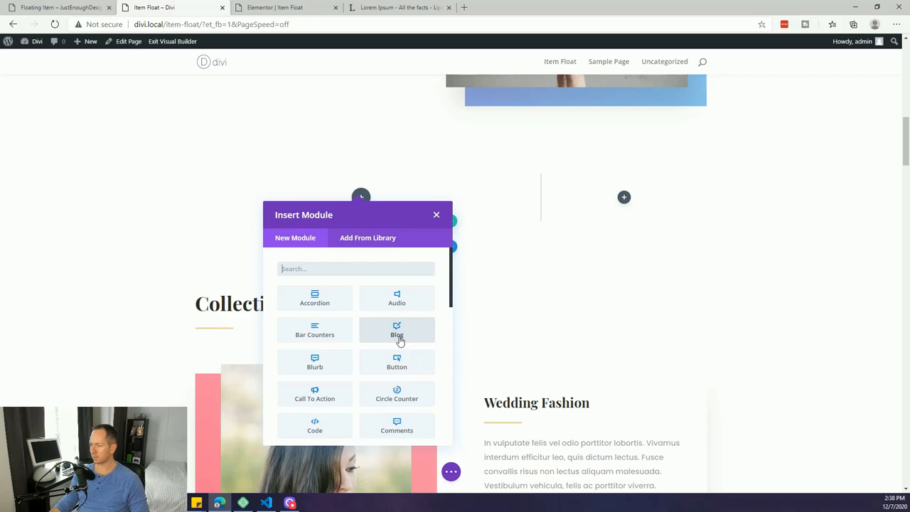
type("te")
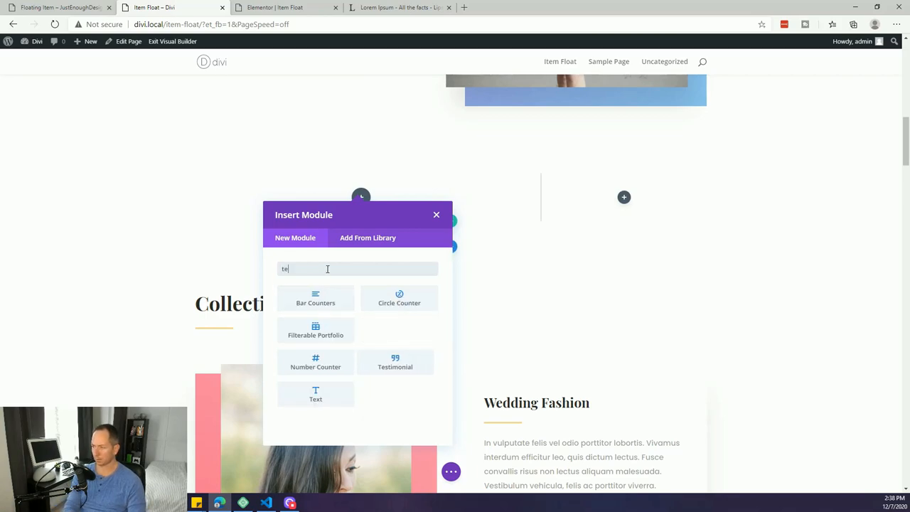
left_click(436, 214)
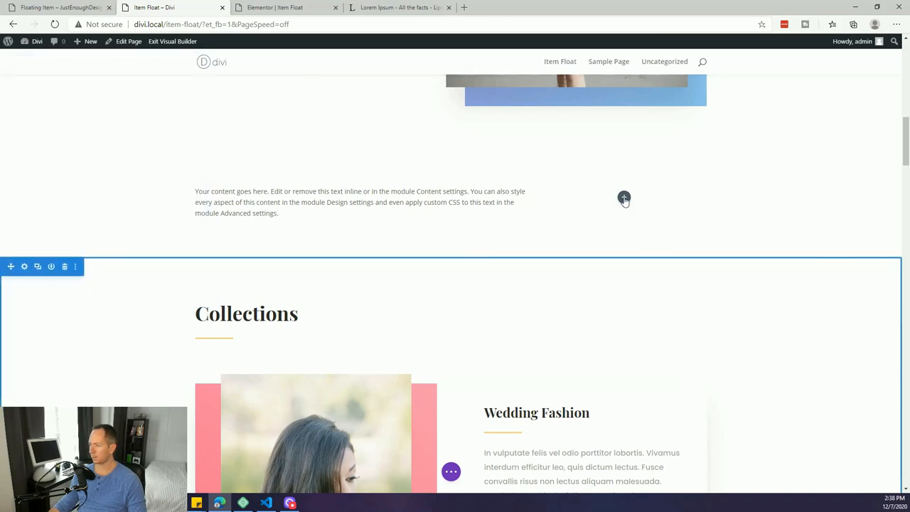
- Add an Image module showing the pink balloon picture to the right column
left_click(624, 197)
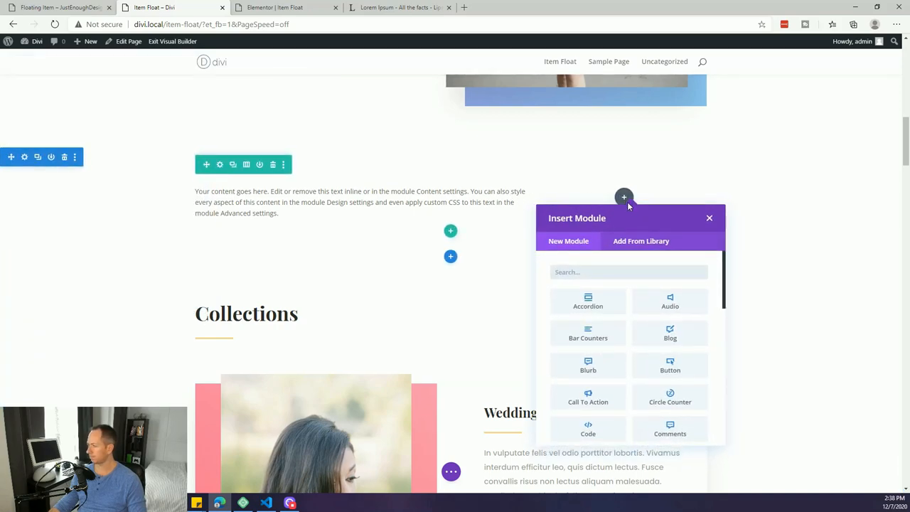
type("photo")
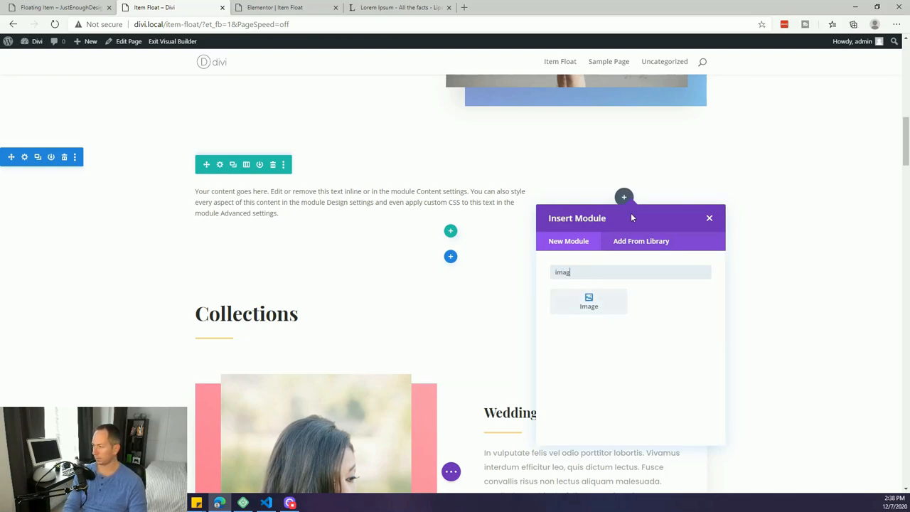
left_click(589, 301)
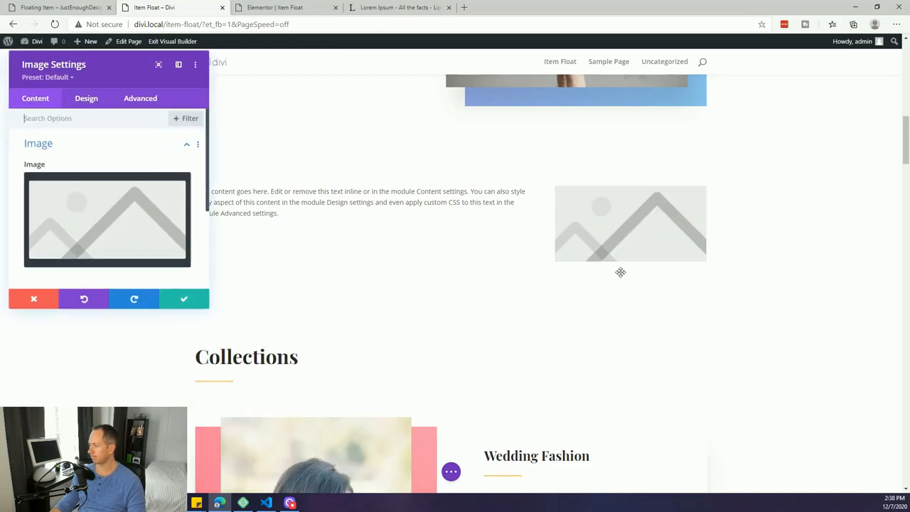
left_click(106, 219)
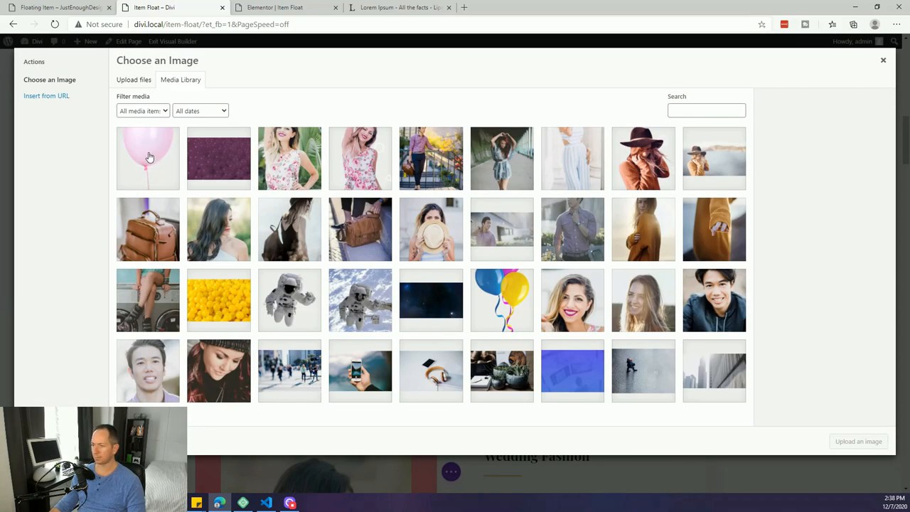
left_click(148, 158)
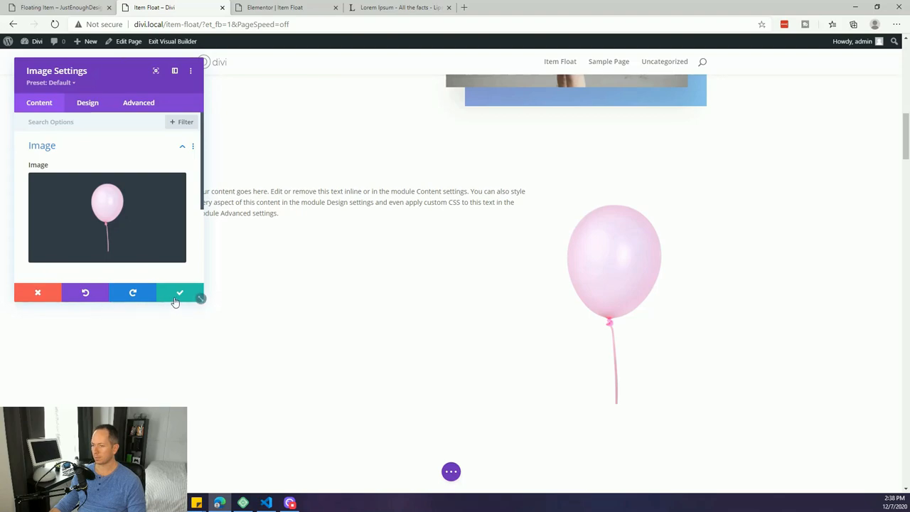
left_click(179, 292)
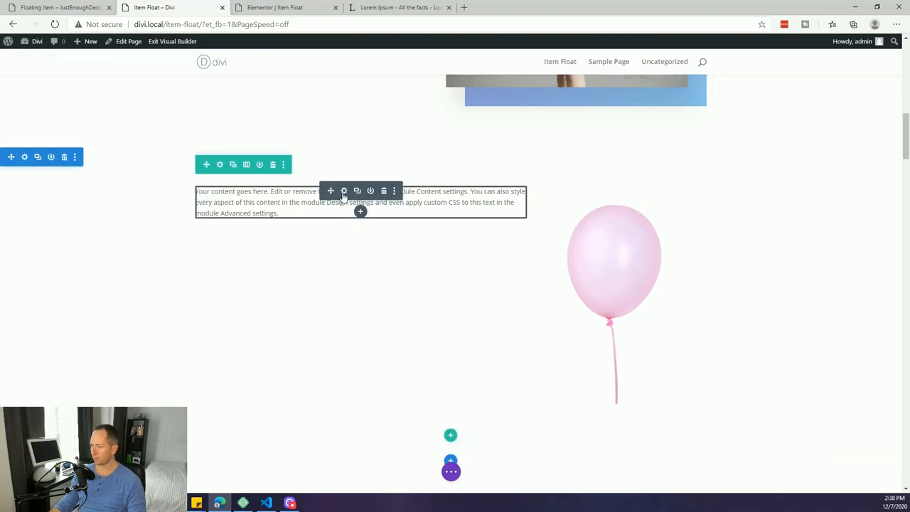
- Set the Text module's Design > Spacing top padding to 140 px and save
left_click(344, 191)
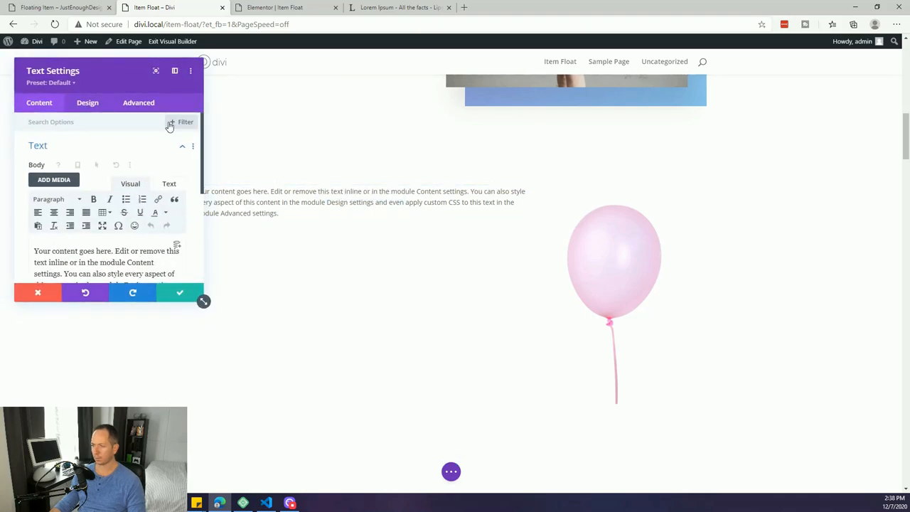
left_click(139, 102)
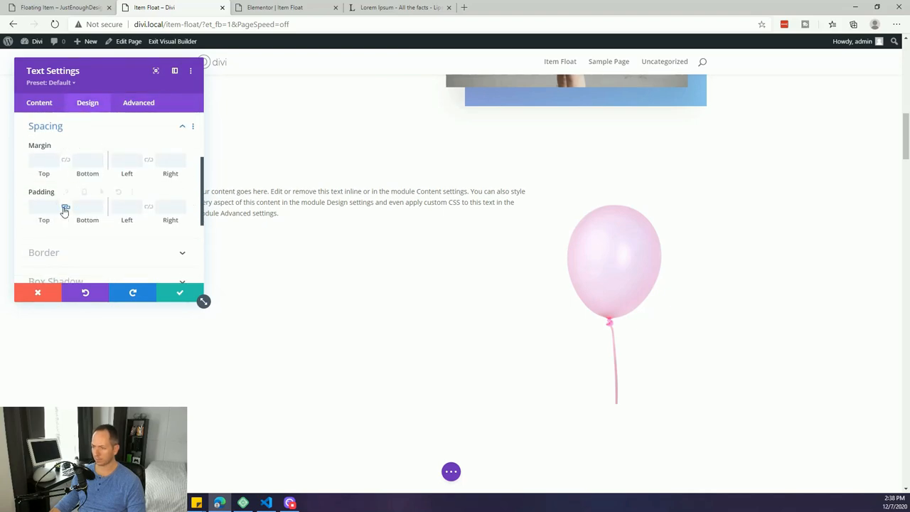
left_click(44, 206)
type("140")
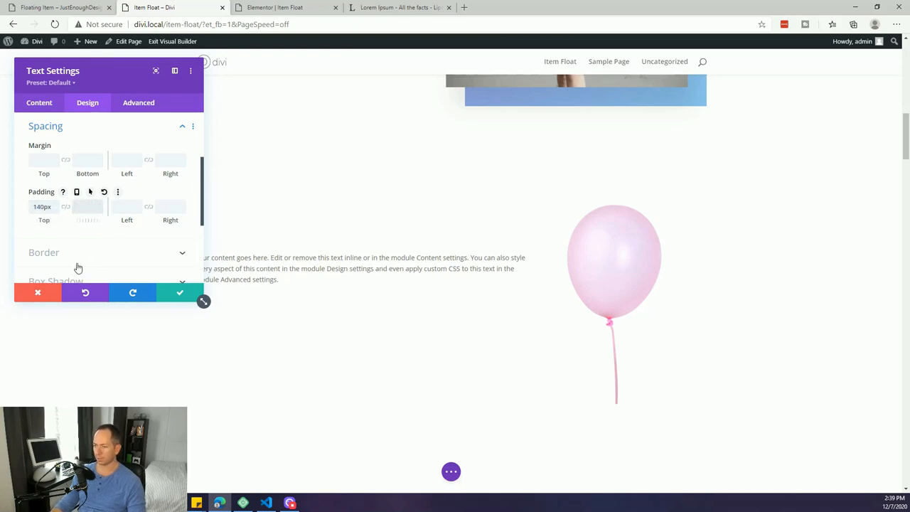
left_click(179, 292)
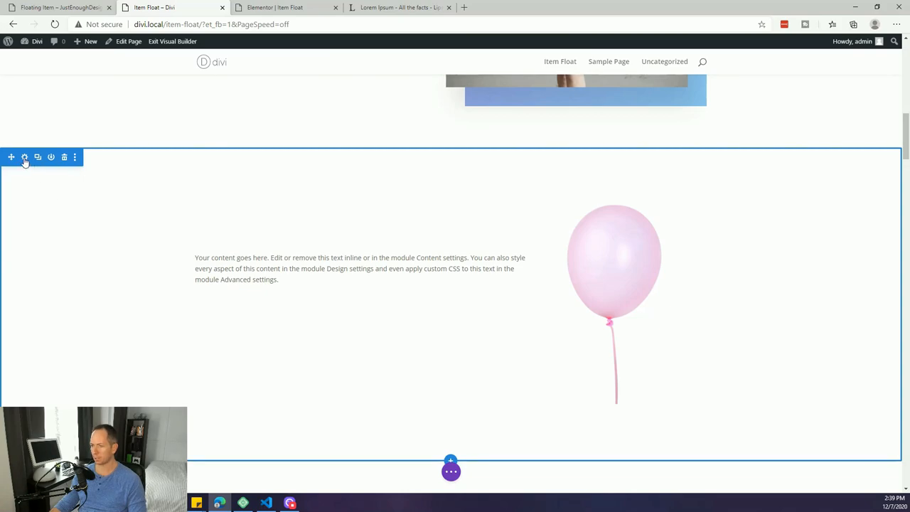
mouse_move(25, 157)
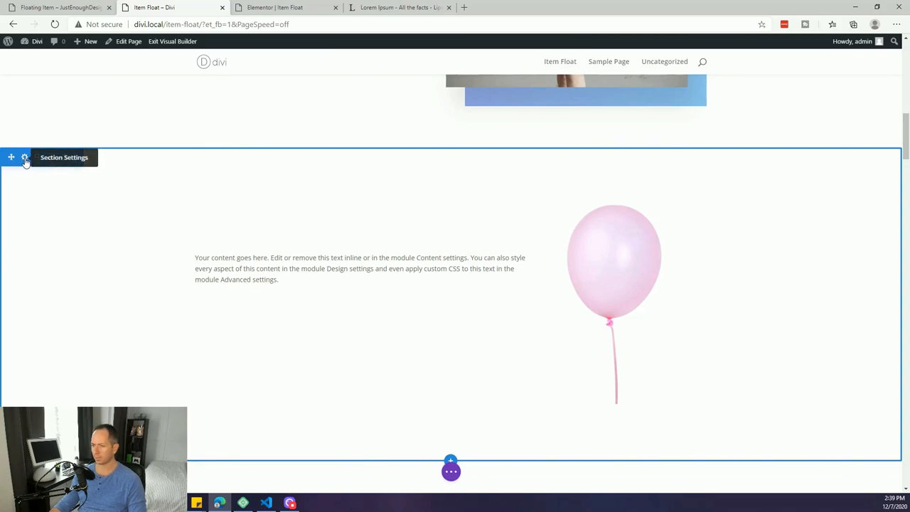
- Set the ballonsBG-Pink purple balloons picture as the section's background image
left_click(24, 157)
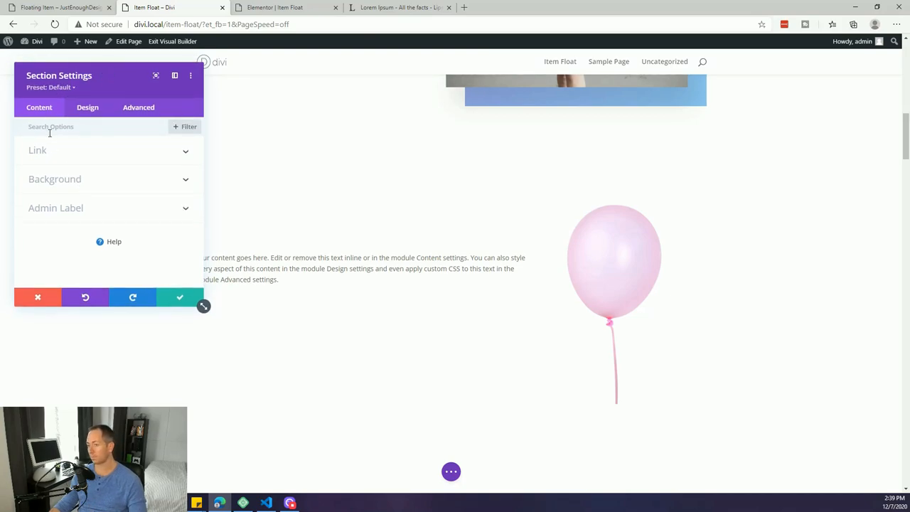
left_click(55, 178)
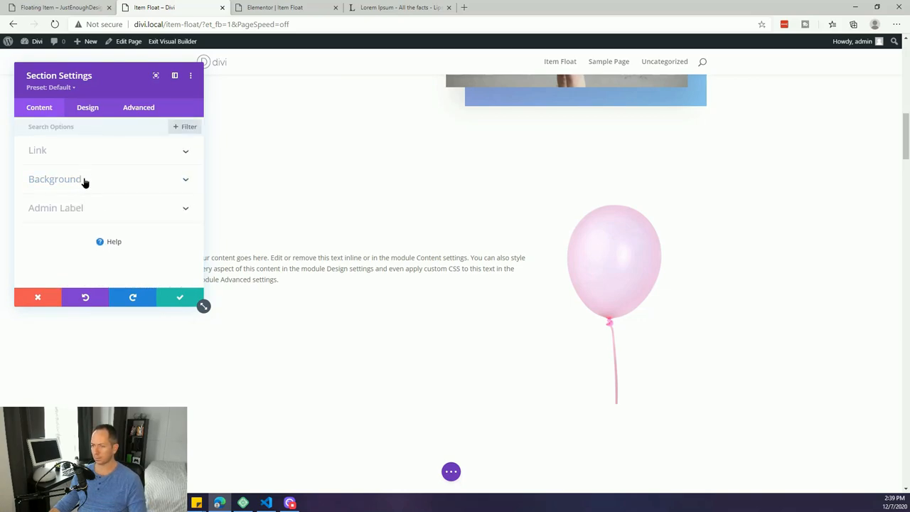
left_click(107, 179)
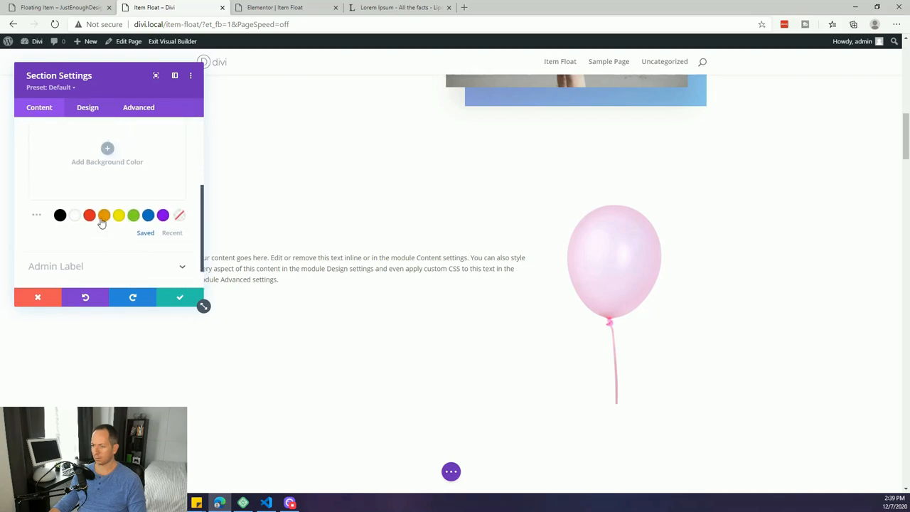
left_click(88, 107)
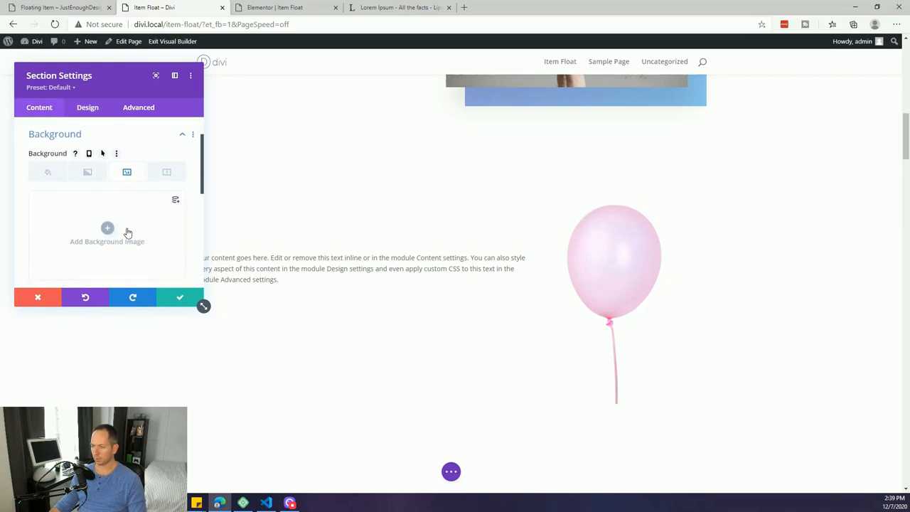
left_click(107, 227)
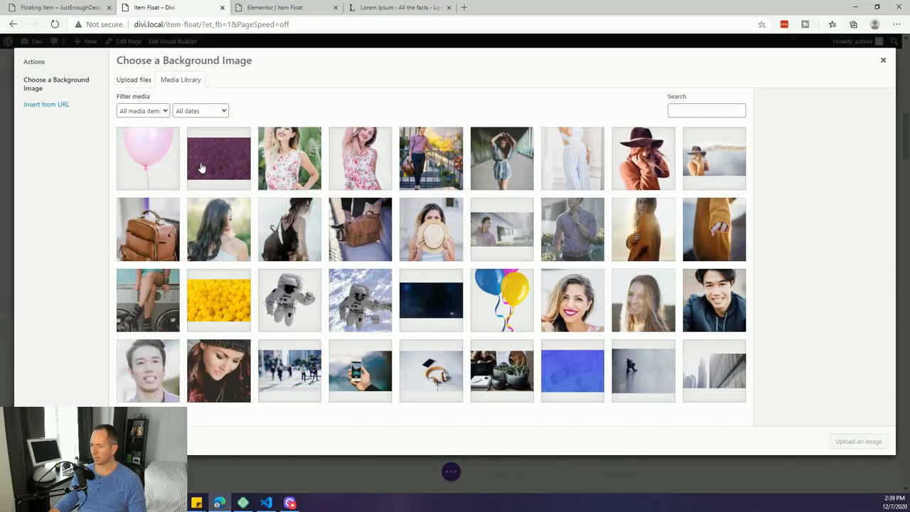
left_click(219, 157)
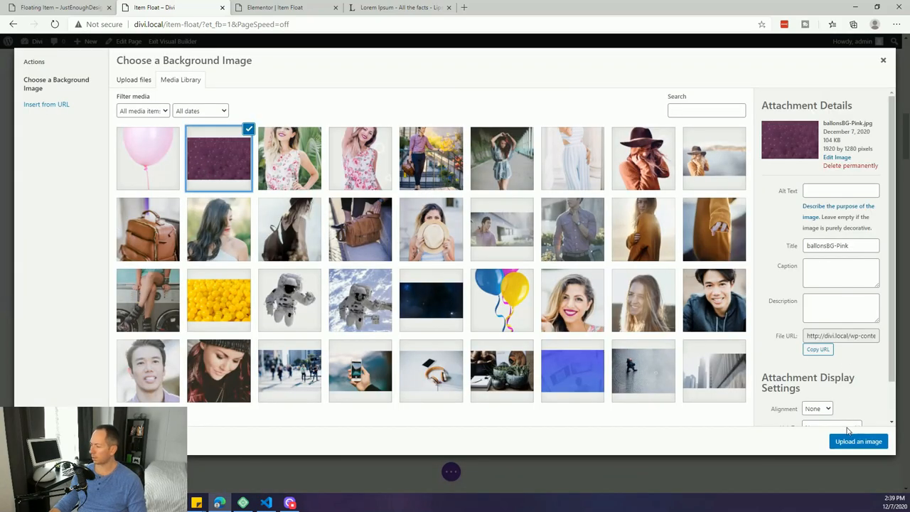
left_click(857, 440)
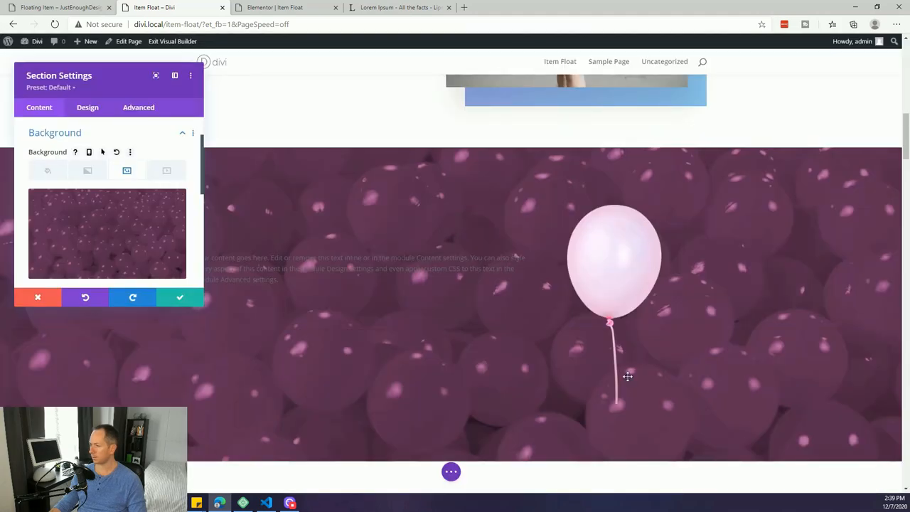
mouse_move(431, 315)
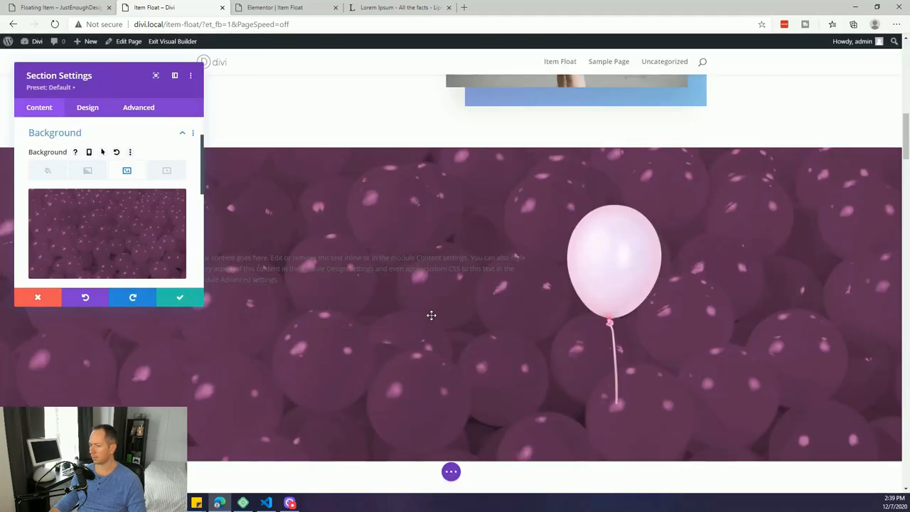
- Turn on Use Parallax Effect for the section background and confirm
scroll("down", 3)
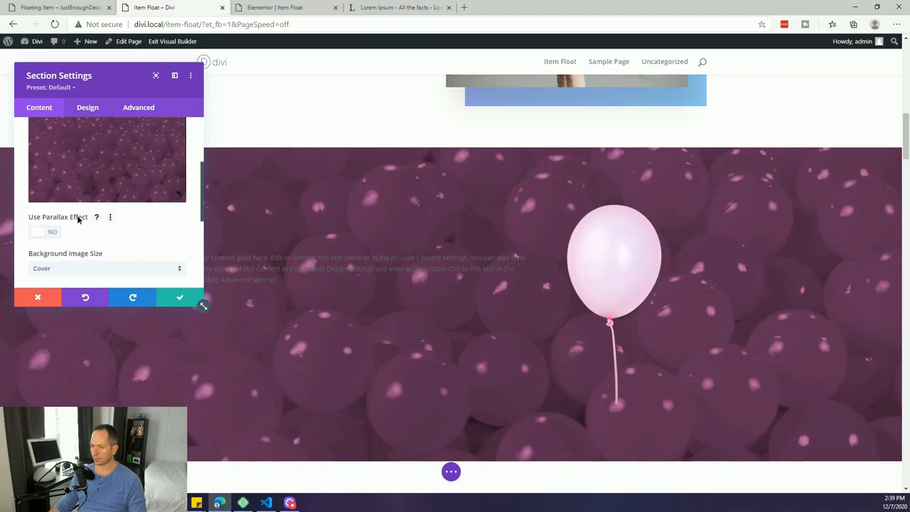
mouse_move(41, 224)
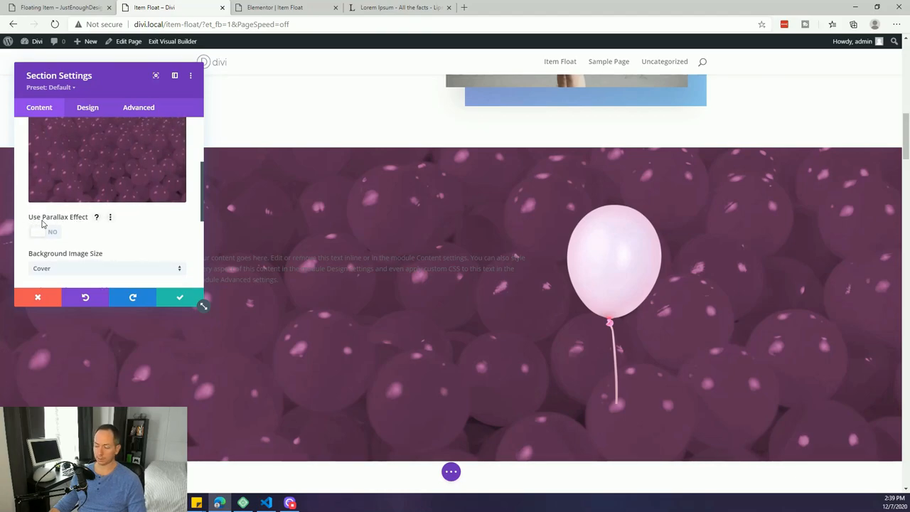
left_click(45, 231)
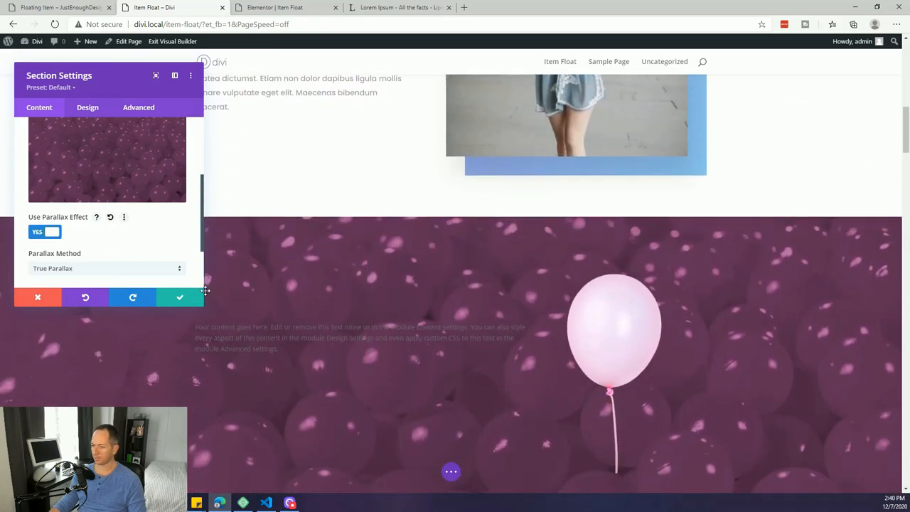
left_click(180, 297)
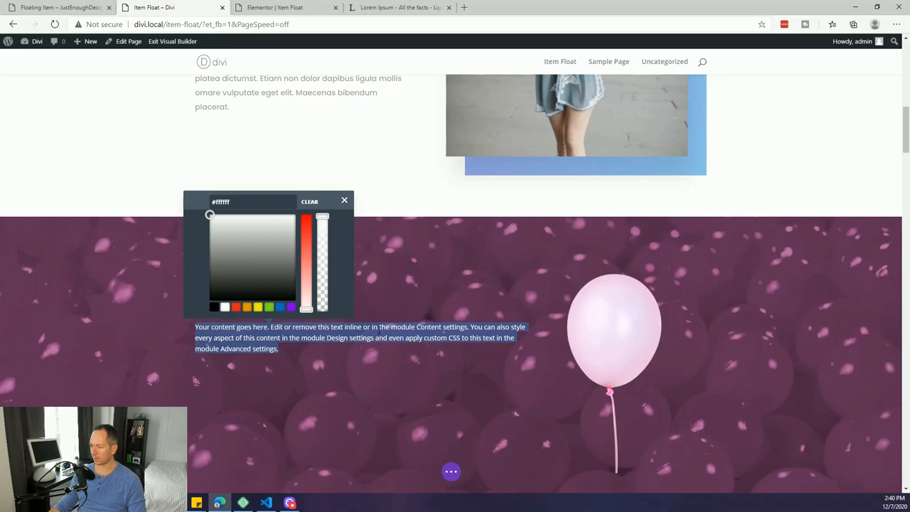
- Make the balloon section's paragraph text white (#ffffff) and enlarge its font size
left_click(345, 200)
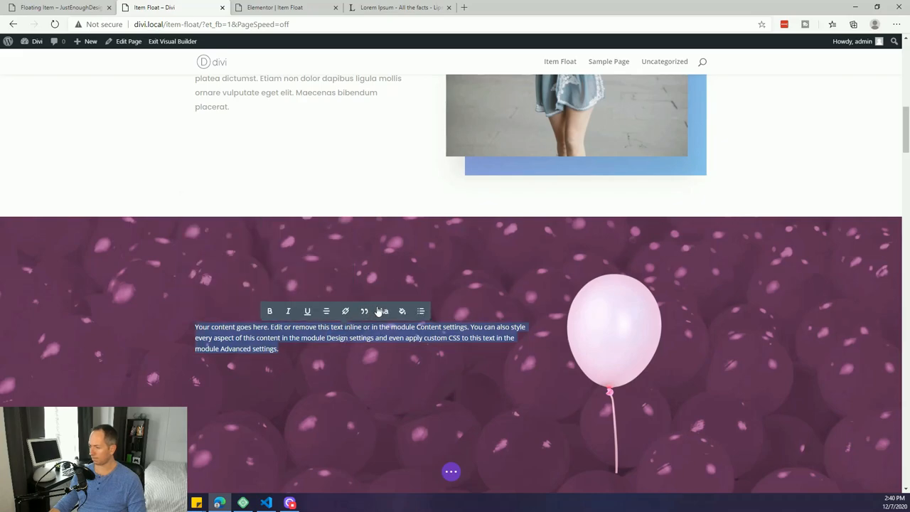
left_click(382, 311)
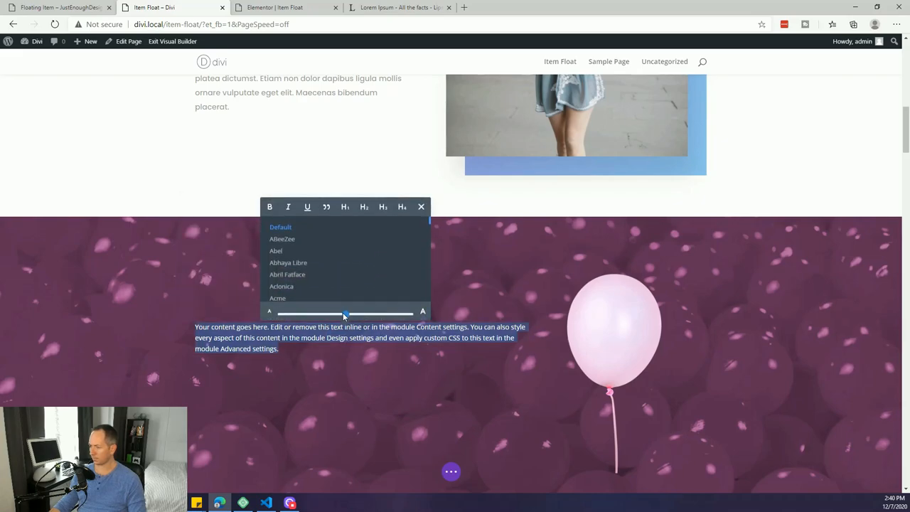
left_click_drag(345, 313, 389, 312)
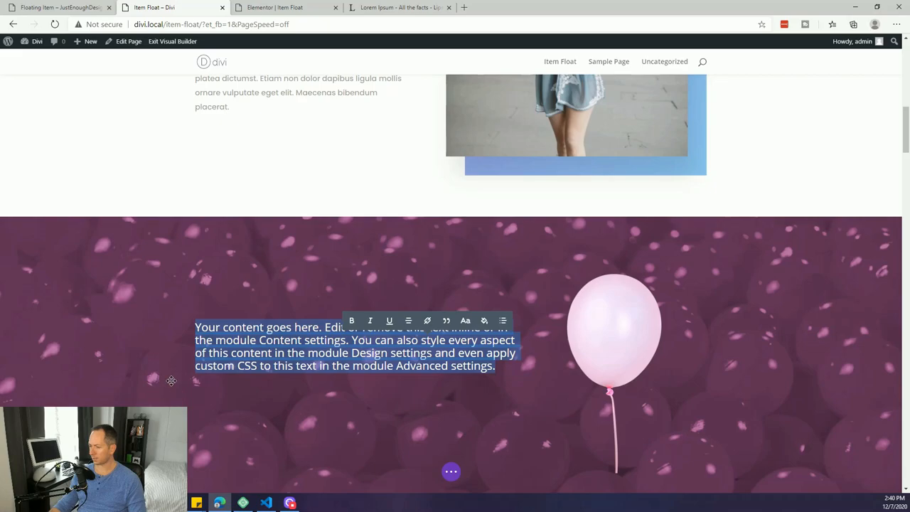
scroll("up", 3)
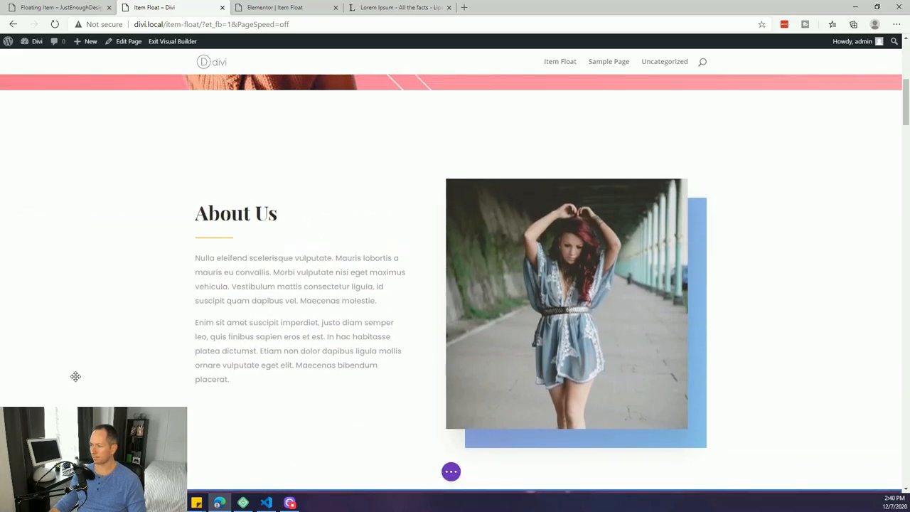
scroll("up", 3)
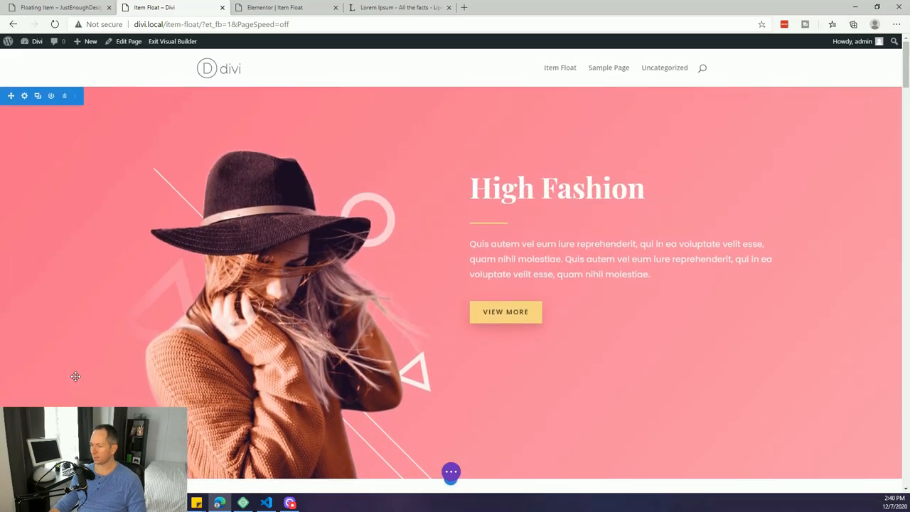
scroll("down", 3)
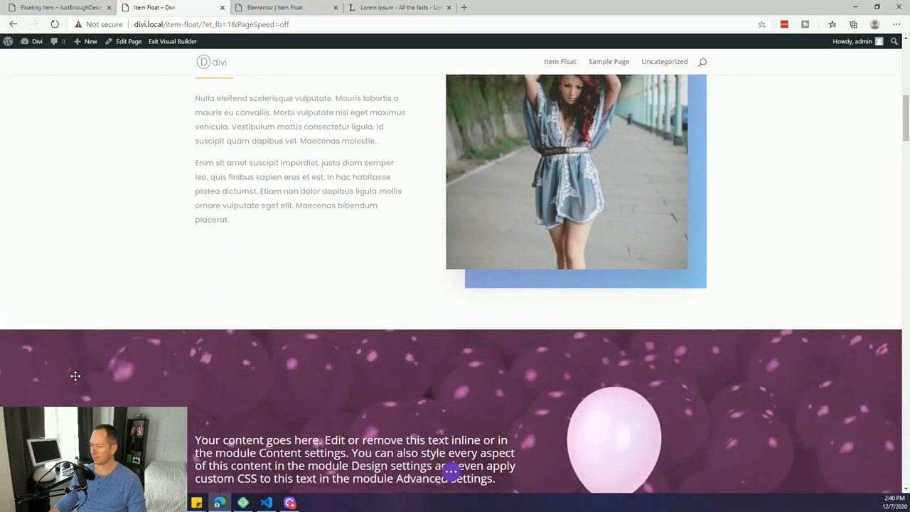
scroll("down", 3)
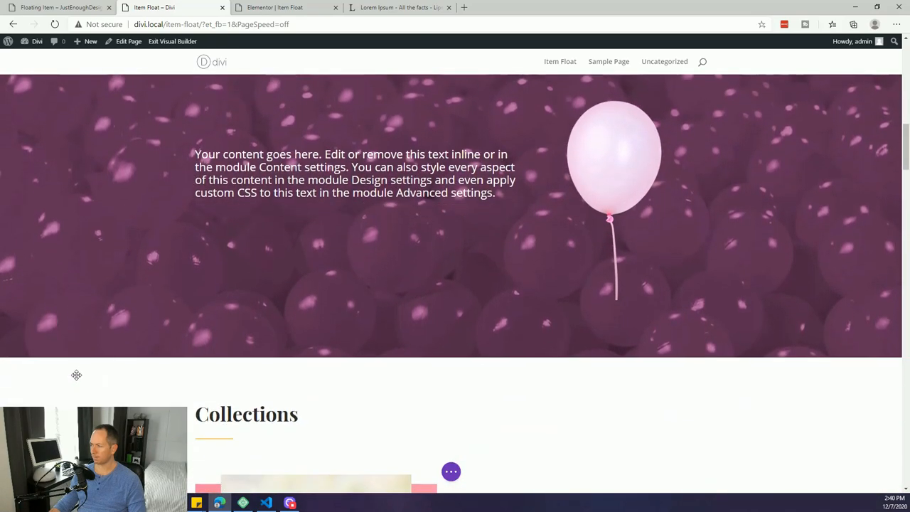
scroll("down", 3)
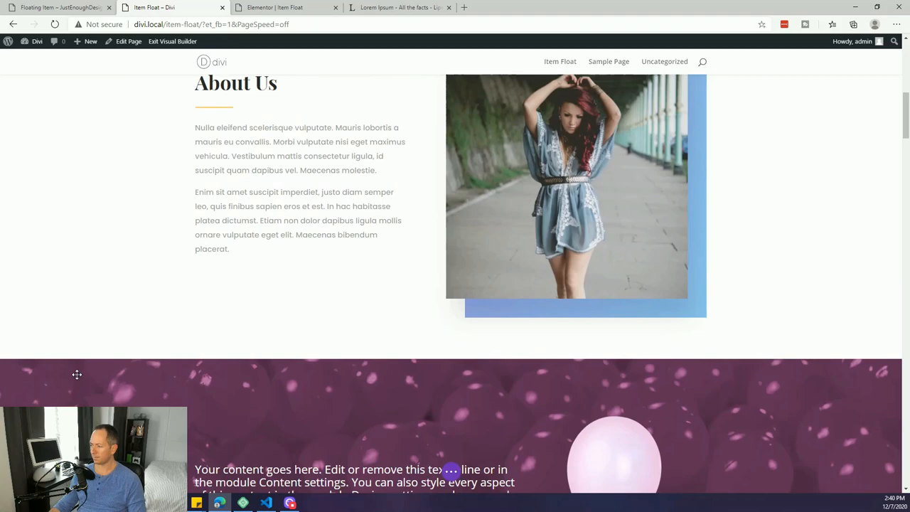
scroll("down", 3)
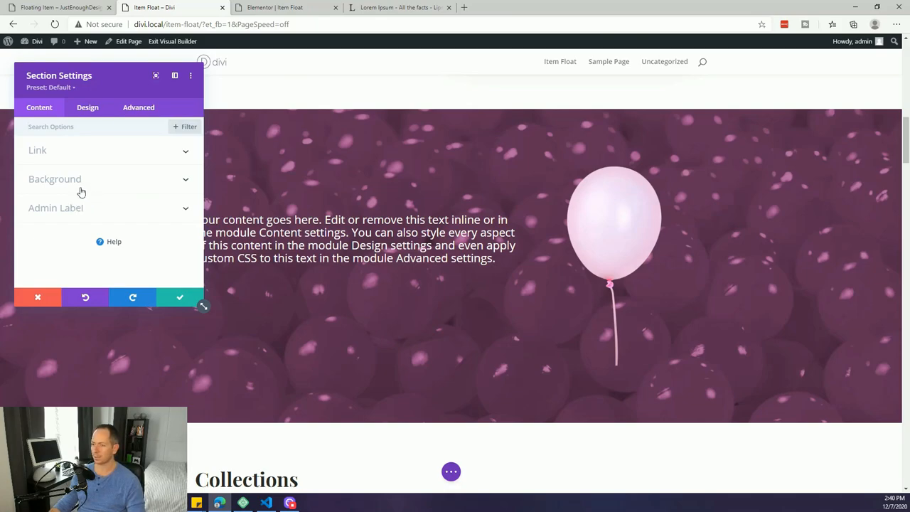
- Give the Divi balloon section 100px of top and bottom padding
left_click(88, 107)
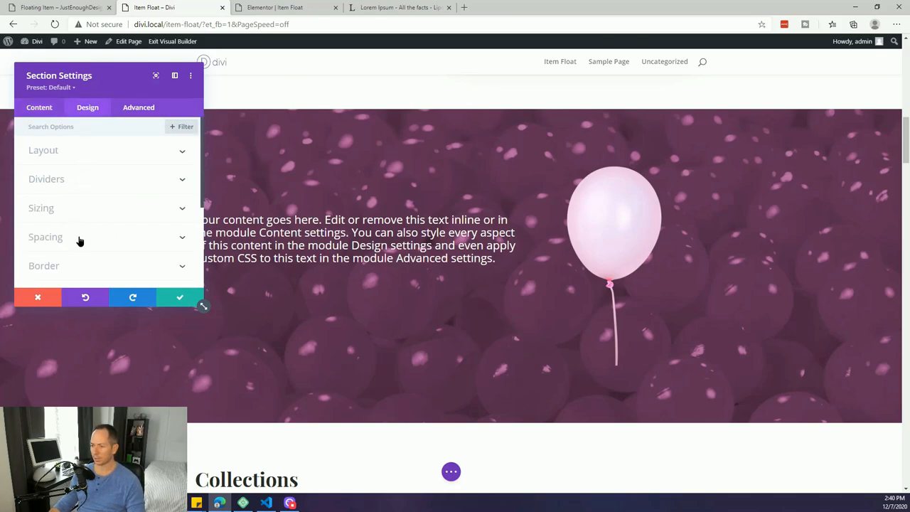
left_click(45, 237)
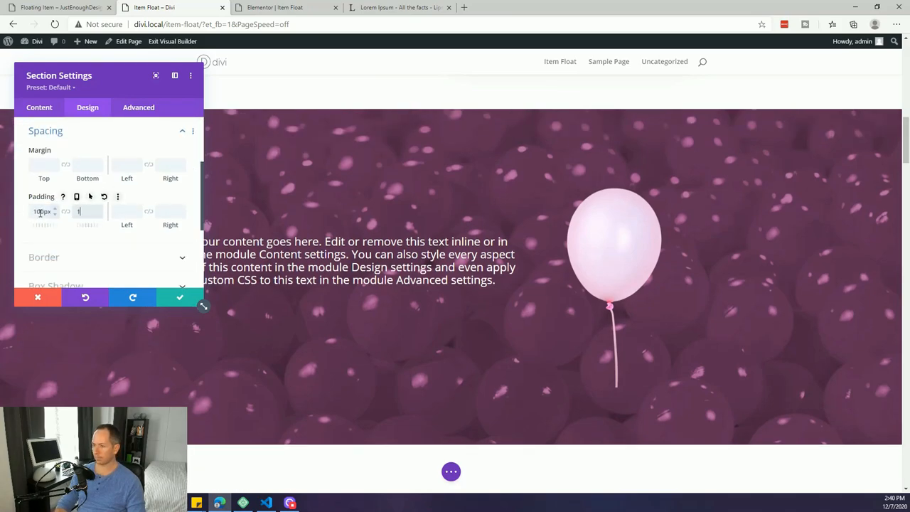
type("100px")
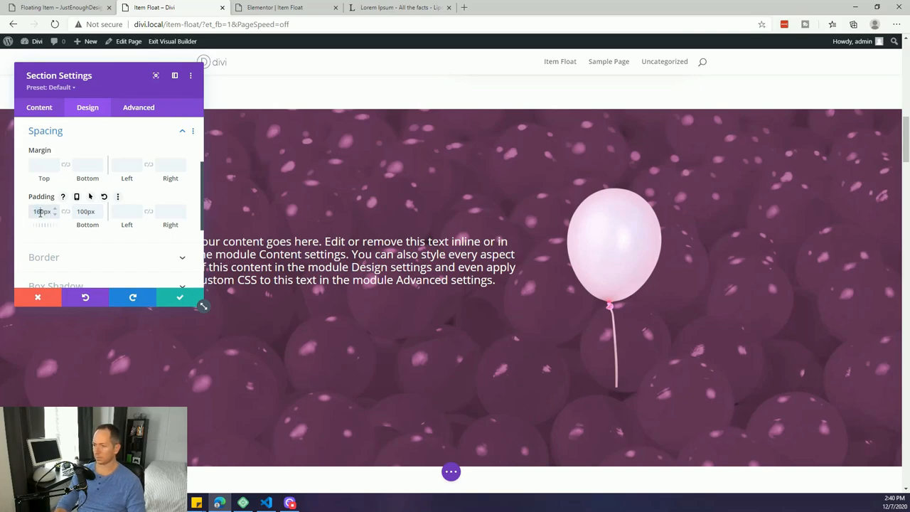
left_click(179, 297)
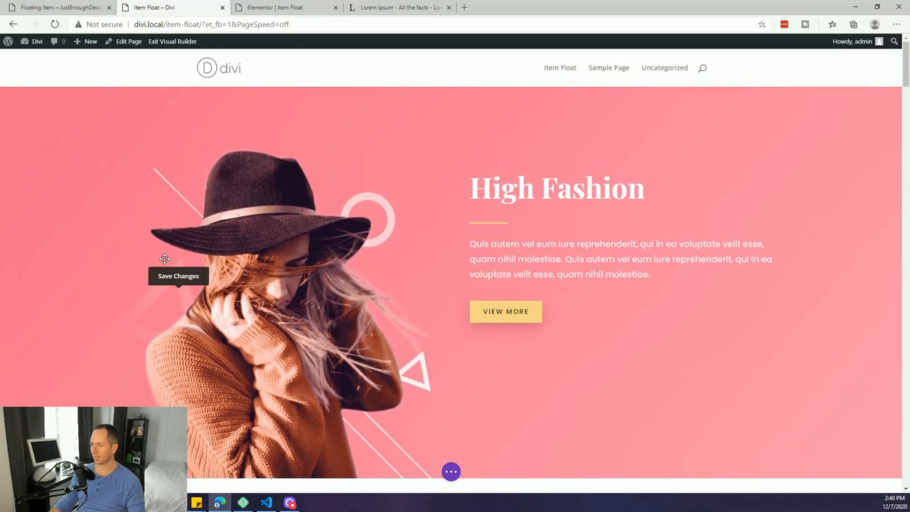
- Scroll through the Divi page, then switch to the Elementor version of the page
scroll("down", 3)
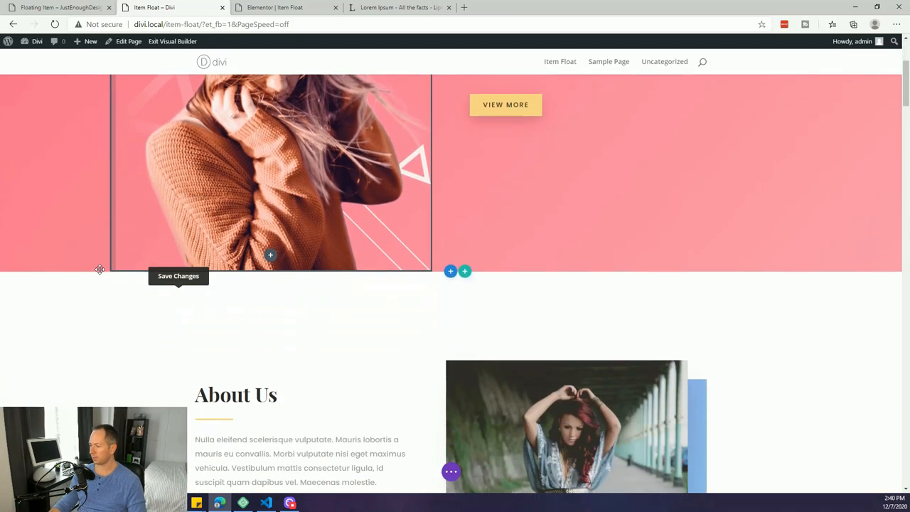
scroll("down", 3)
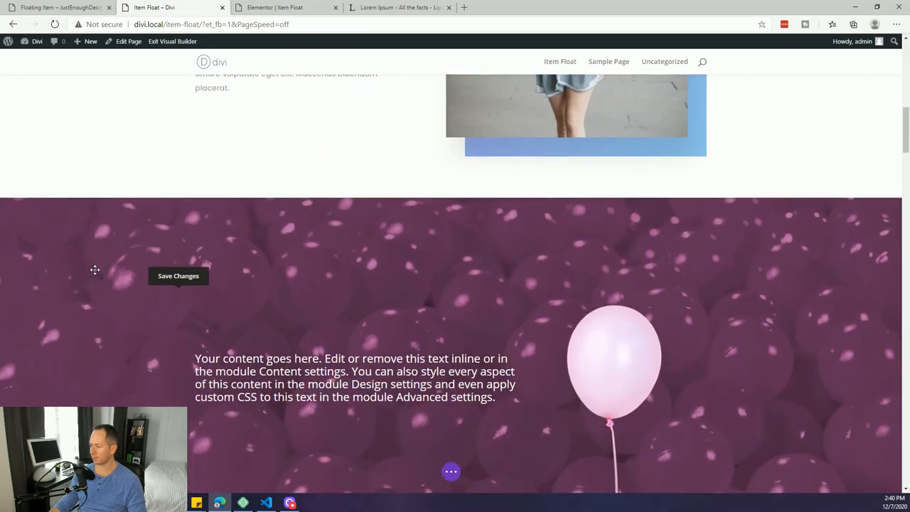
scroll("down", 3)
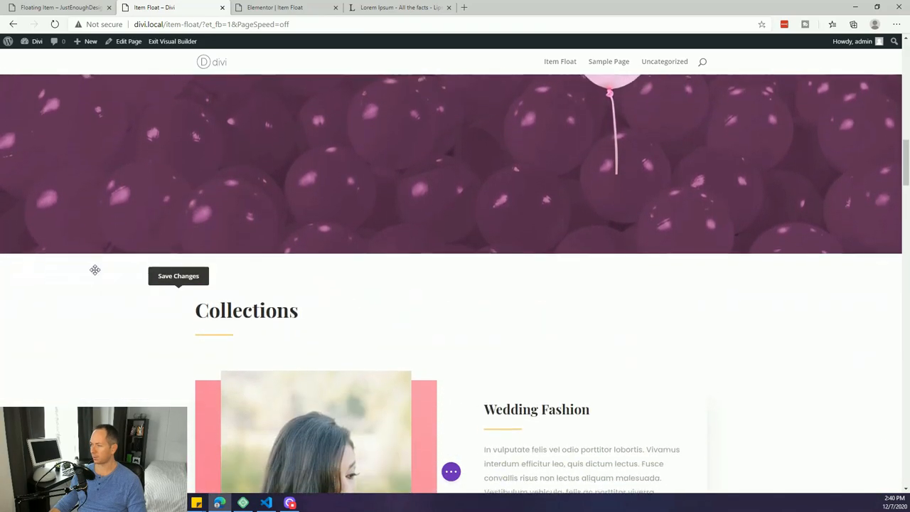
scroll("up", 3)
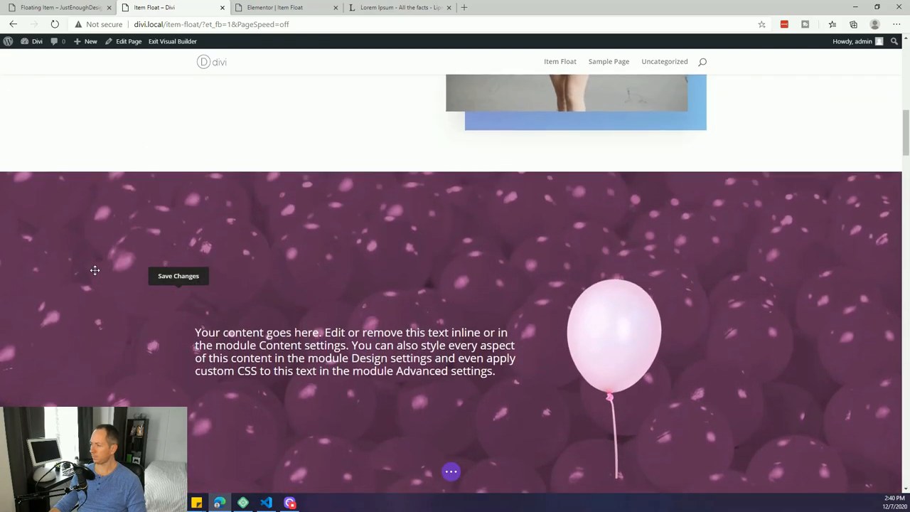
left_click(274, 8)
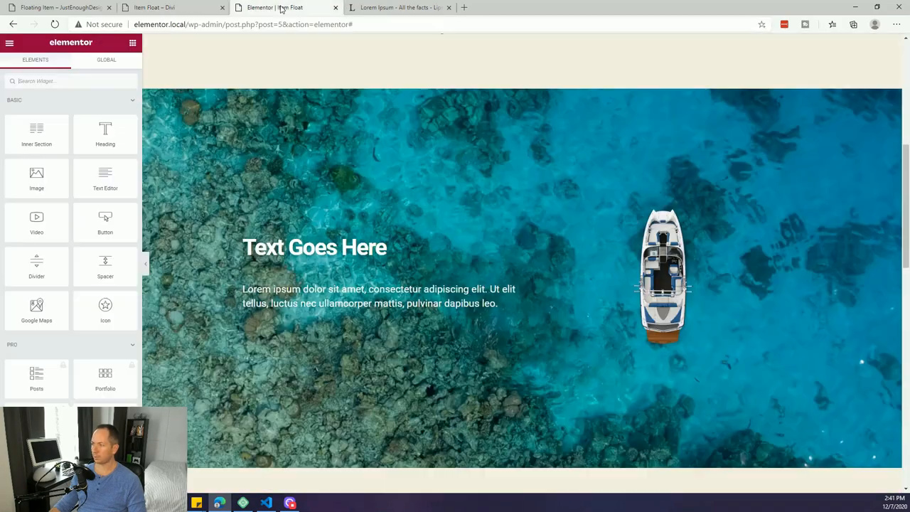
- Review Elementor's boat-over-sea section, then return to the Beaver Builder astronaut page
left_click(522, 278)
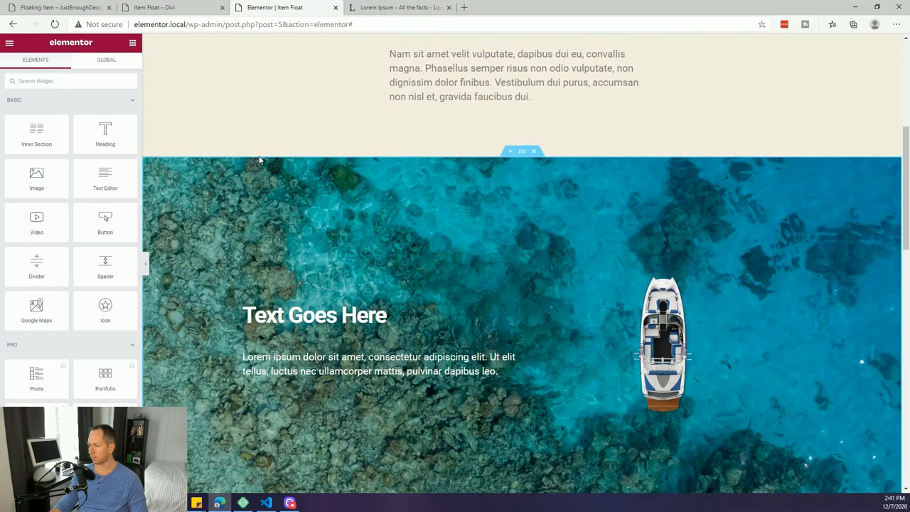
scroll("up", 3)
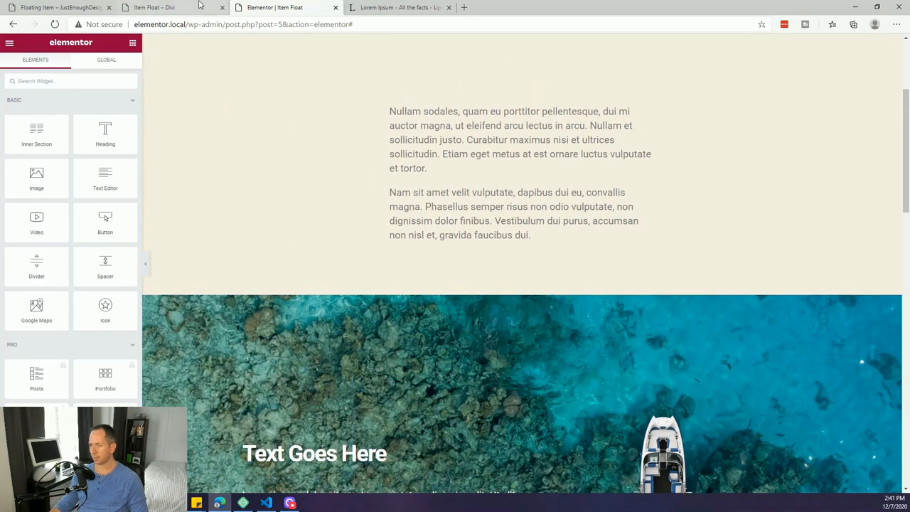
left_click(61, 7)
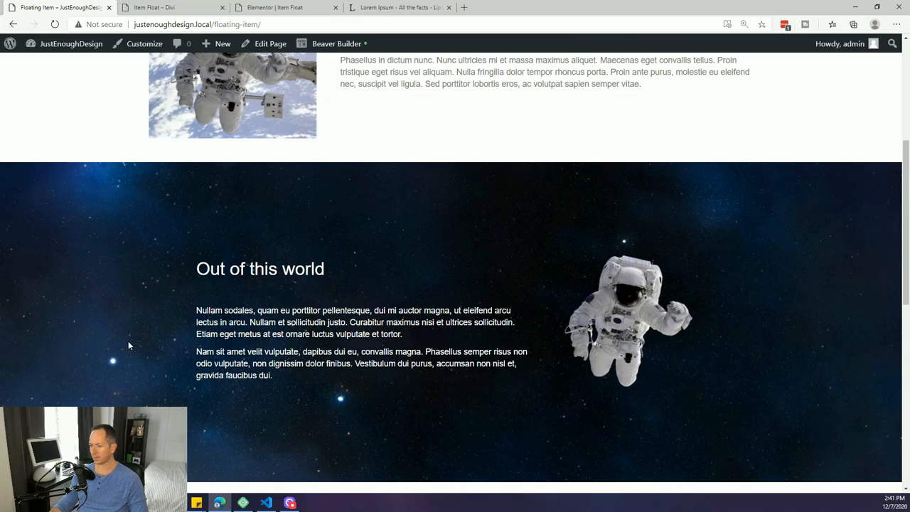
- Scroll the finished astronaut page, then switch to the Elementor Item Float editor
scroll("down", 3)
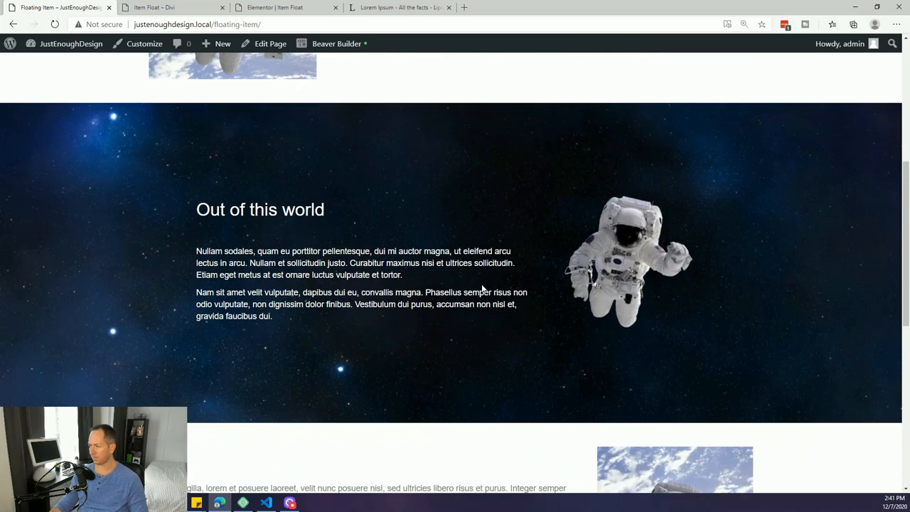
scroll("down", 3)
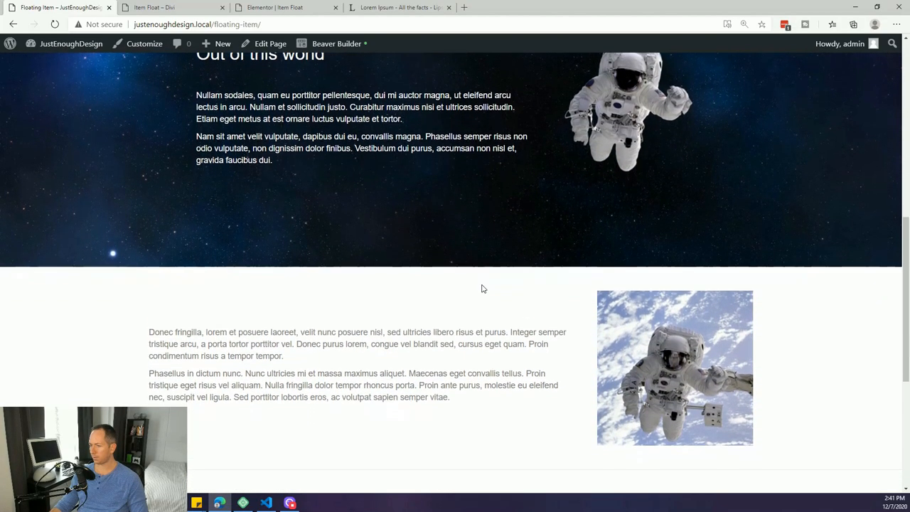
scroll("up", 3)
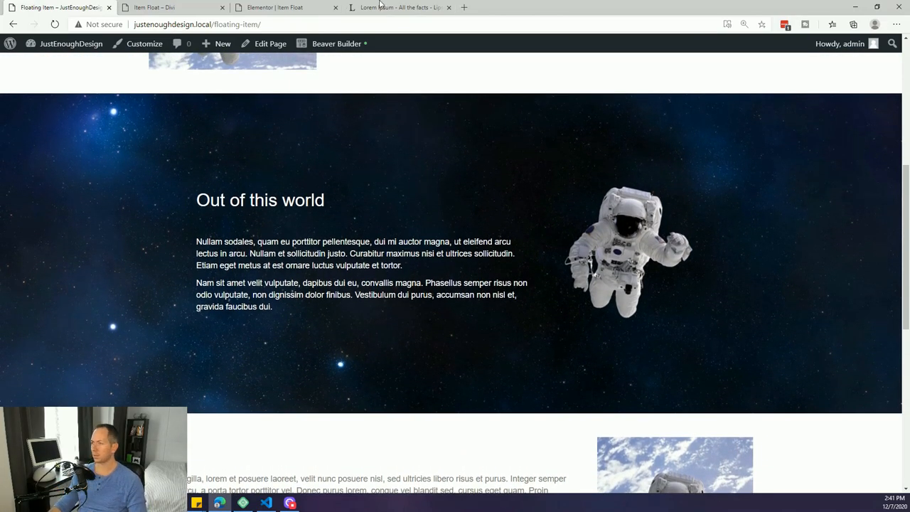
left_click(285, 7)
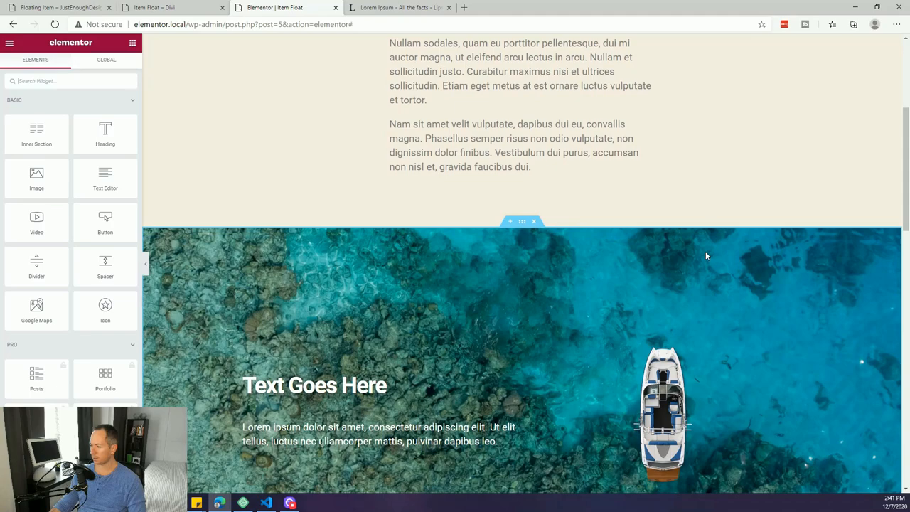
mouse_move(219, 329)
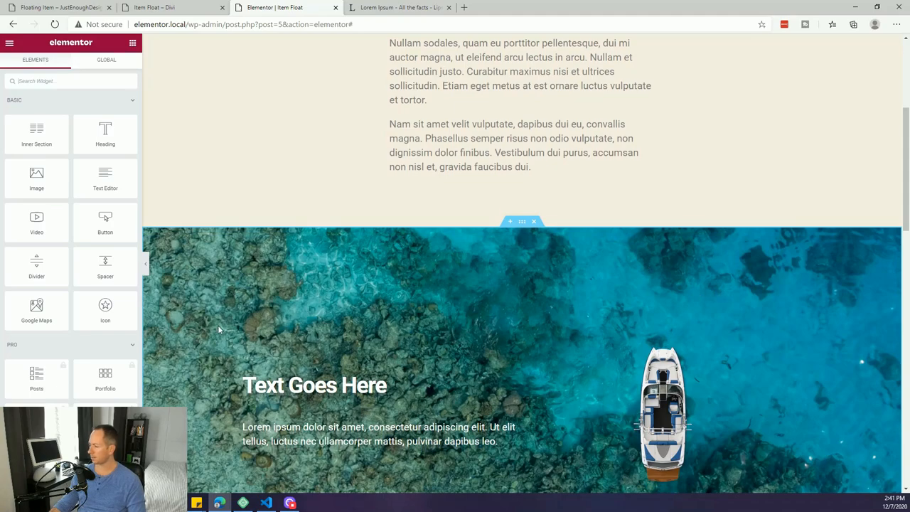
scroll("down", 3)
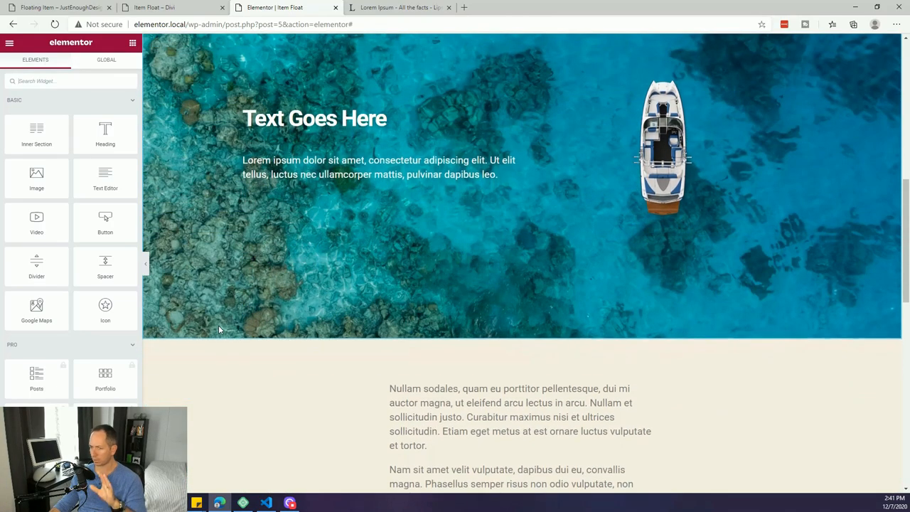
scroll("up", 3)
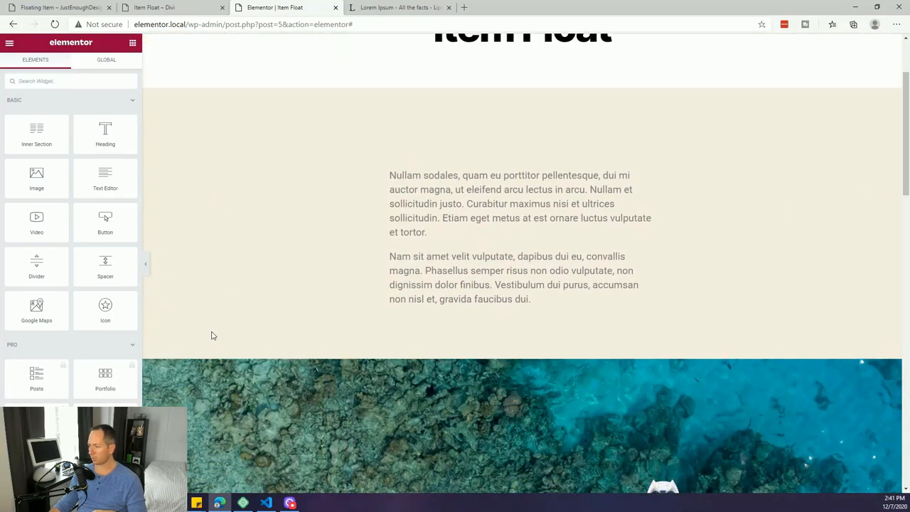
scroll("down", 3)
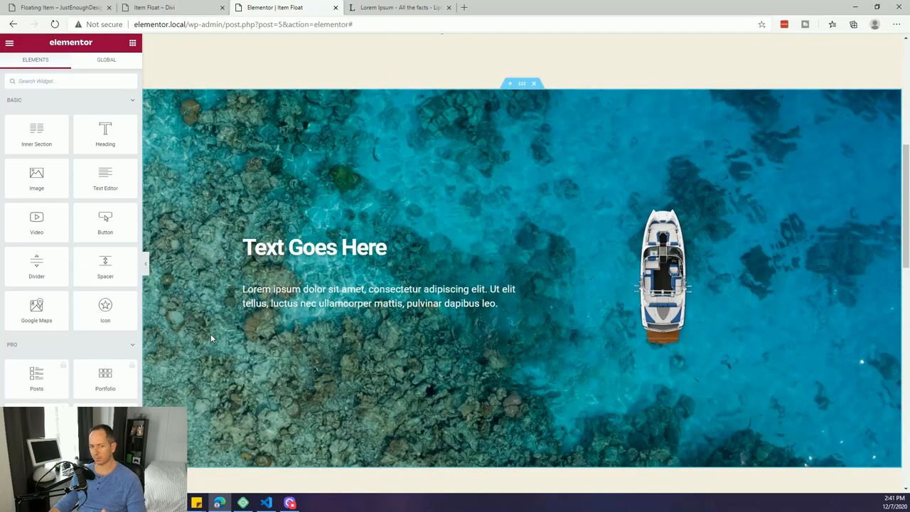
scroll("down", 3)
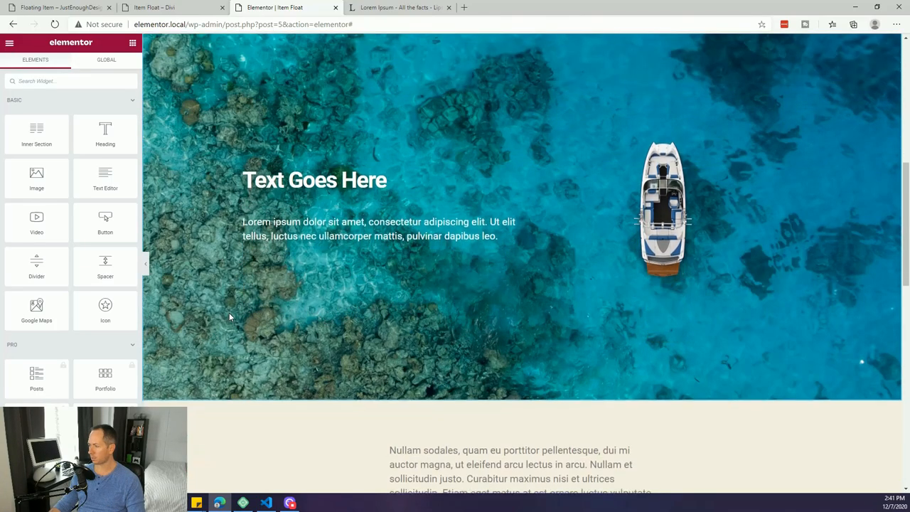
scroll("up", 3)
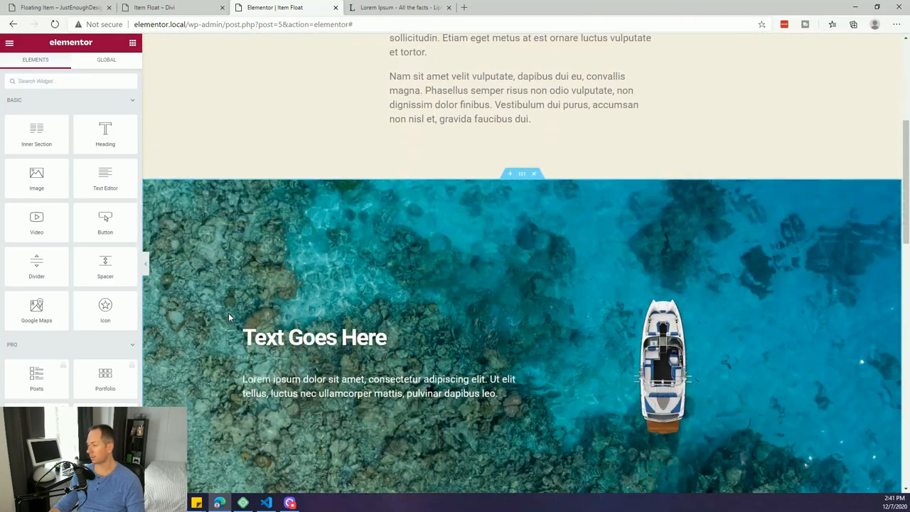
scroll("down", 3)
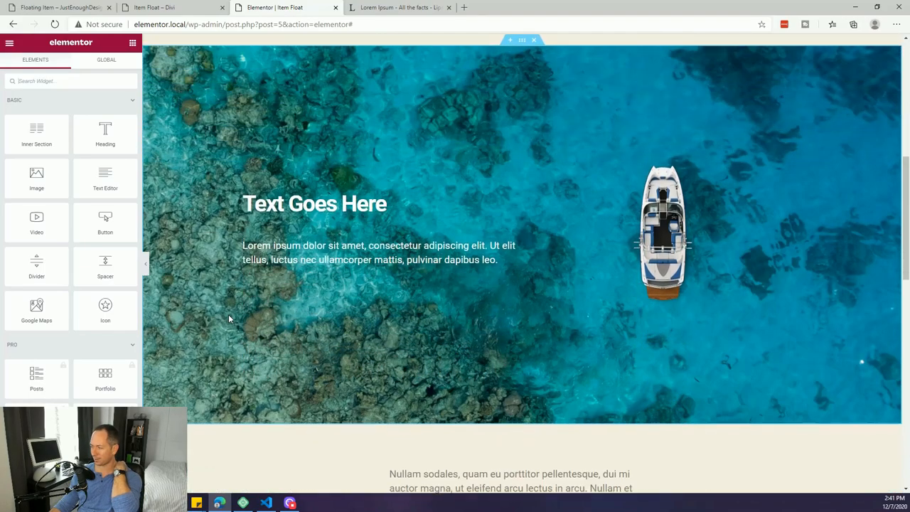
scroll("up", 3)
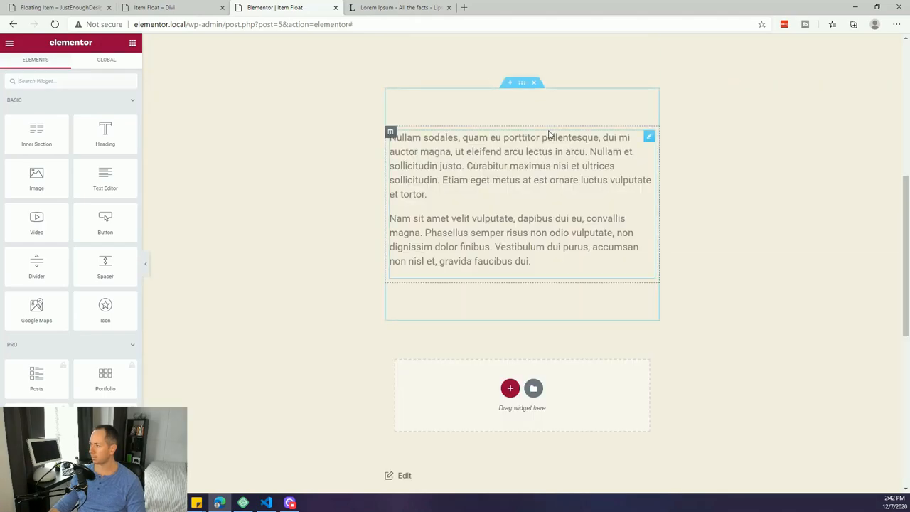
- Add a wide/narrow section with placeholder text on the left and the boat image on the right
scroll("down", 3)
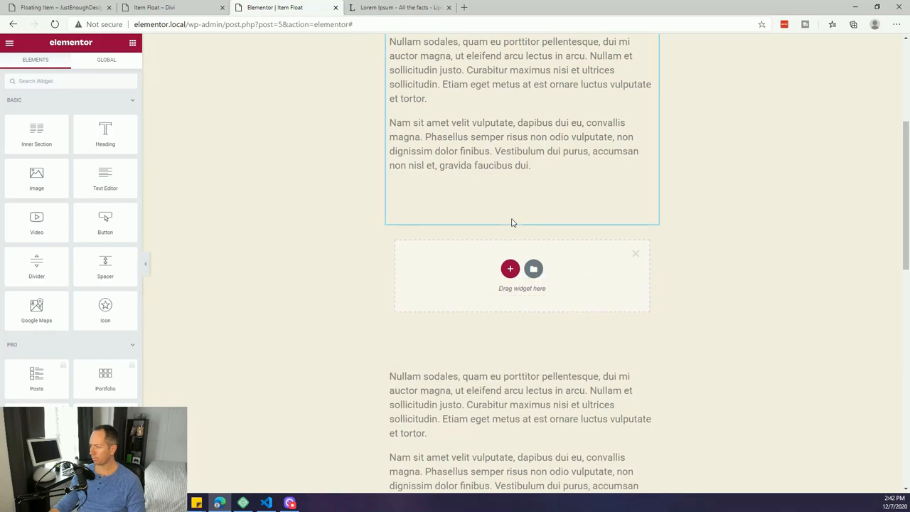
left_click(510, 269)
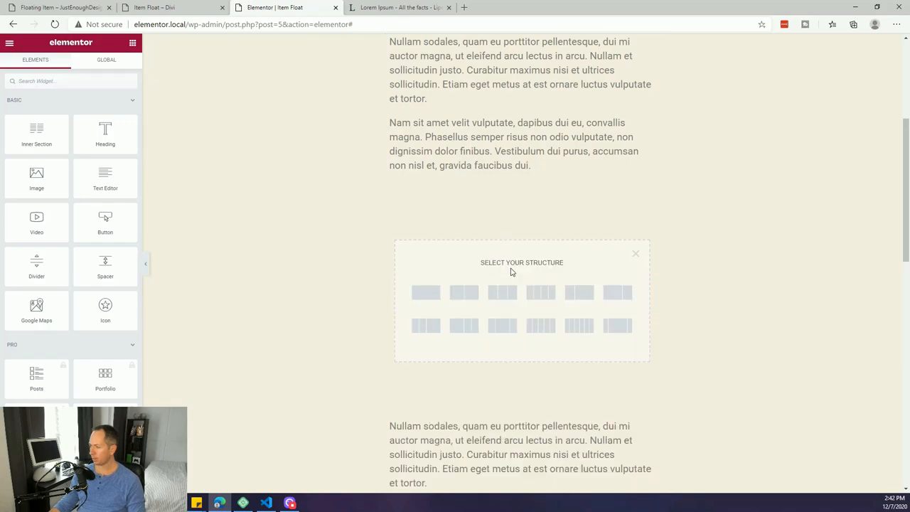
mouse_move(593, 275)
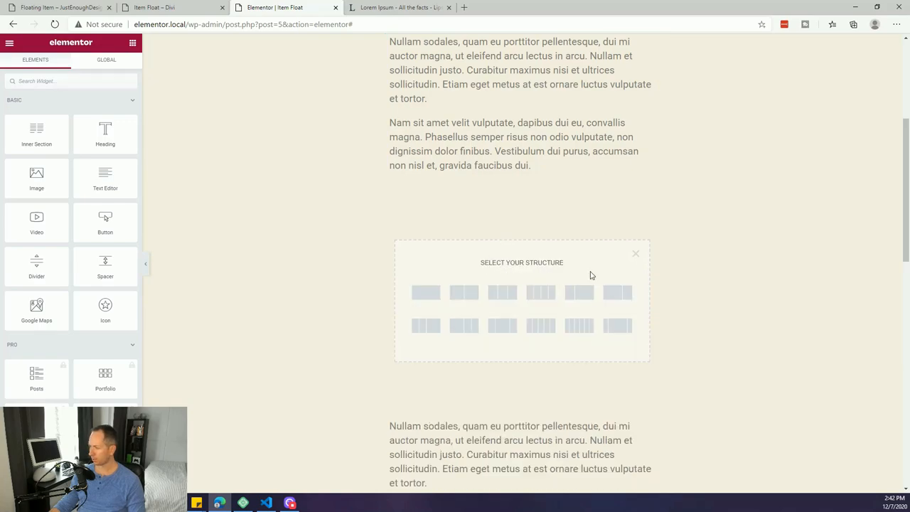
mouse_move(617, 292)
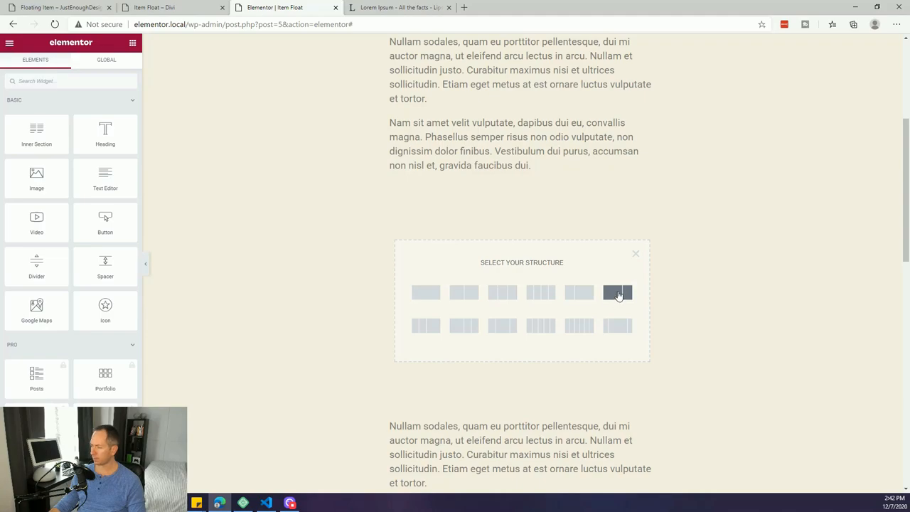
left_click(617, 292)
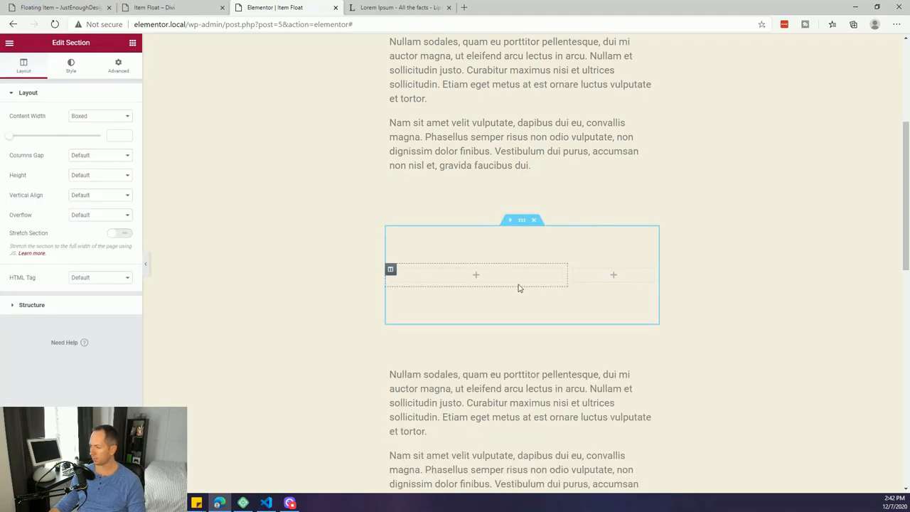
mouse_move(476, 277)
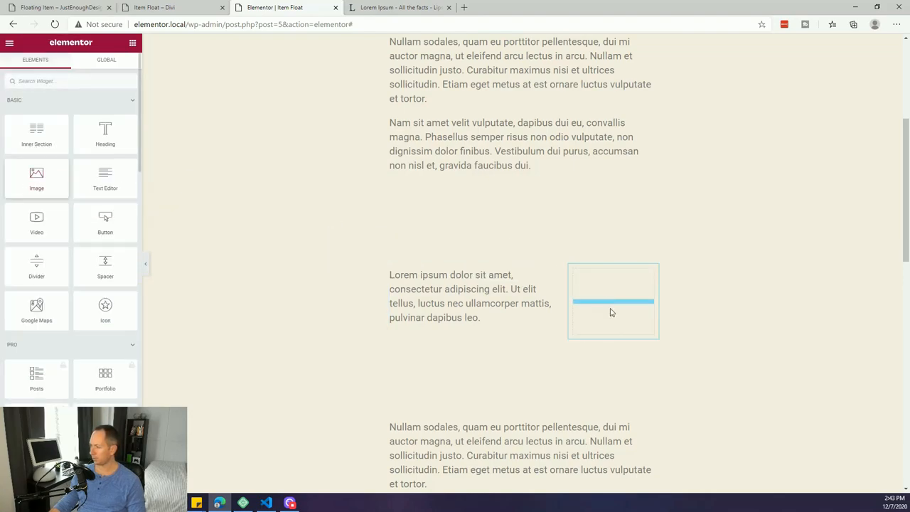
left_click(612, 301)
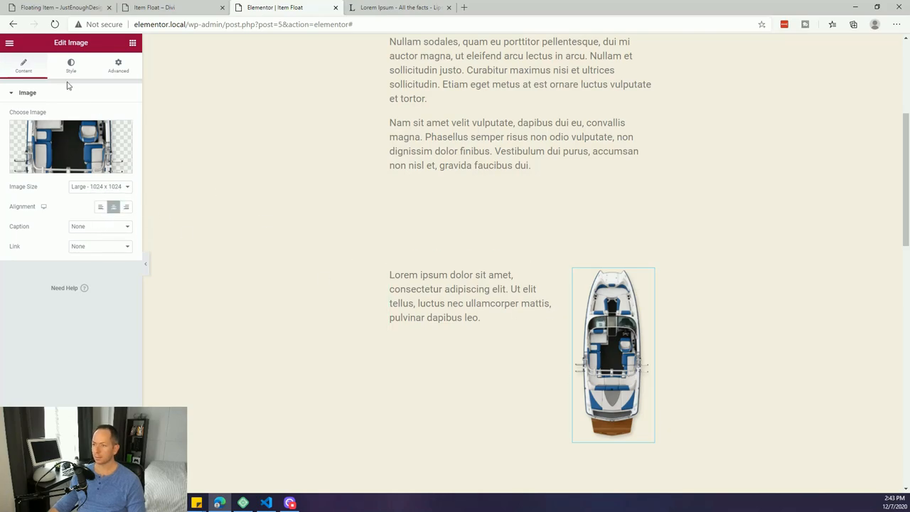
- Stretch the boat section across the page with boxed content width of about 830
left_click(462, 296)
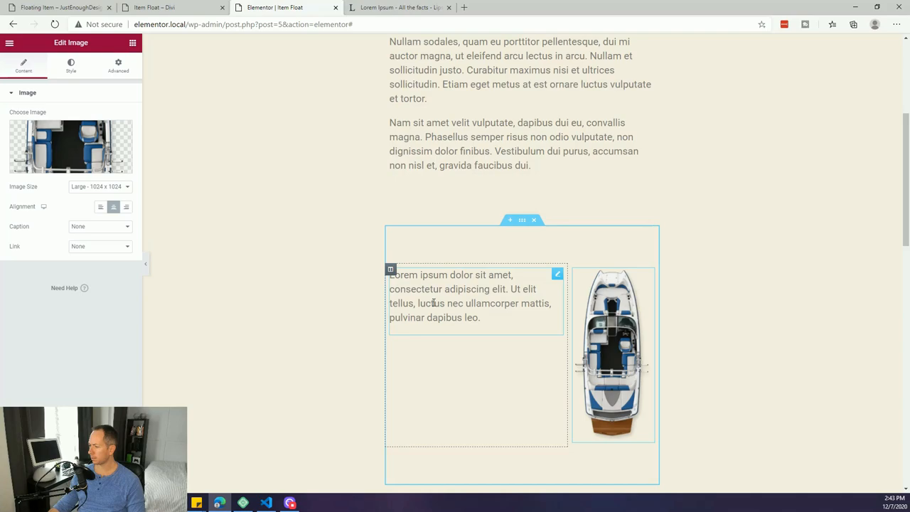
left_click(469, 296)
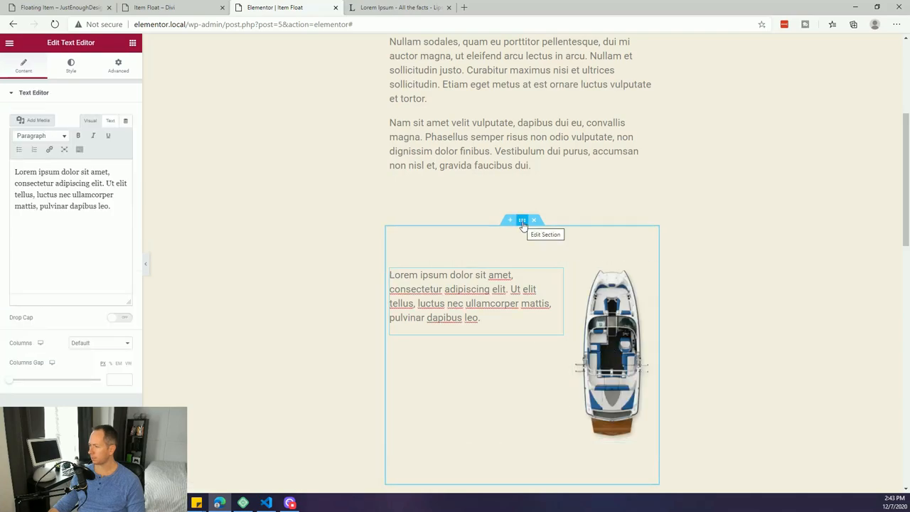
left_click(521, 221)
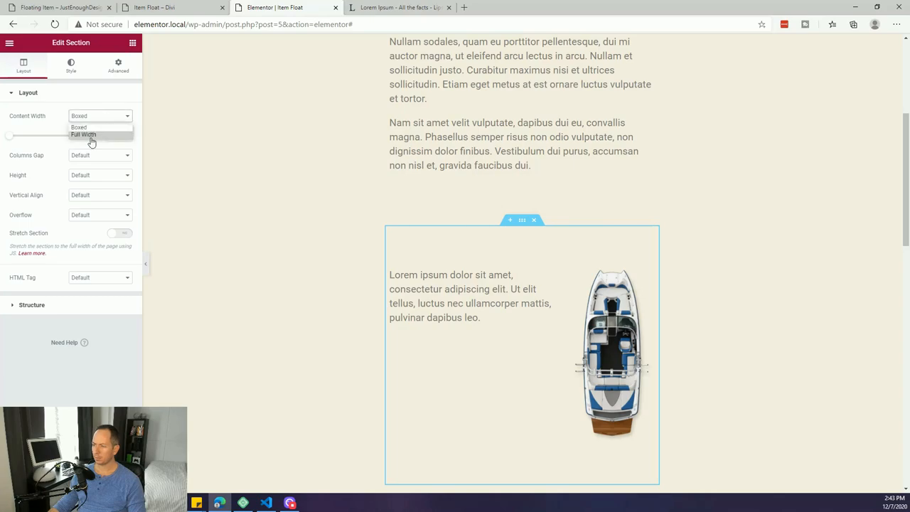
left_click(84, 134)
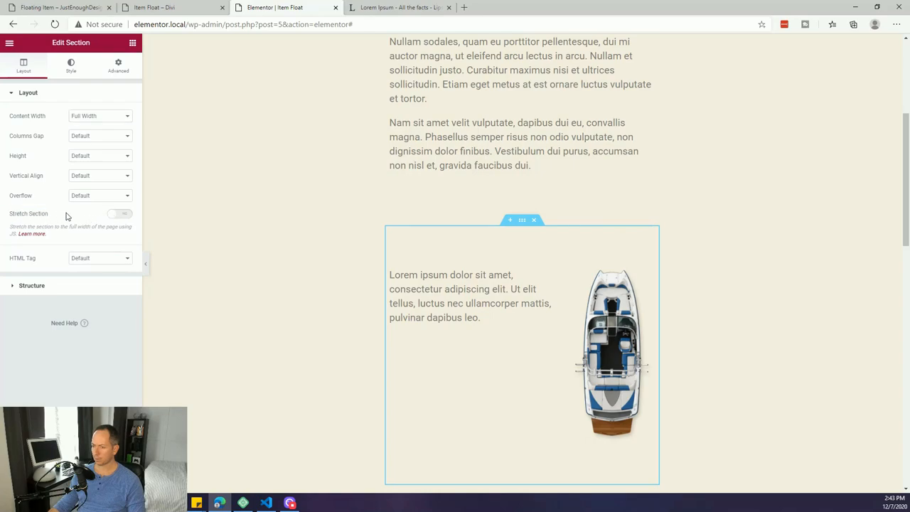
left_click(120, 213)
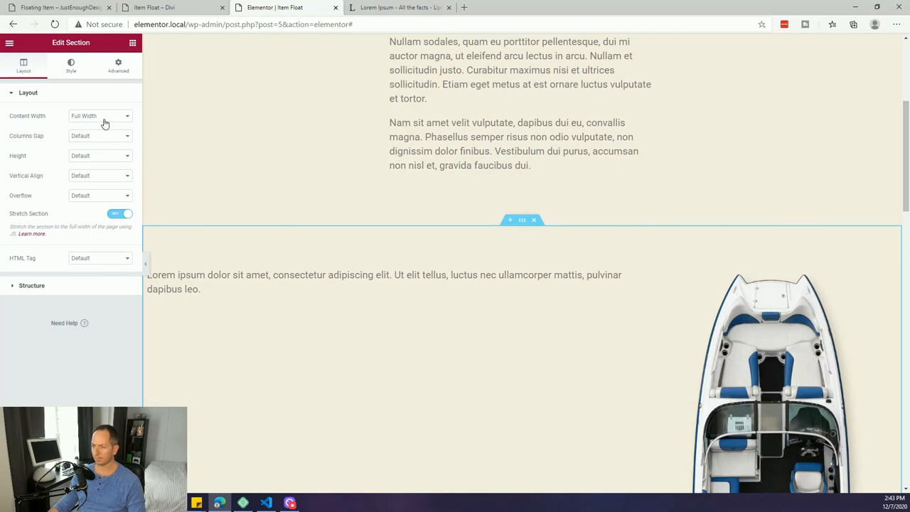
left_click(99, 116)
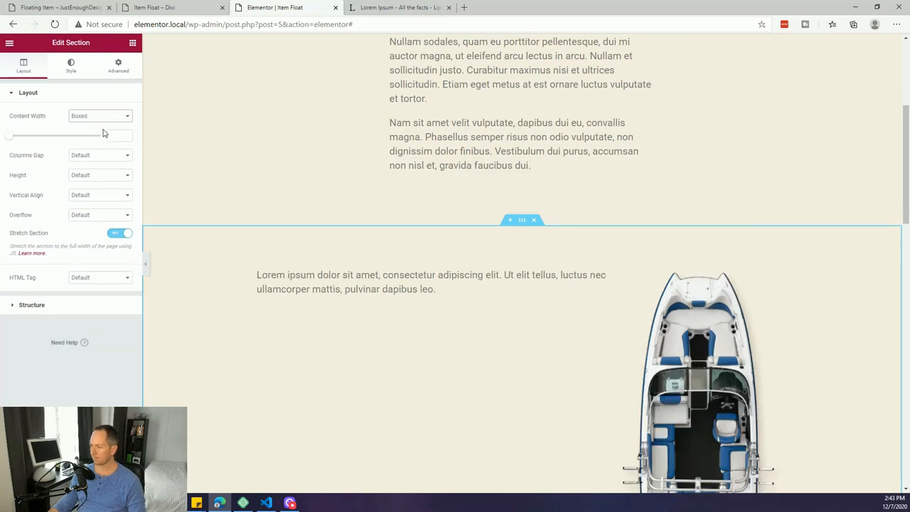
mouse_move(48, 235)
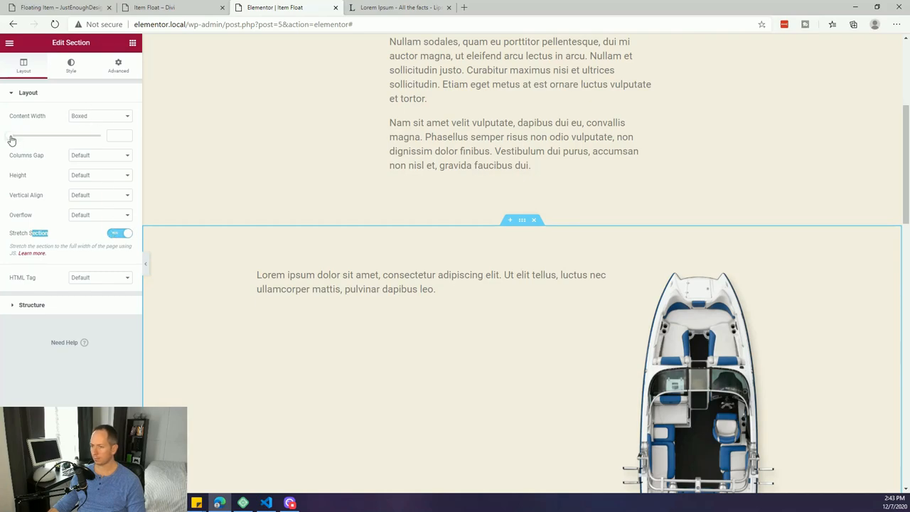
left_click_drag(93, 135, 22, 135)
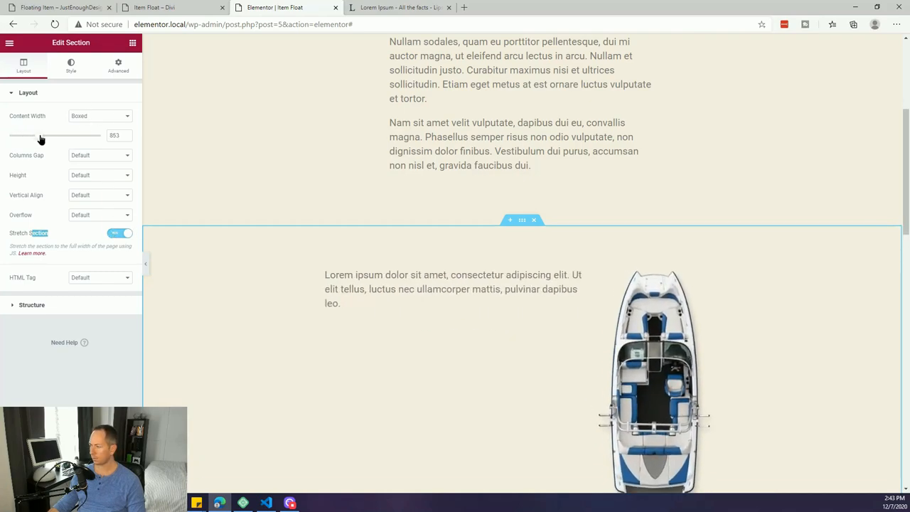
left_click_drag(49, 135, 39, 135)
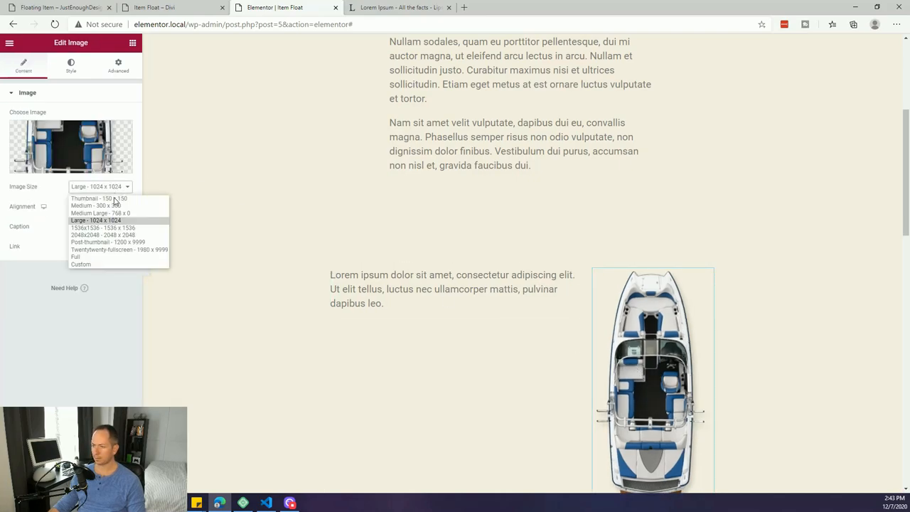
- Shrink the boat image and align the columns vertically to the middle
left_click(96, 205)
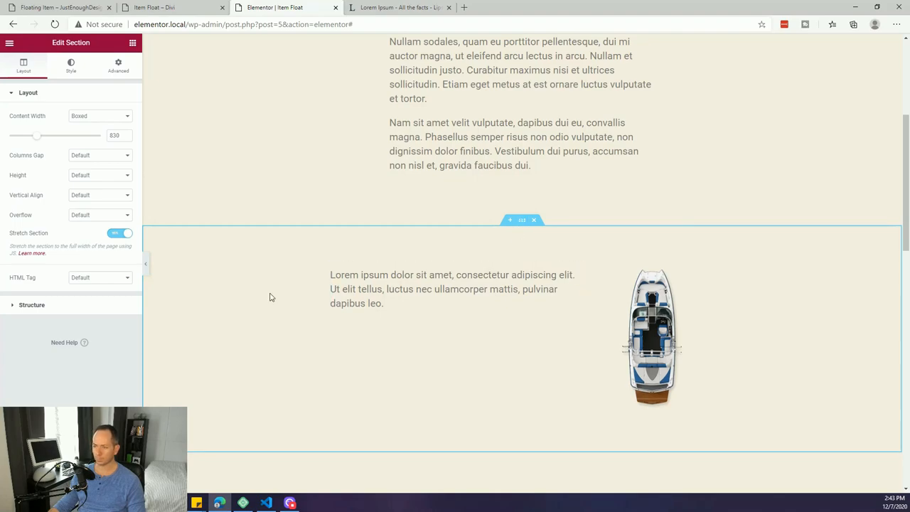
mouse_move(99, 199)
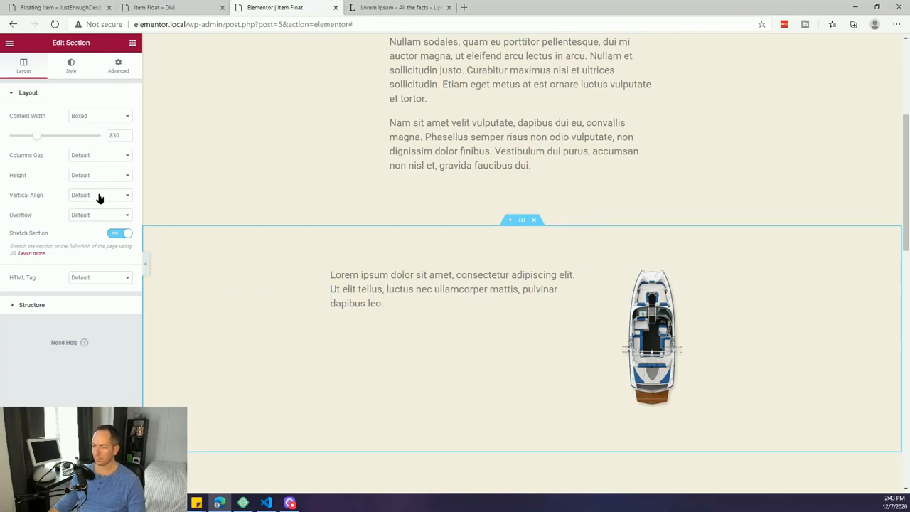
left_click(99, 195)
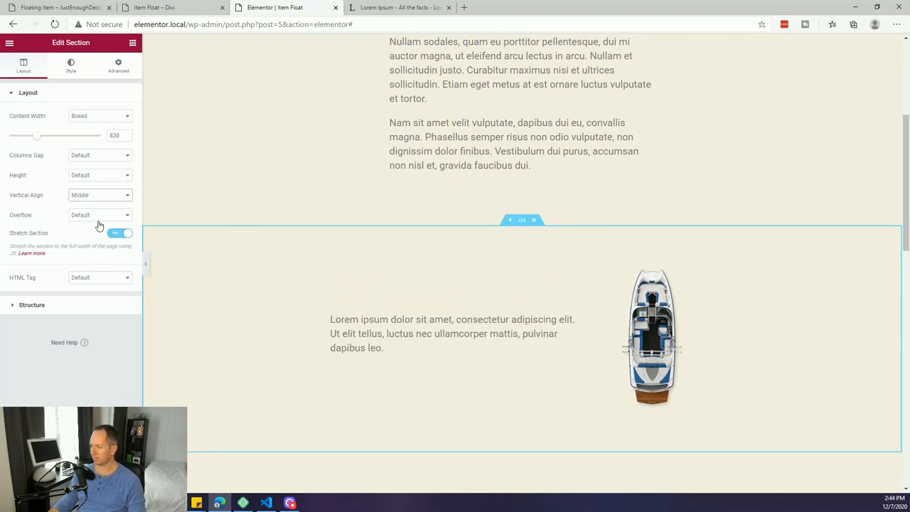
mouse_move(64, 103)
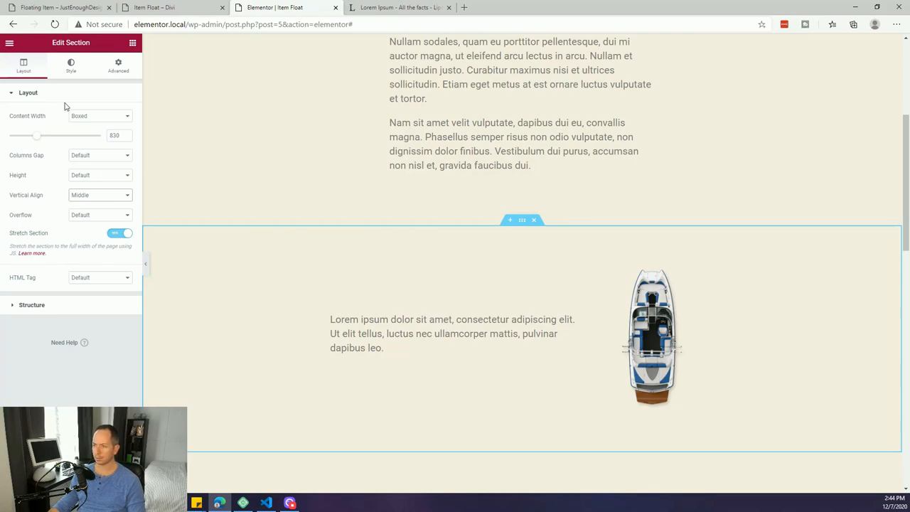
left_click(70, 65)
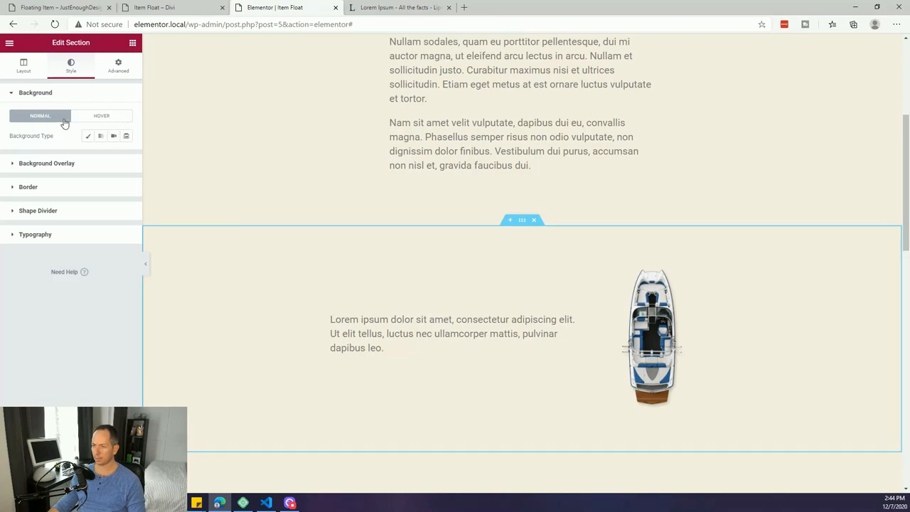
- Set a Classic section background using the aerial sea photo from the Media Library
left_click(46, 163)
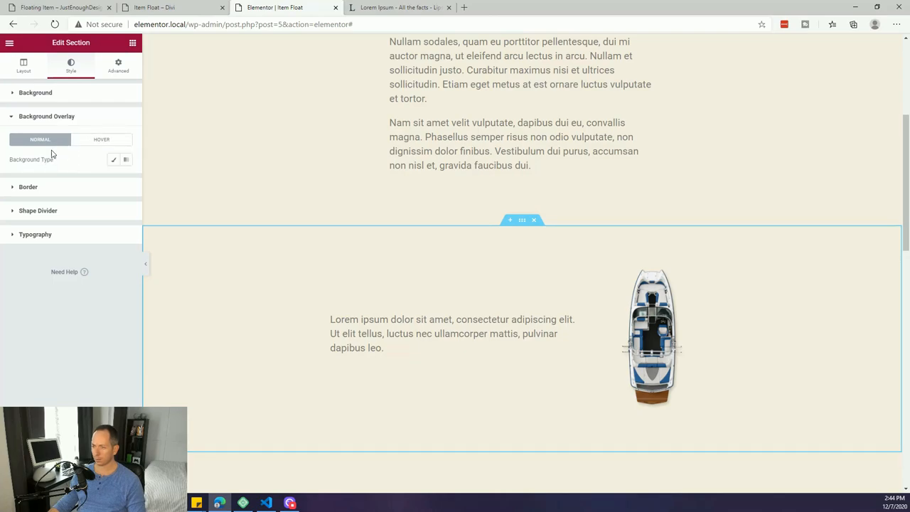
left_click(35, 93)
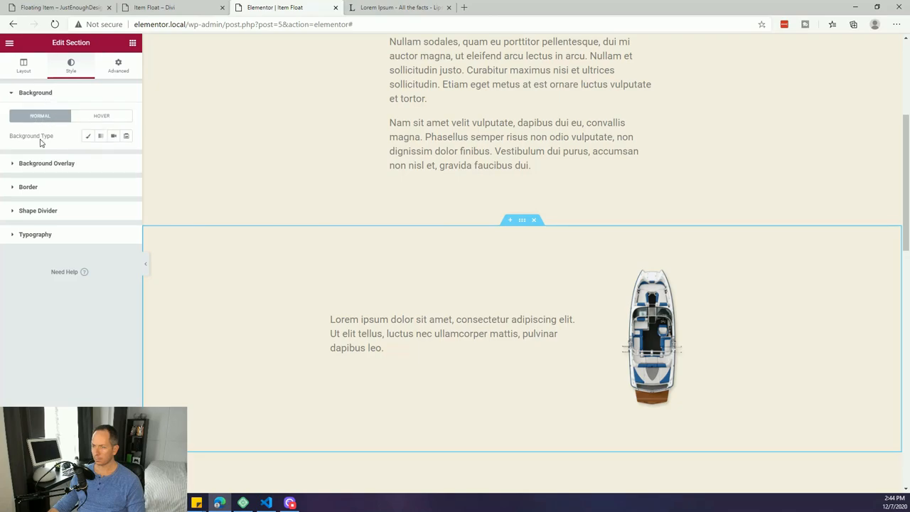
left_click(88, 136)
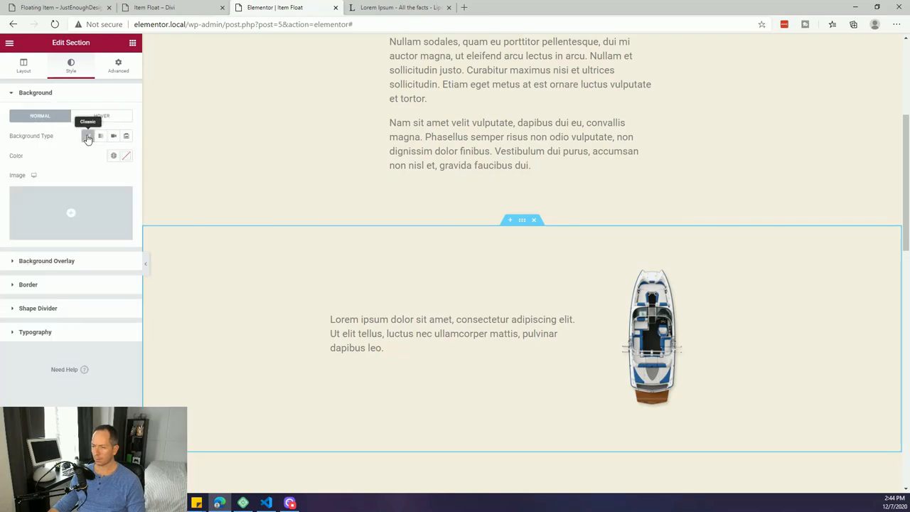
left_click(87, 135)
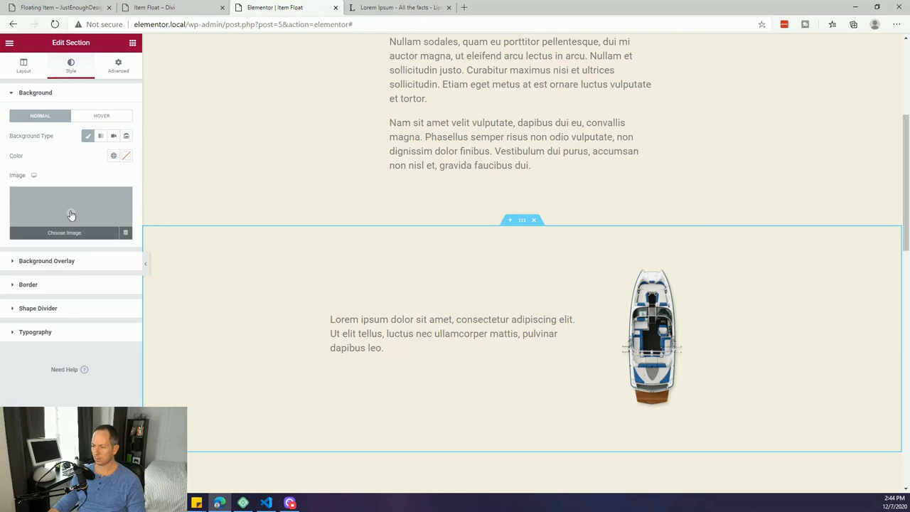
mouse_move(325, 229)
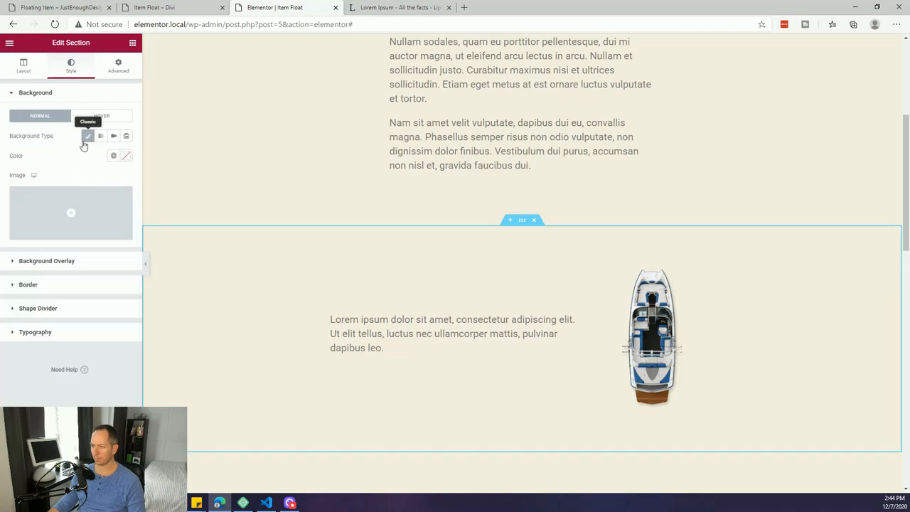
left_click(70, 213)
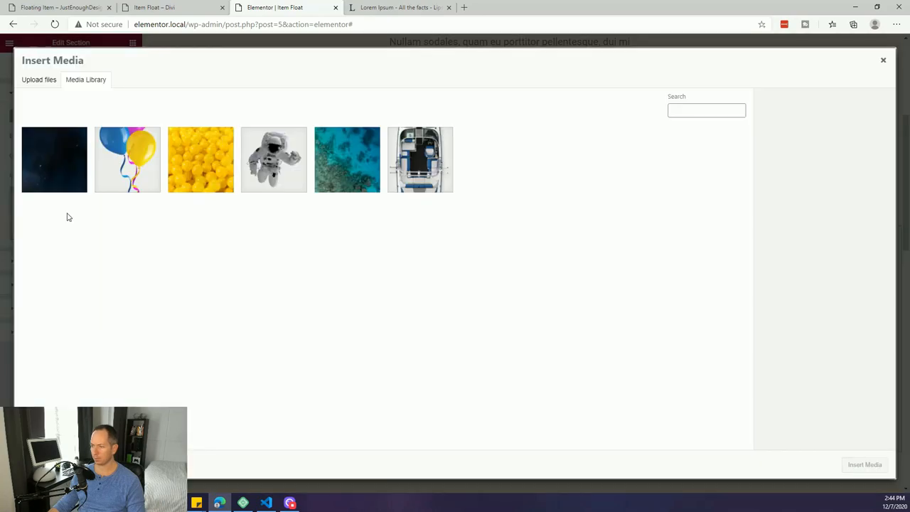
left_click(347, 160)
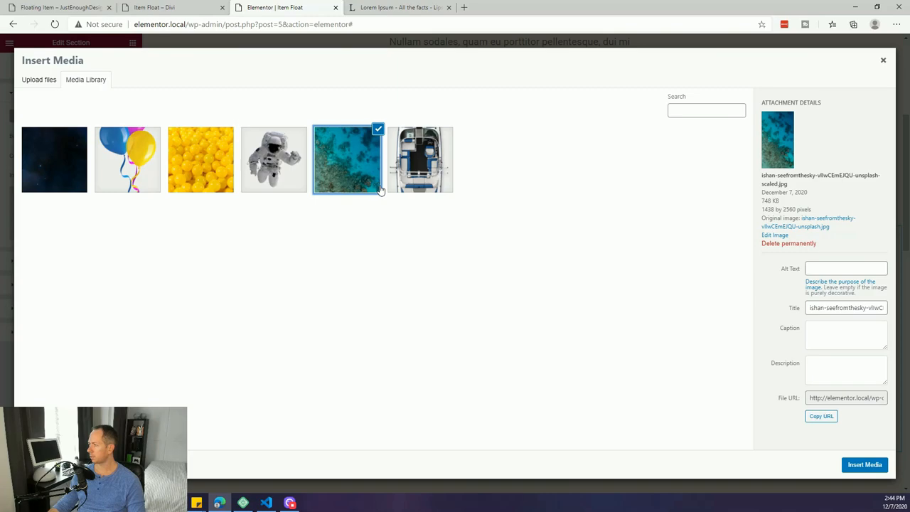
mouse_move(375, 222)
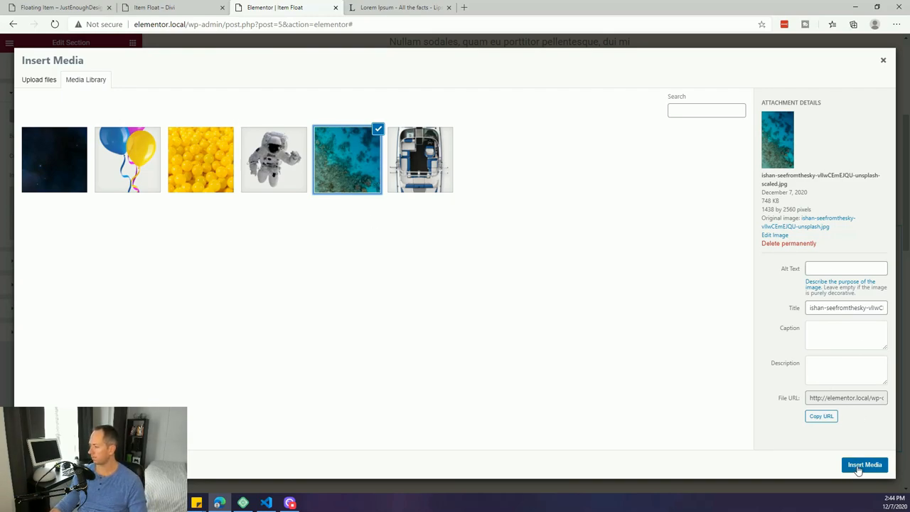
left_click(865, 464)
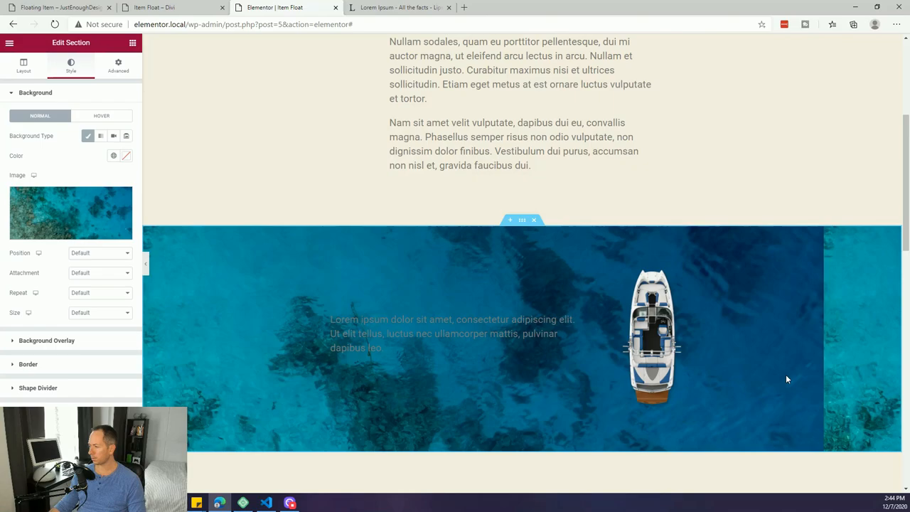
mouse_move(827, 323)
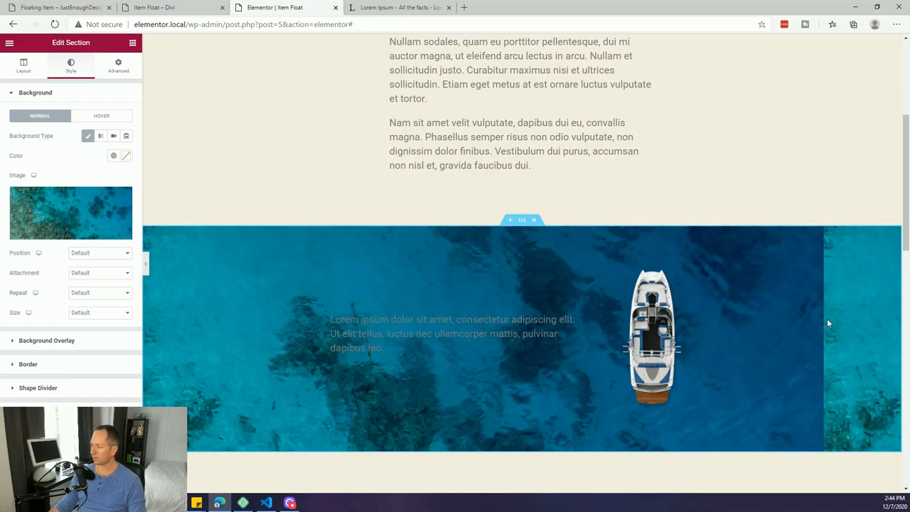
mouse_move(218, 323)
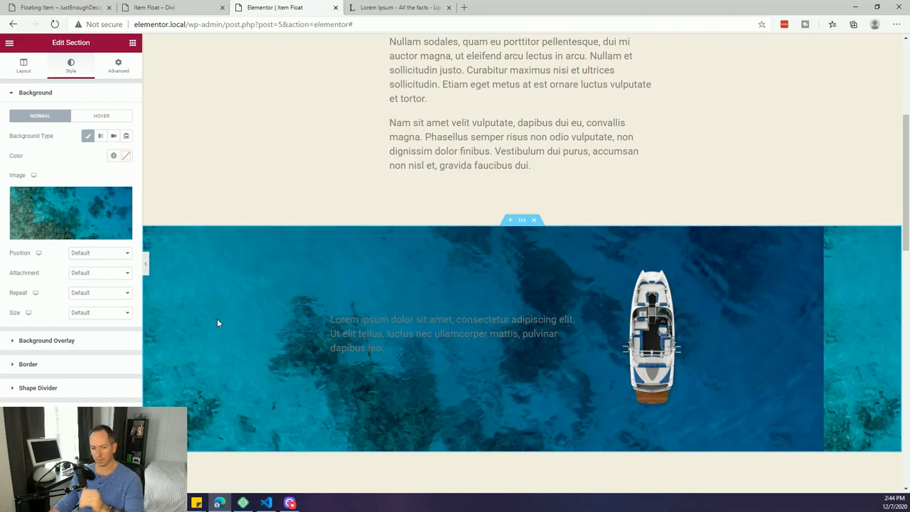
- Set the sea background to No-repeat and Cover
left_click(99, 292)
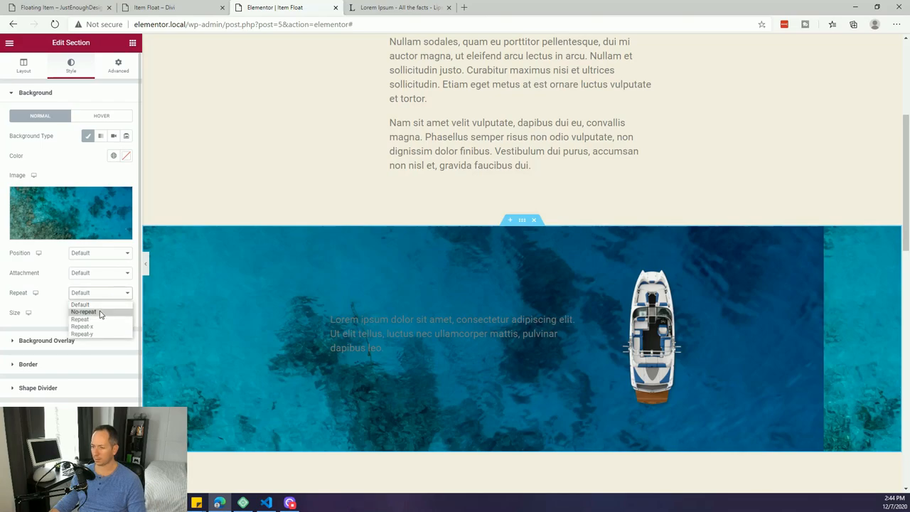
left_click(84, 311)
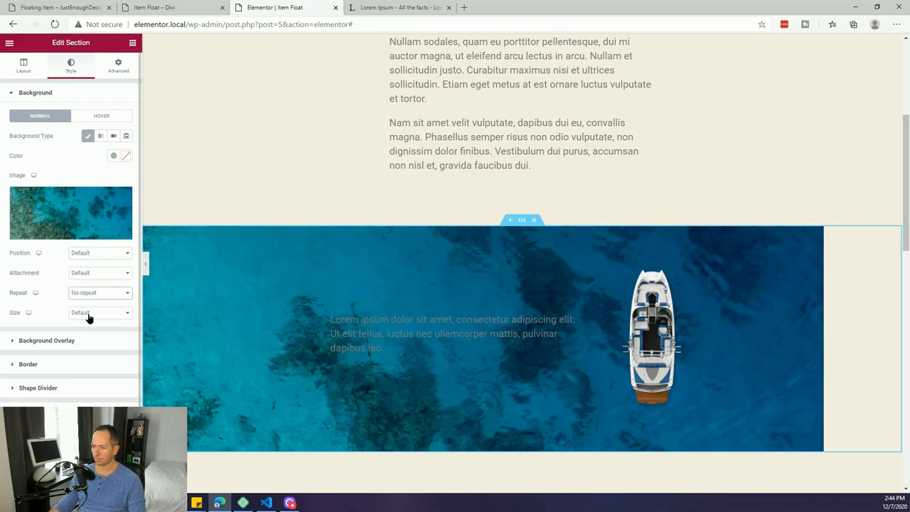
left_click(99, 313)
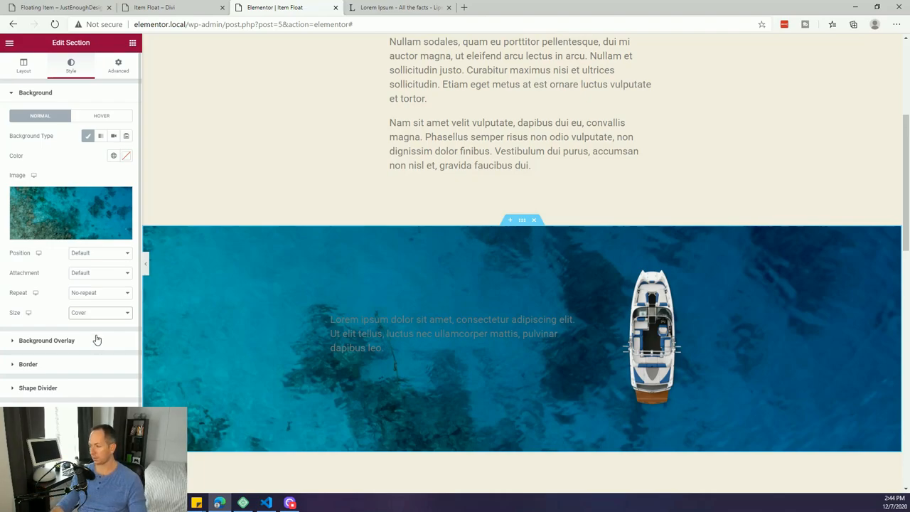
left_click(376, 332)
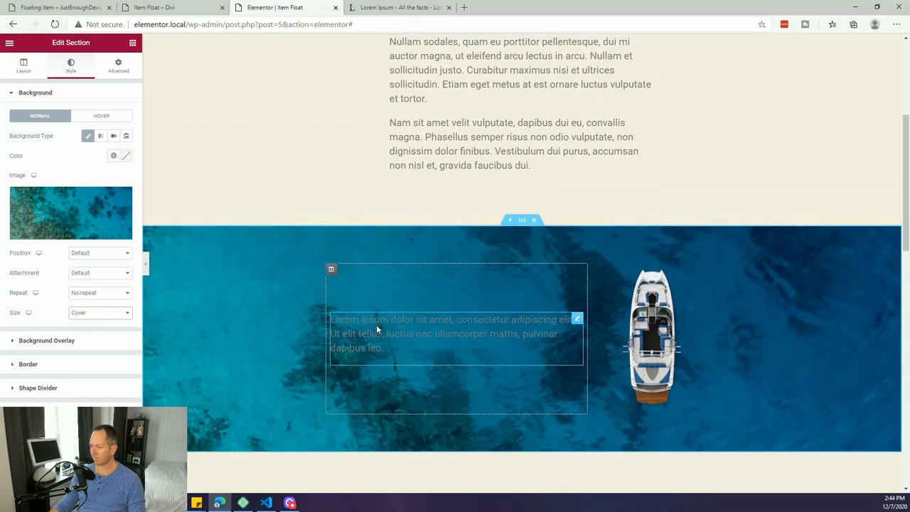
- Make the paragraph text beside the boat white, then return to the section settings
left_click(455, 333)
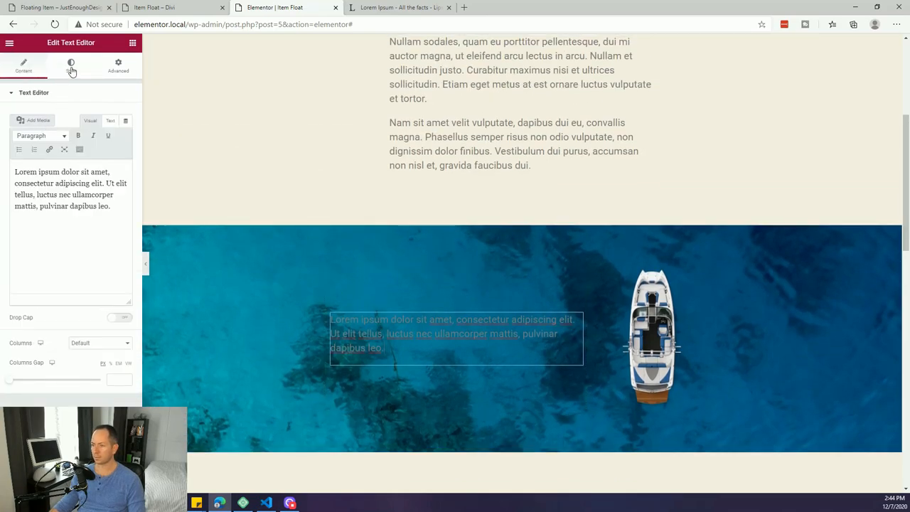
left_click(72, 64)
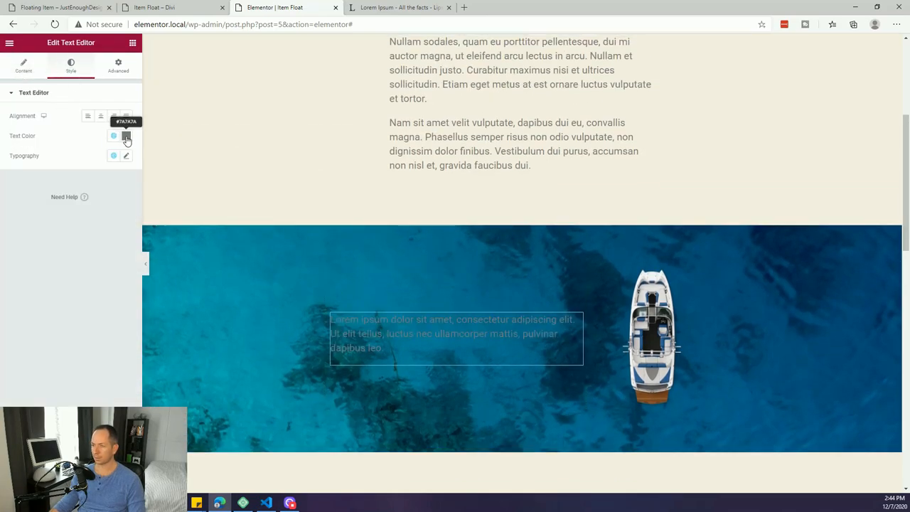
left_click(126, 136)
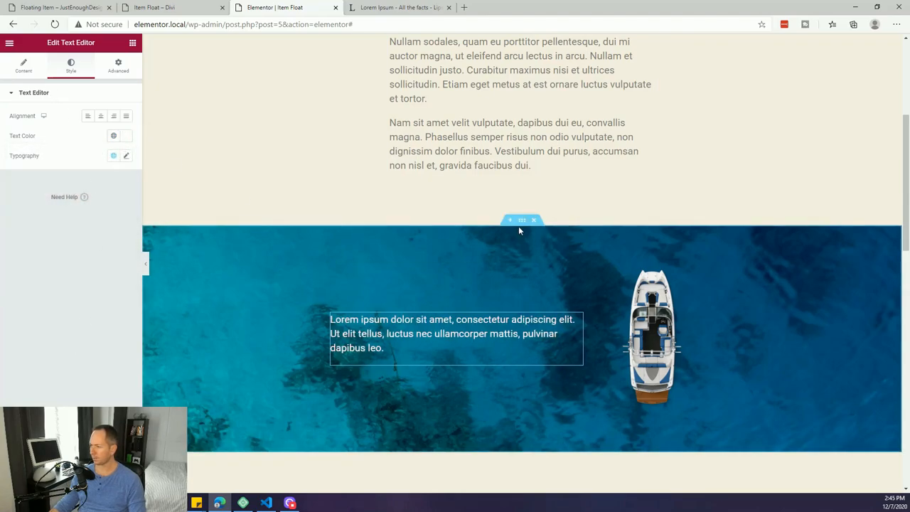
left_click(522, 220)
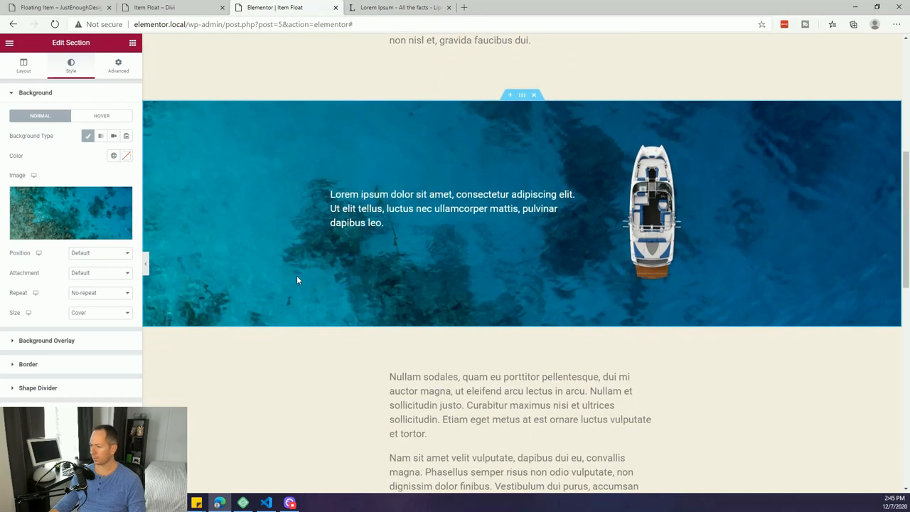
- Set the sea background attachment to Fixed, leaving the position unchanged
scroll("down", 3)
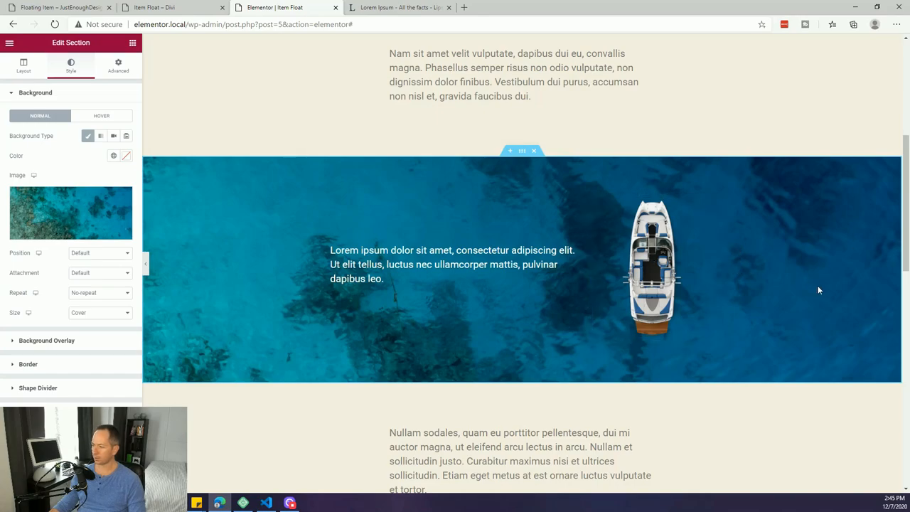
mouse_move(783, 283)
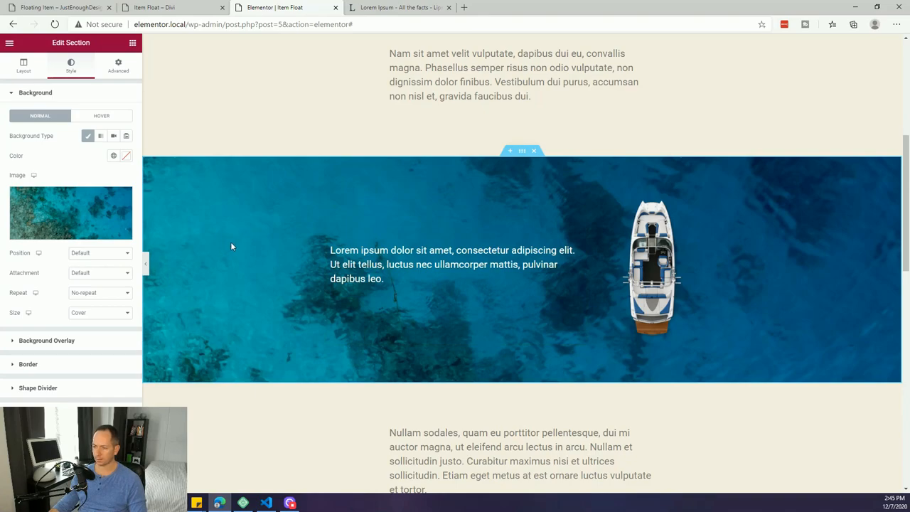
left_click(100, 252)
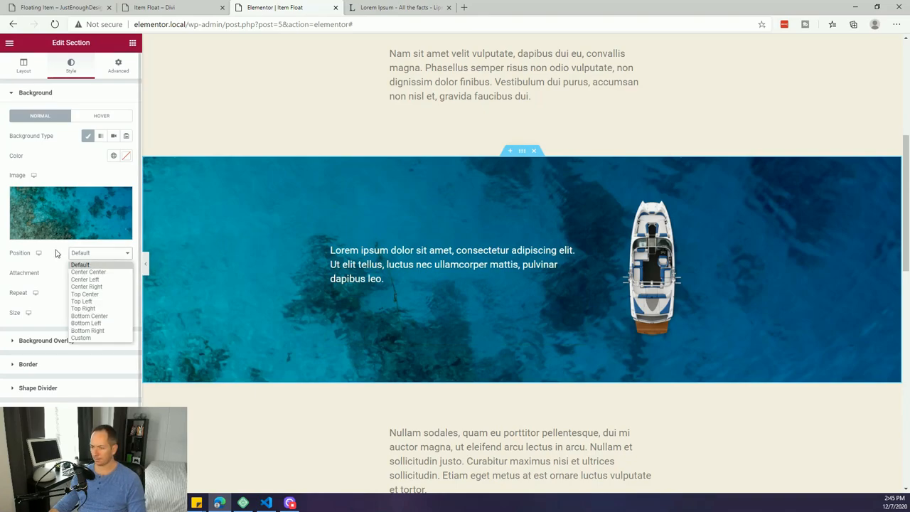
left_click(80, 264)
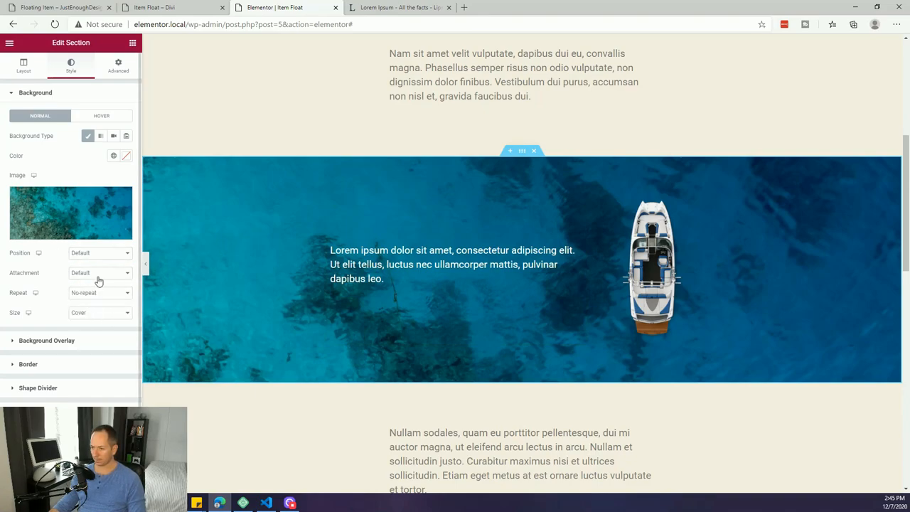
double_click(24, 272)
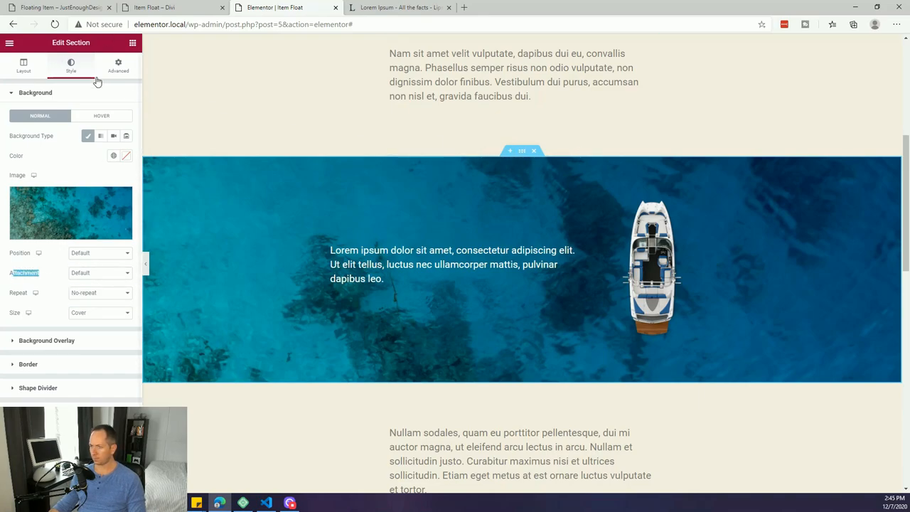
mouse_move(50, 185)
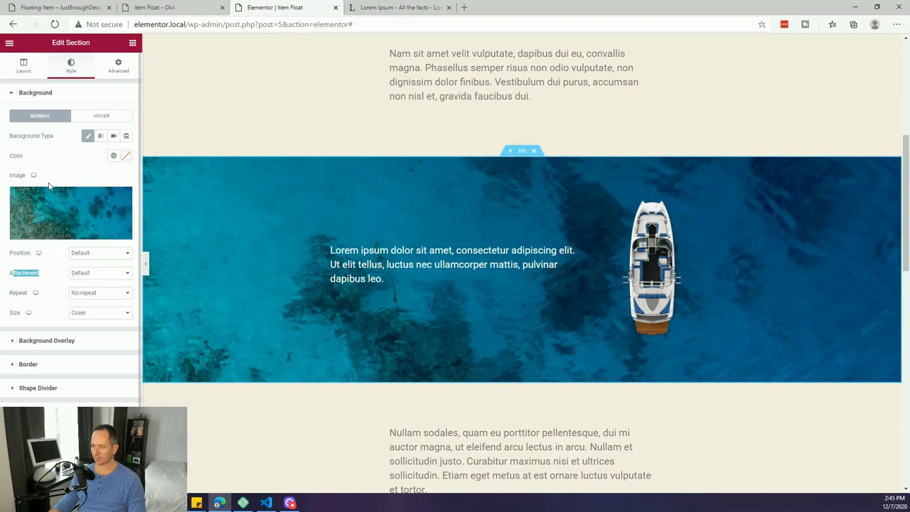
mouse_move(41, 280)
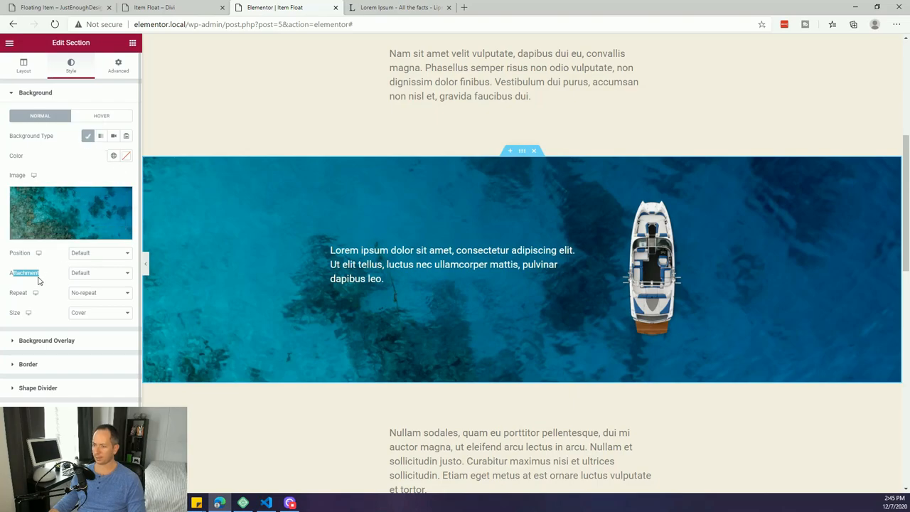
left_click(100, 272)
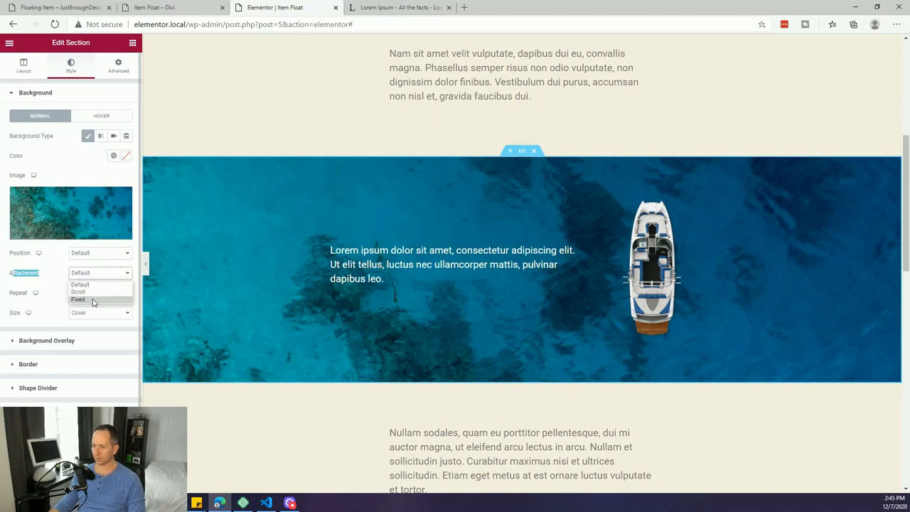
left_click(78, 298)
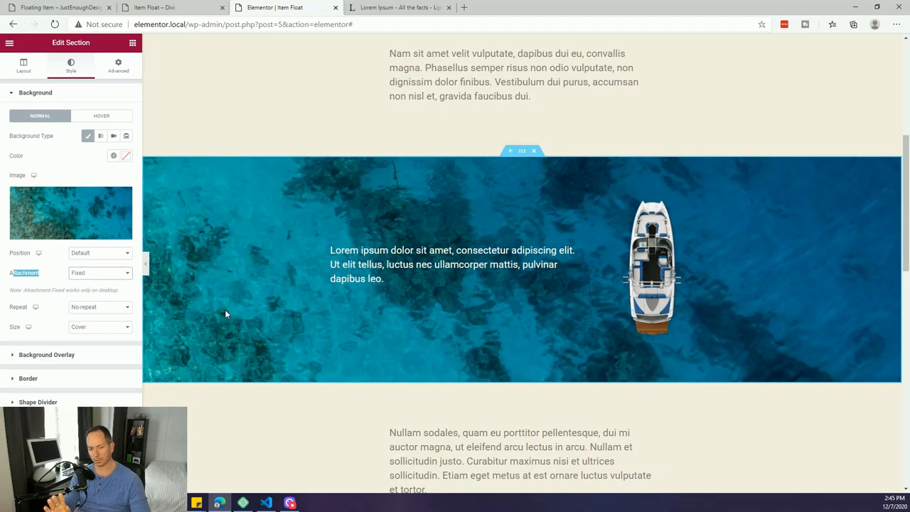
- Scroll the page to check the fixed sea background behind the boat
scroll("down", 3)
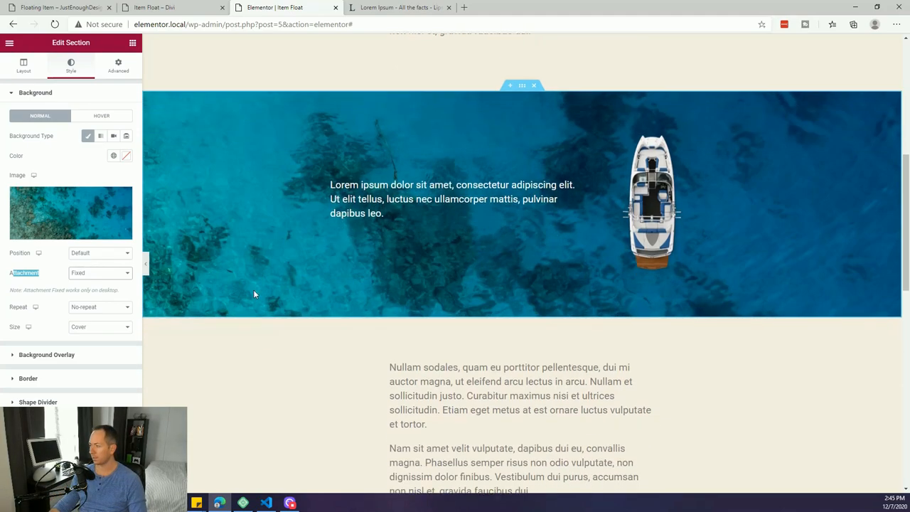
scroll("down", 3)
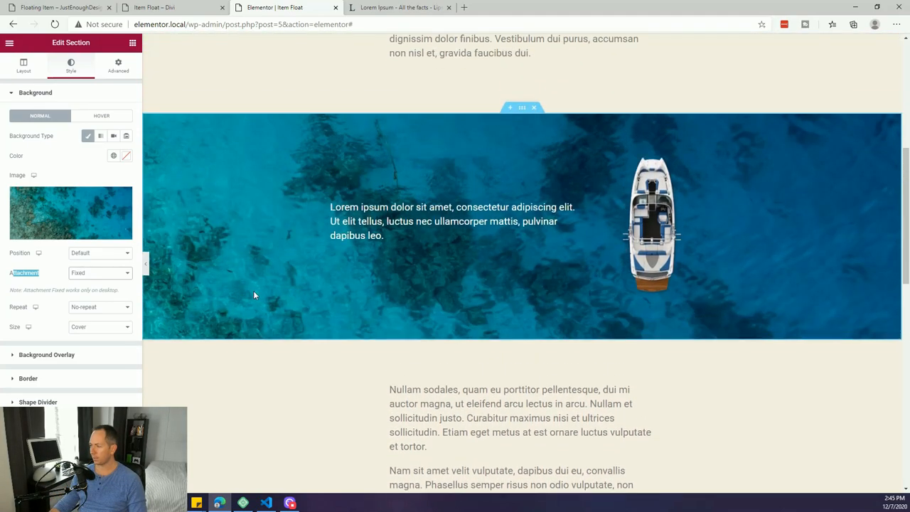
scroll("down", 3)
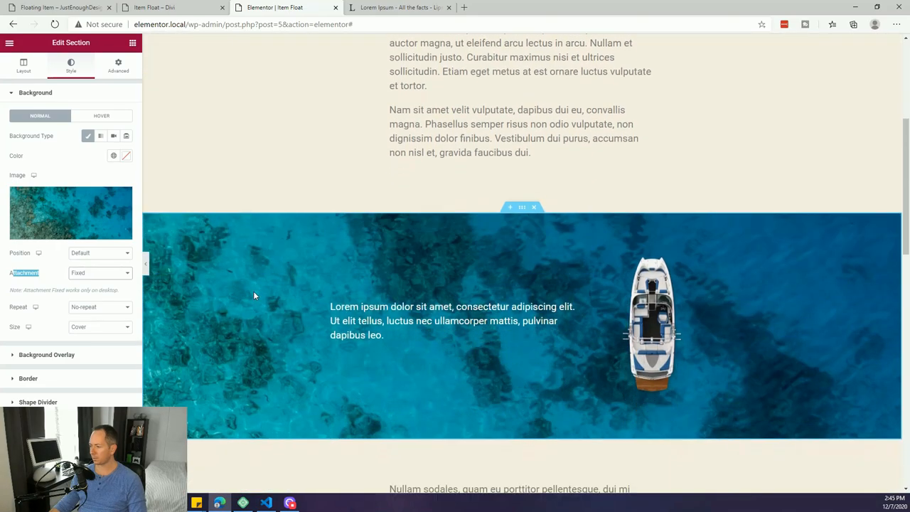
scroll("down", 3)
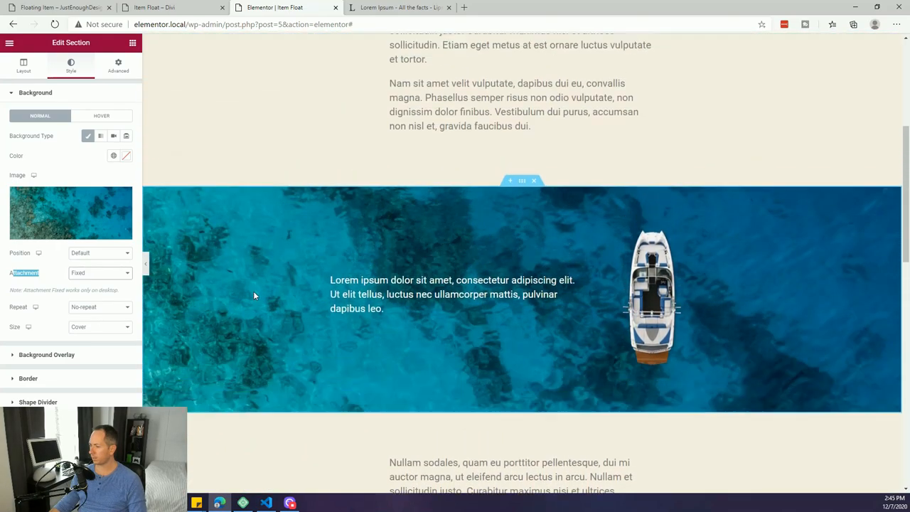
scroll("down", 3)
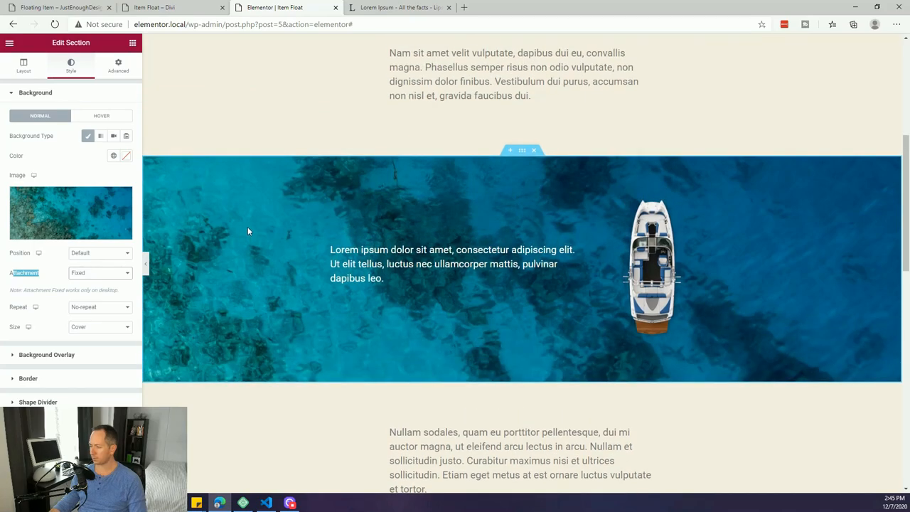
scroll("down", 3)
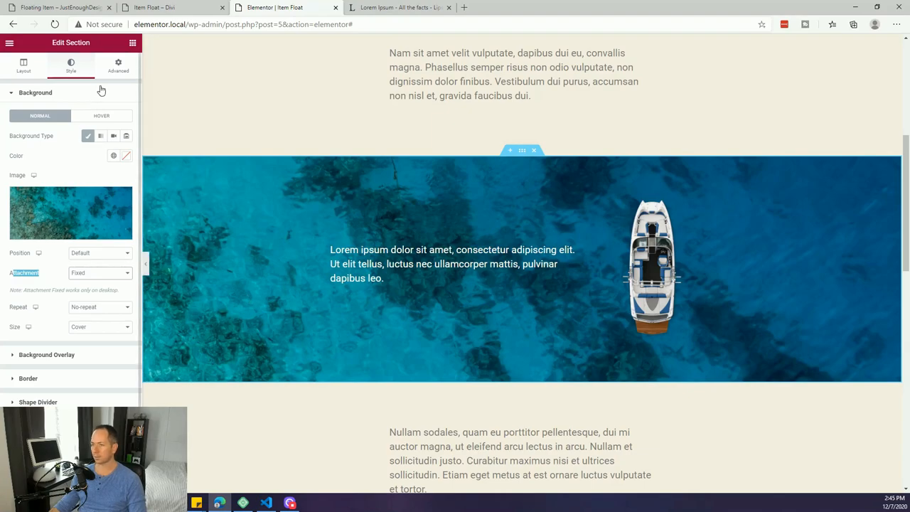
- Set the boat section padding to 200 top and bottom, 0 left and right
left_click(118, 65)
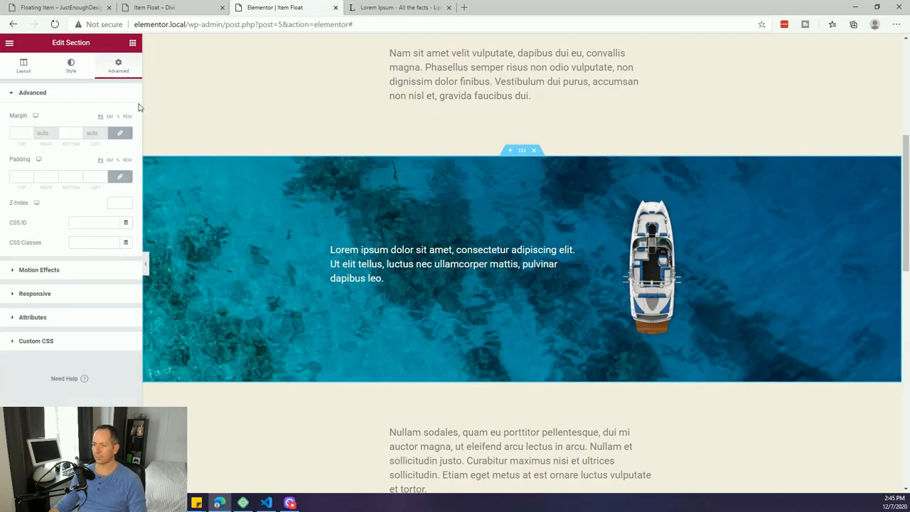
left_click(21, 176)
type("180")
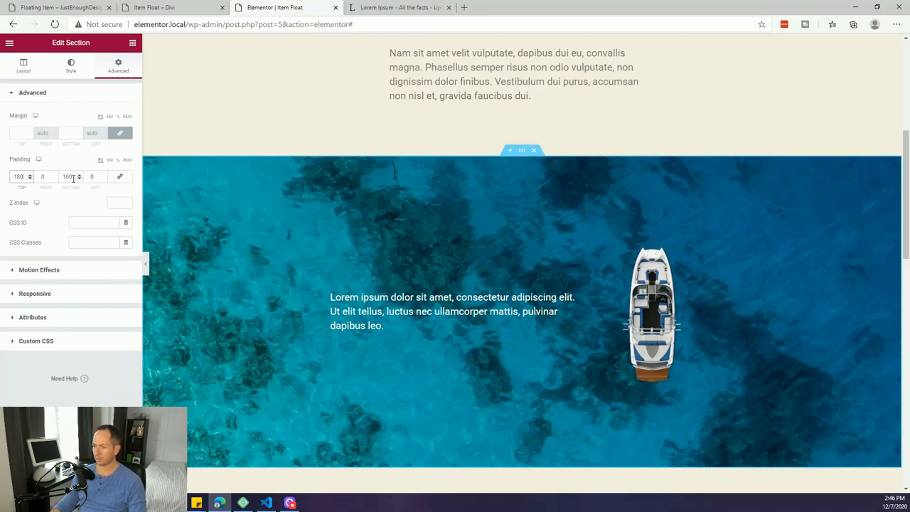
left_click(67, 176)
type("200")
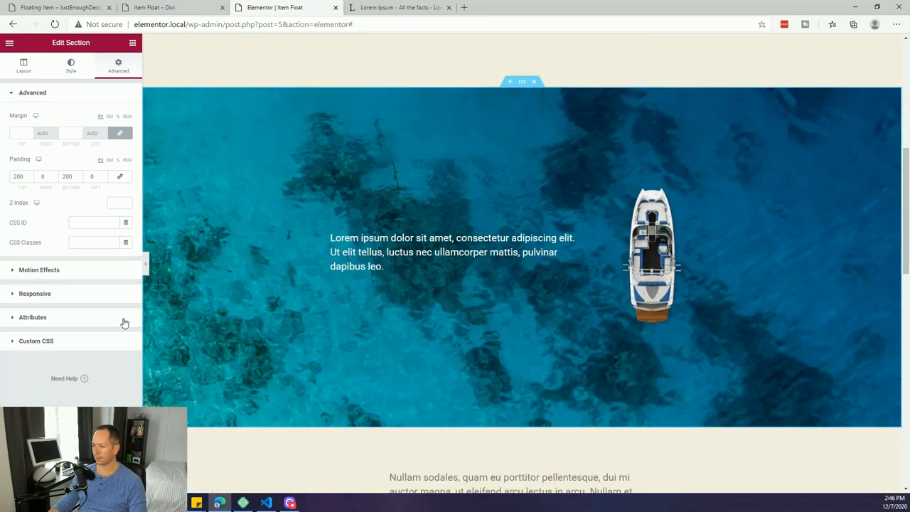
mouse_move(243, 427)
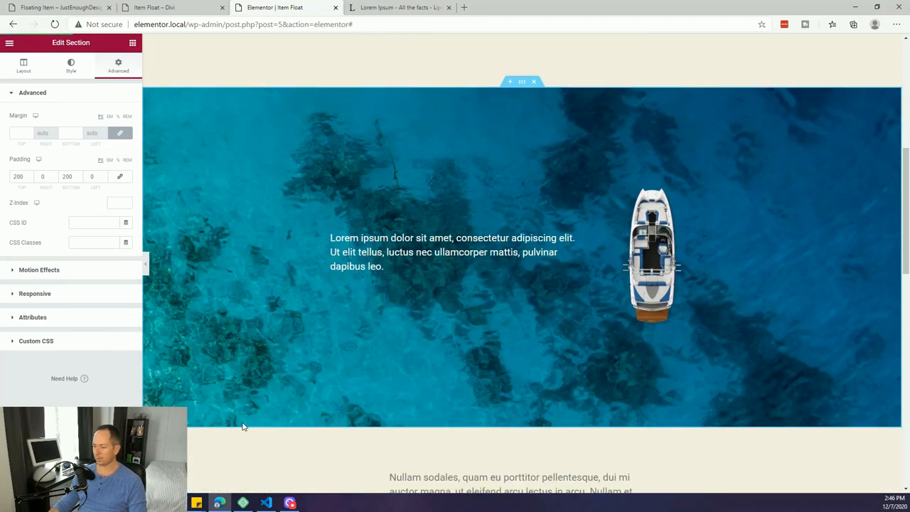
scroll("down", 3)
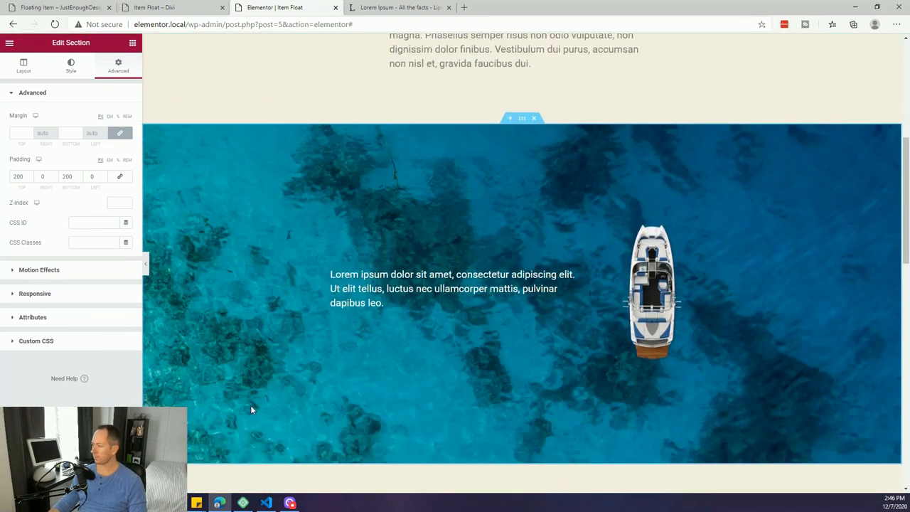
scroll("up", 3)
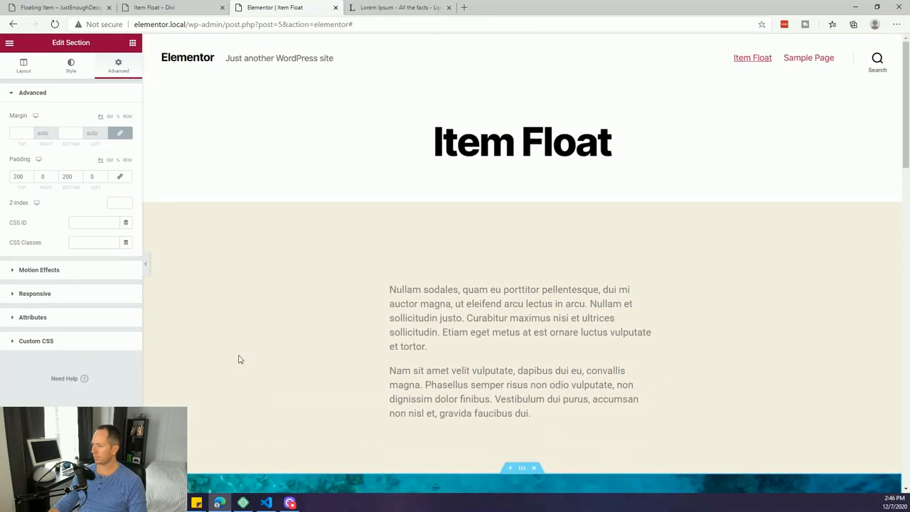
scroll("down", 3)
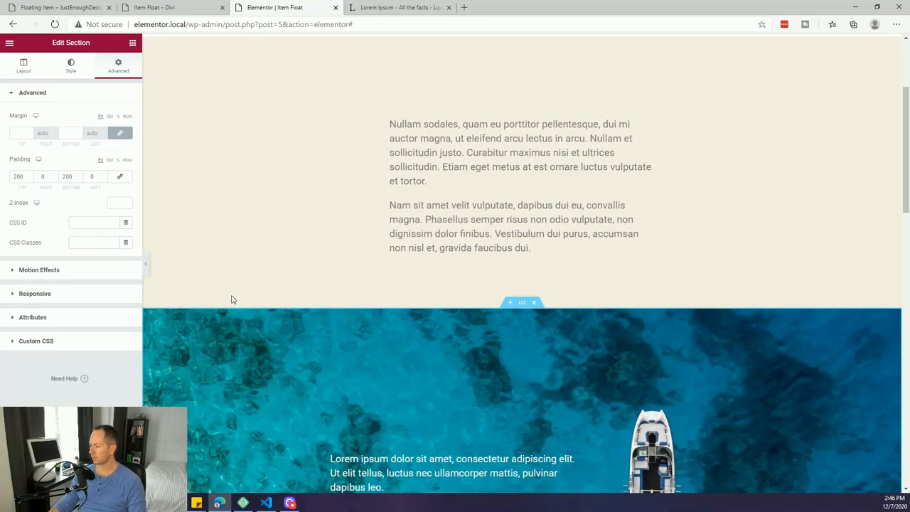
scroll("down", 3)
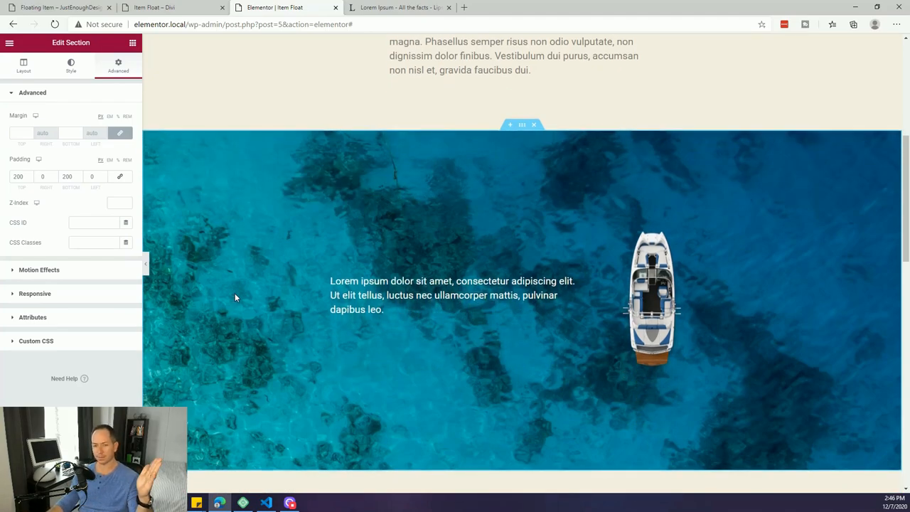
scroll("down", 3)
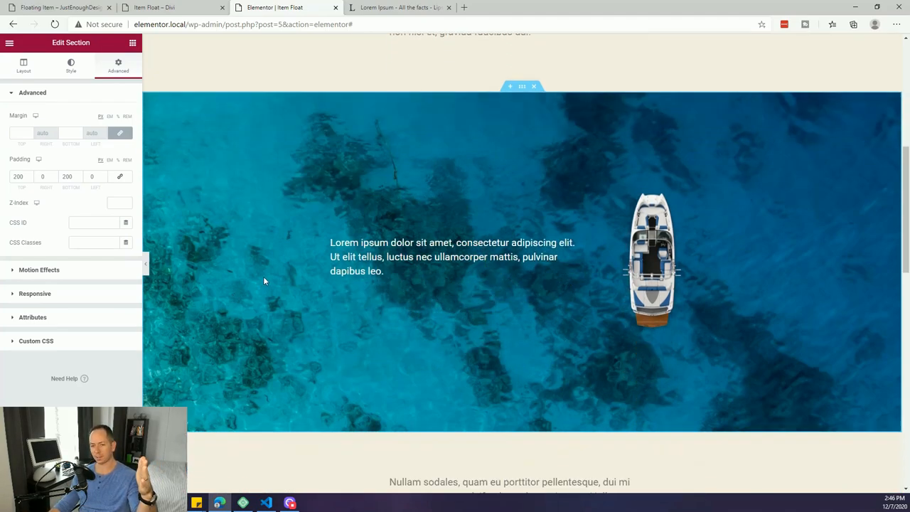
scroll("down", 3)
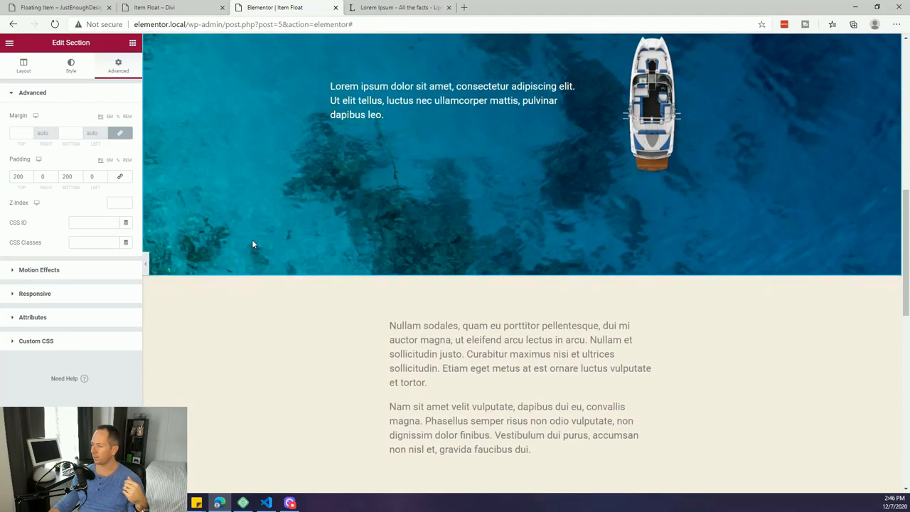
scroll("down", 3)
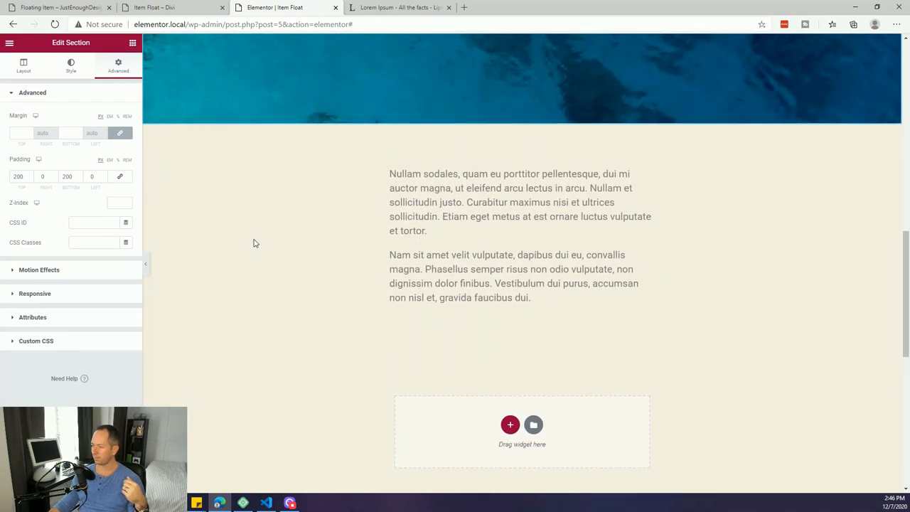
scroll("up", 3)
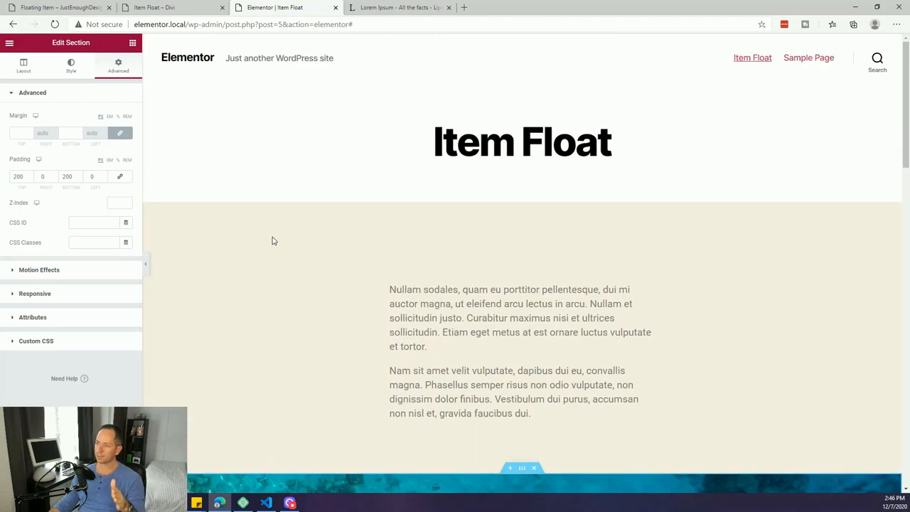
left_click(154, 7)
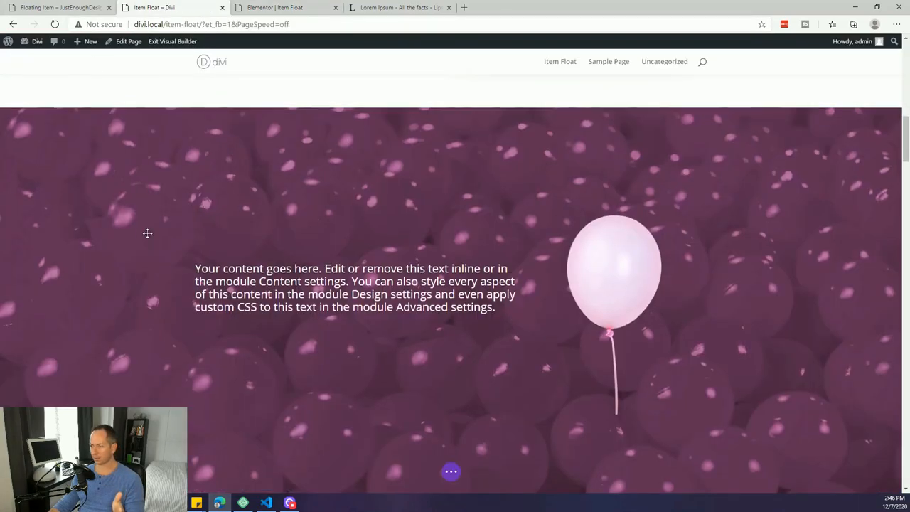
scroll("up", 3)
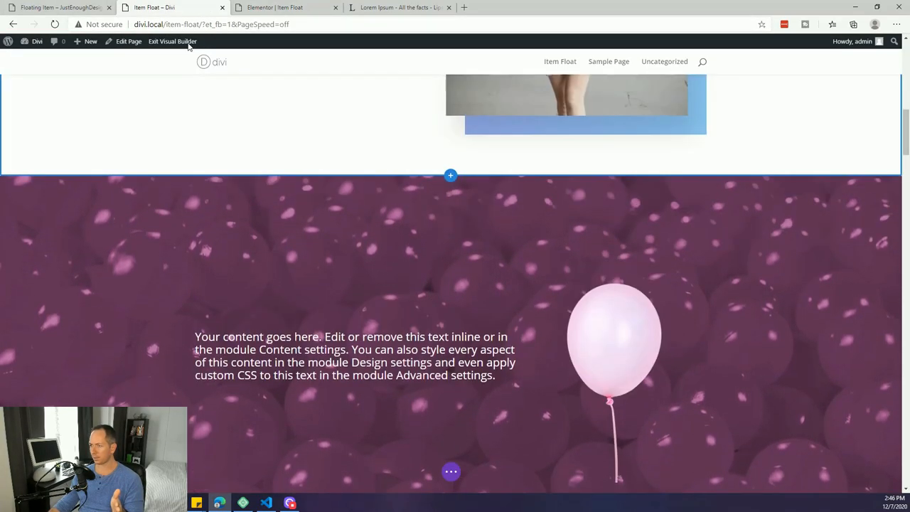
left_click(286, 8)
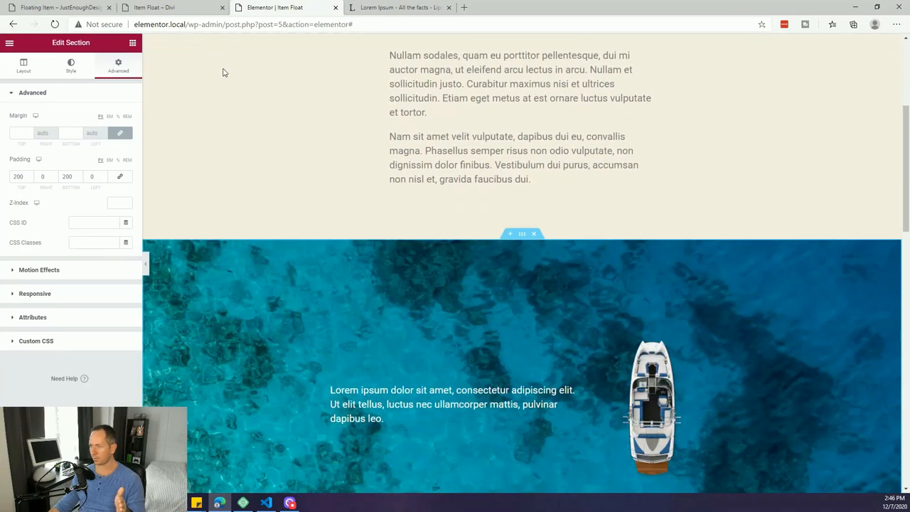
left_click(61, 8)
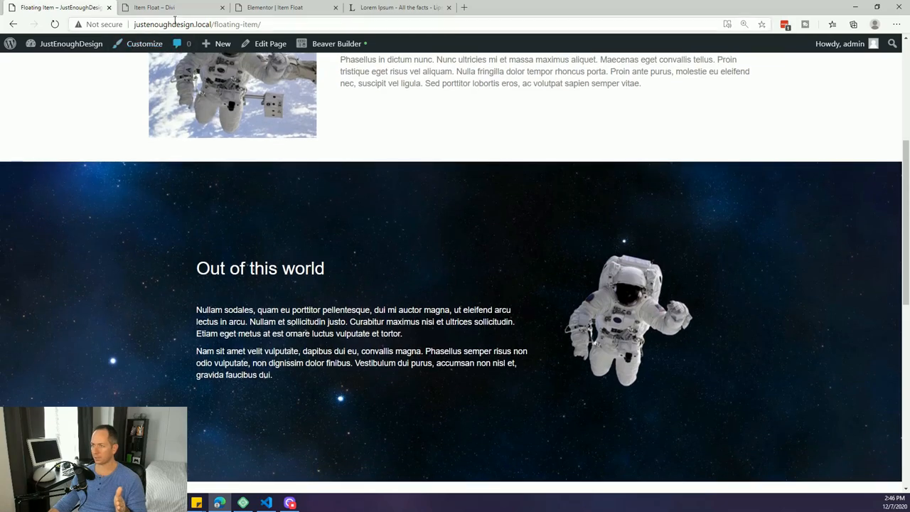
left_click(171, 7)
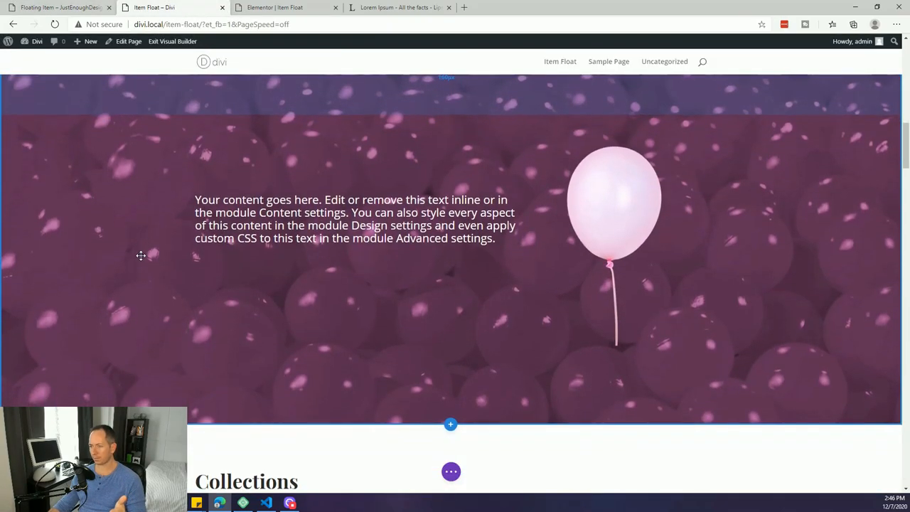
scroll("up", 3)
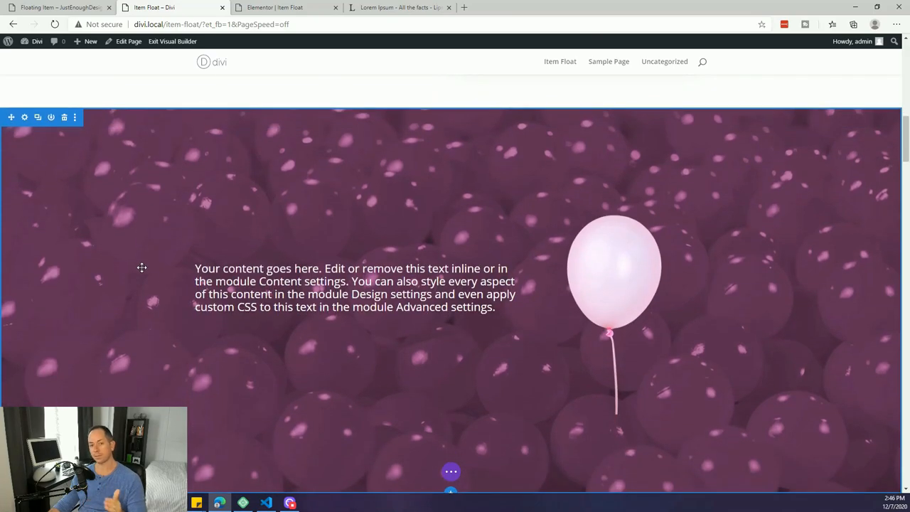
mouse_move(131, 283)
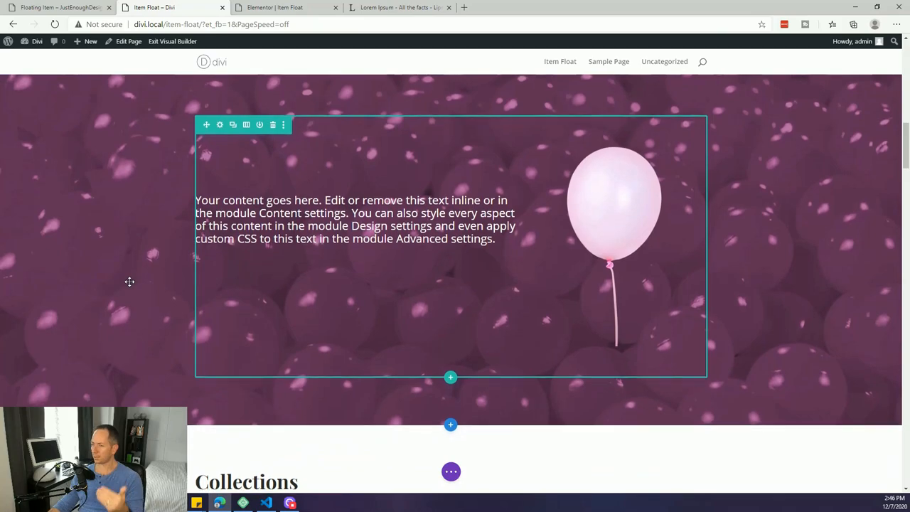
left_click(273, 7)
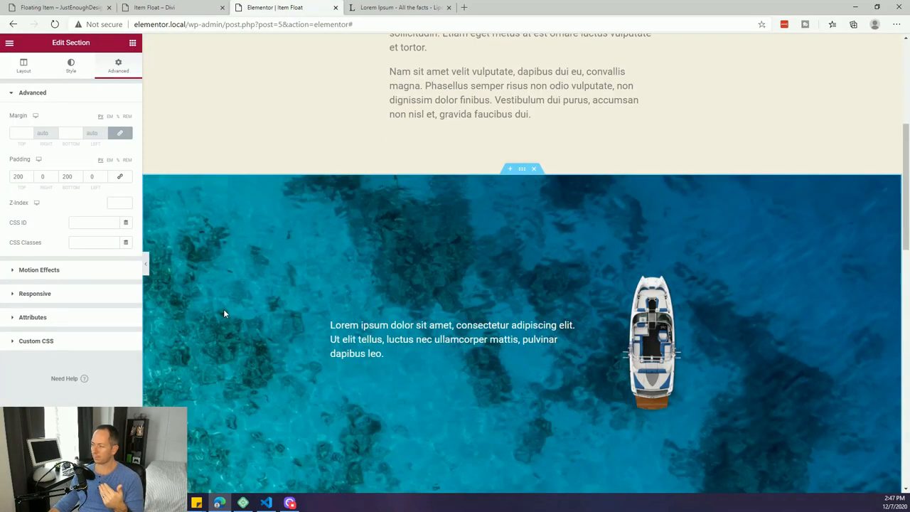
- Scroll the Elementor boat section, then switch to the Beaver Builder astronaut page
scroll("down", 3)
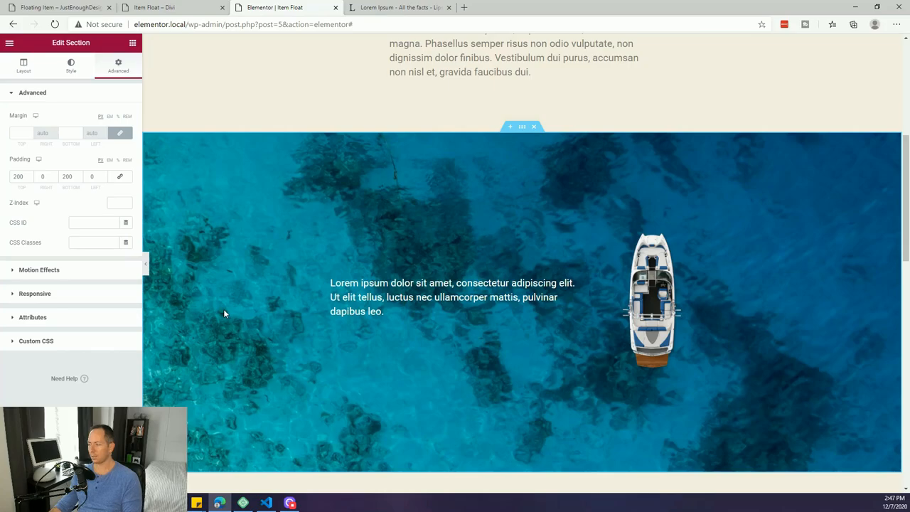
mouse_move(196, 308)
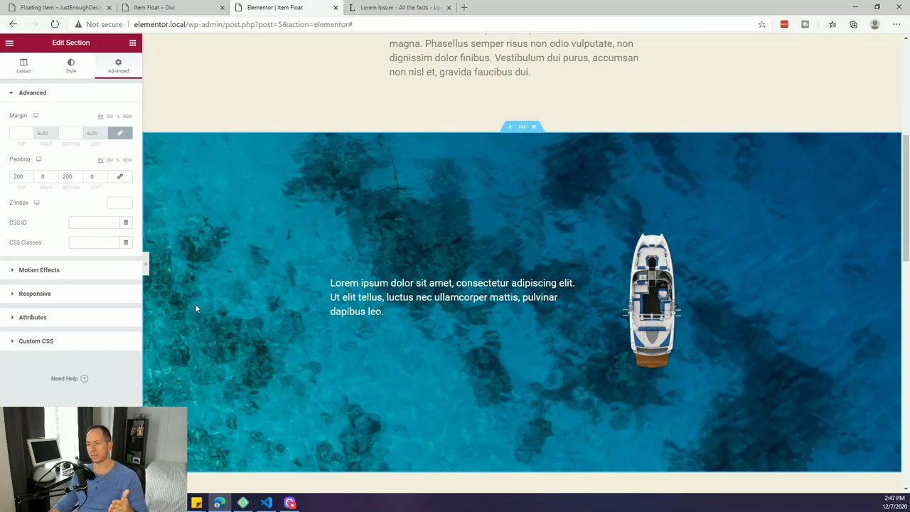
left_click(60, 7)
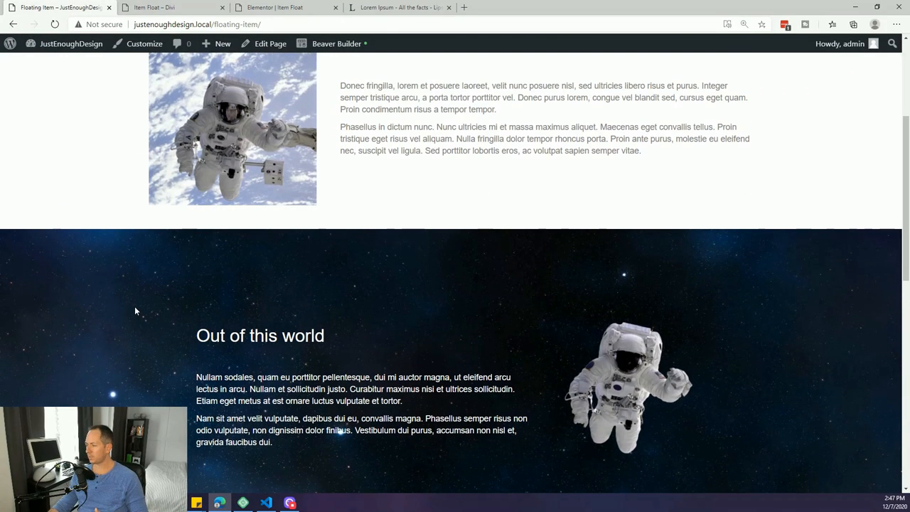
scroll("down", 3)
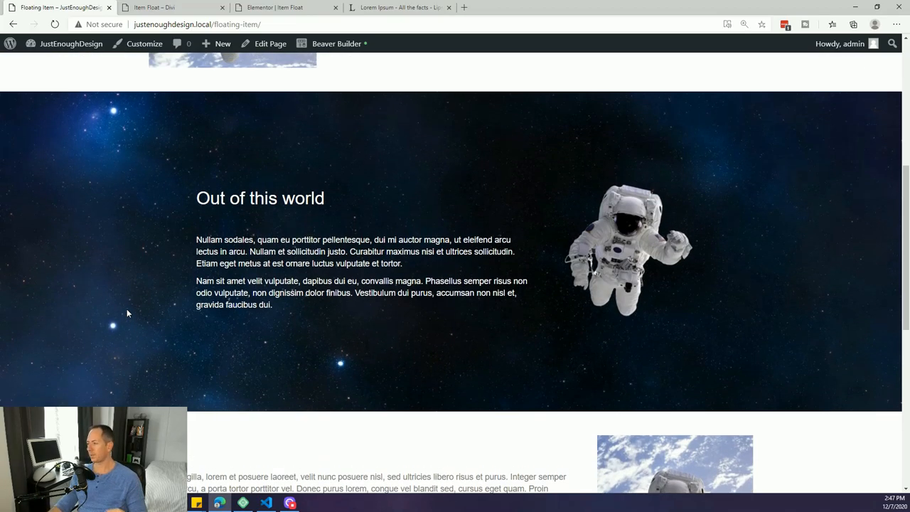
scroll("up", 3)
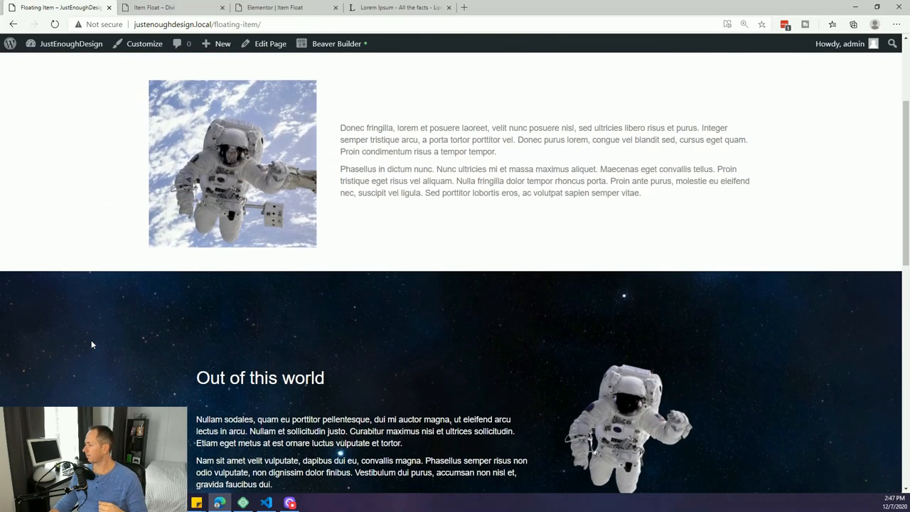
scroll("down", 3)
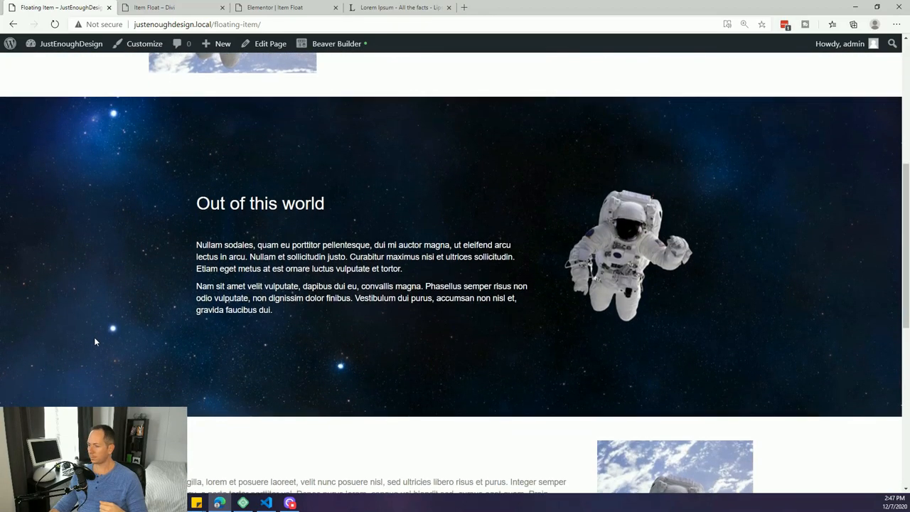
scroll("down", 3)
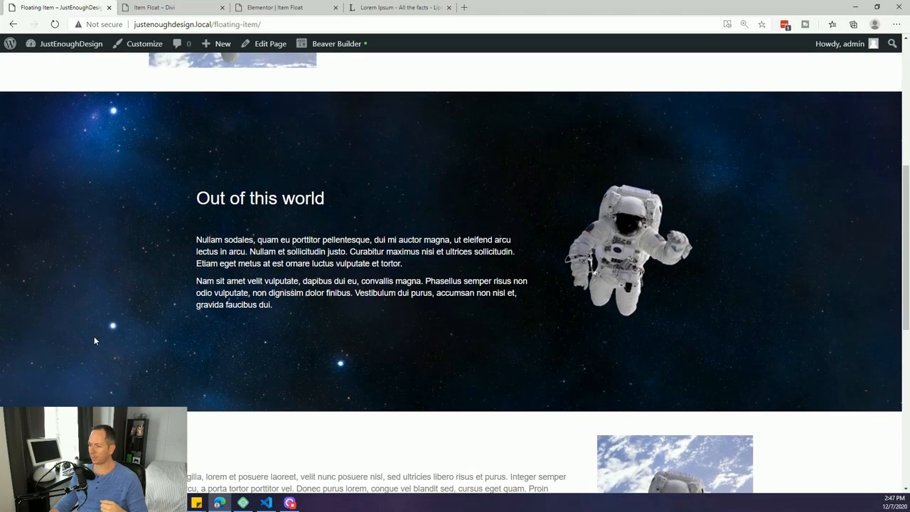
mouse_move(287, 304)
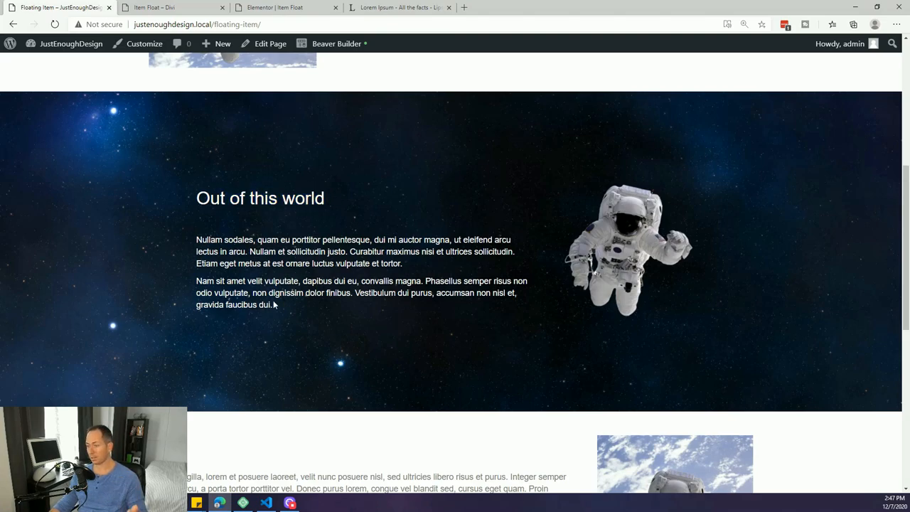
mouse_move(285, 306)
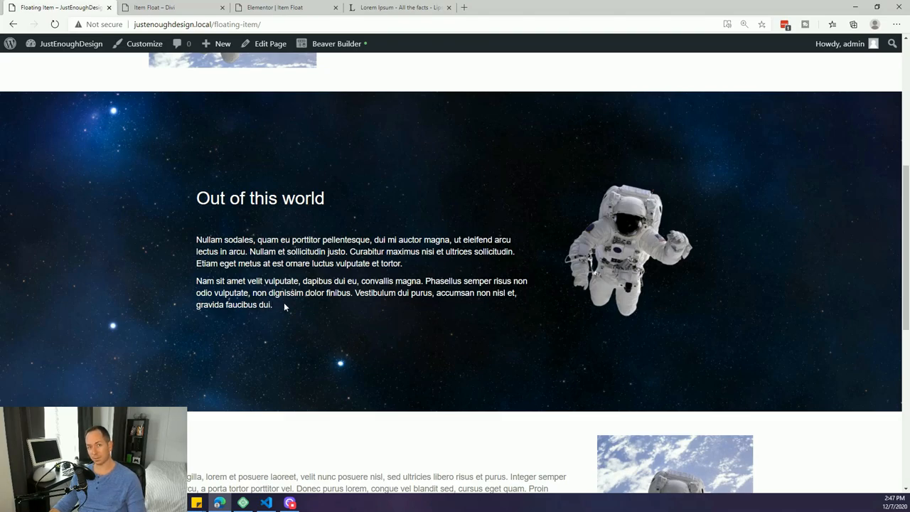